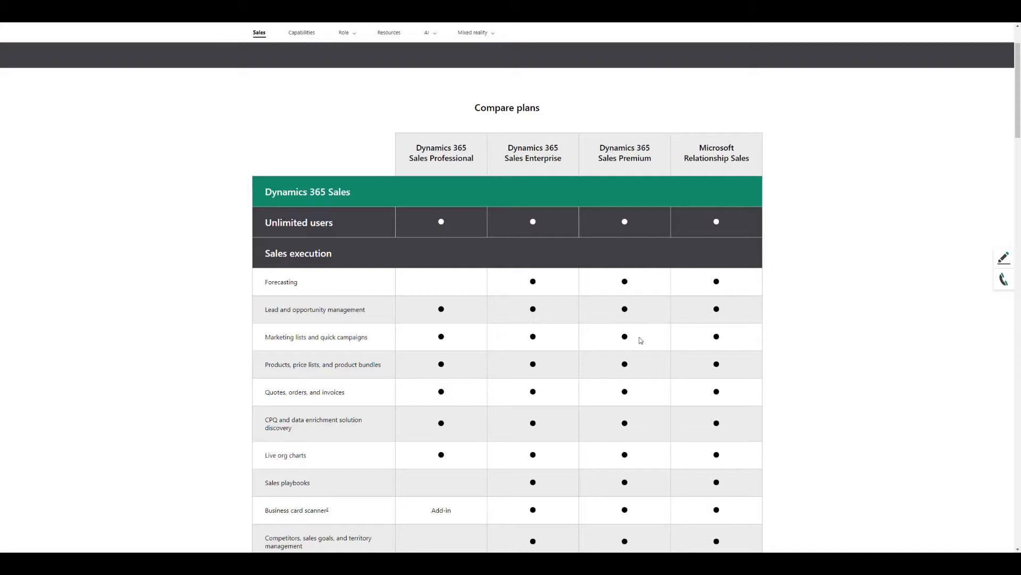
{"action": "mouse_move", "coordinate": [297, 305]}
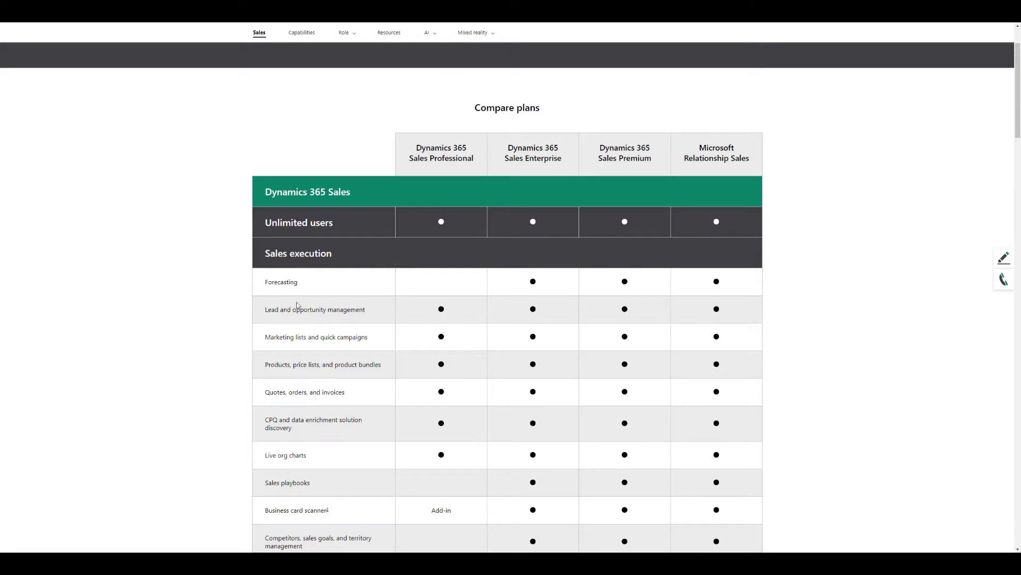
{"action": "mouse_move", "coordinate": [300, 290]}
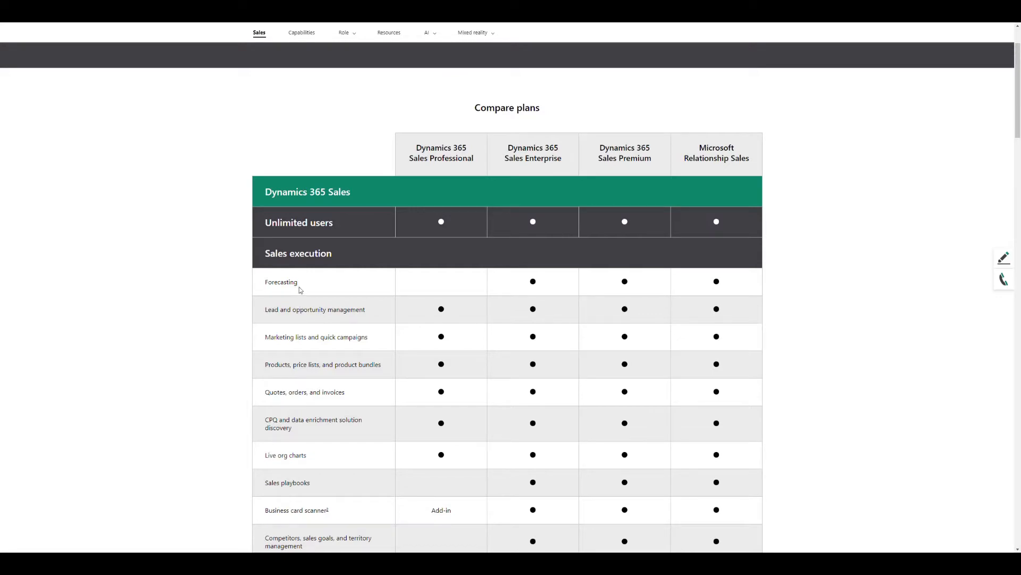
- Open Forecasts and load the recalculated James Q3 2020 forecast with its opportunity records
{"action": "scroll", "scroll_direction": "down", "scroll_amount": 3}
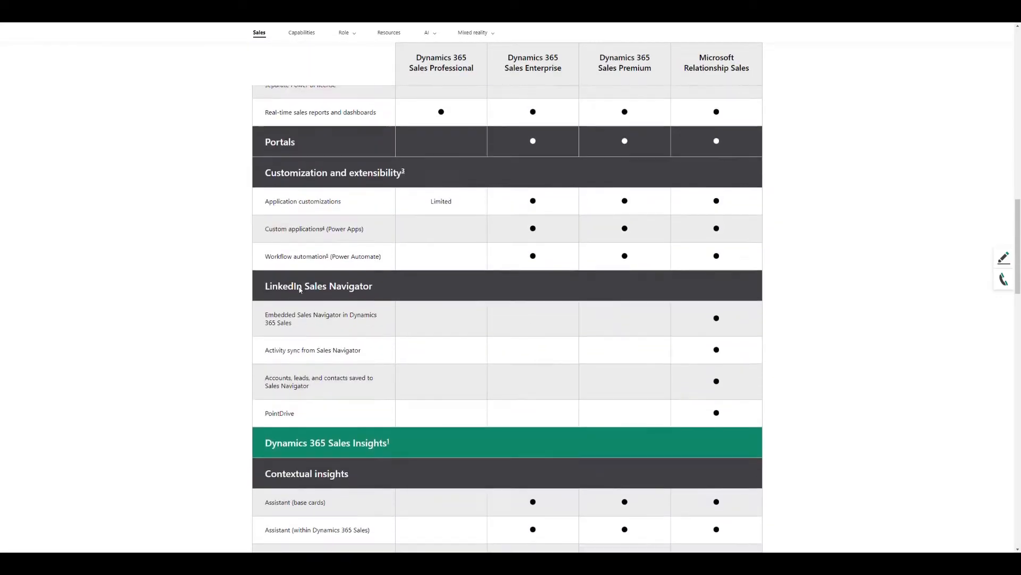
{"action": "scroll", "scroll_direction": "down", "scroll_amount": 3}
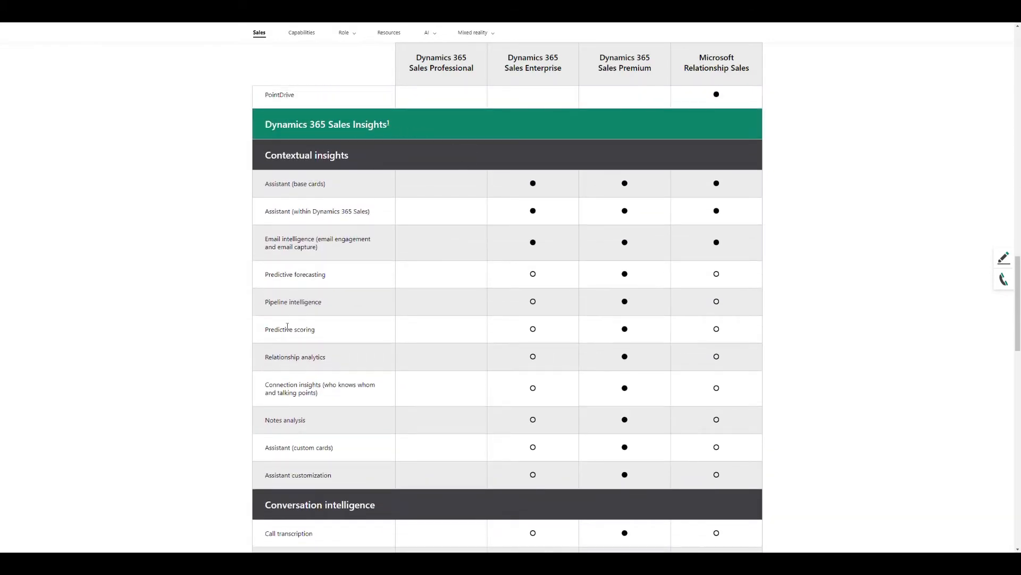
{"action": "mouse_move", "coordinate": [637, 290]}
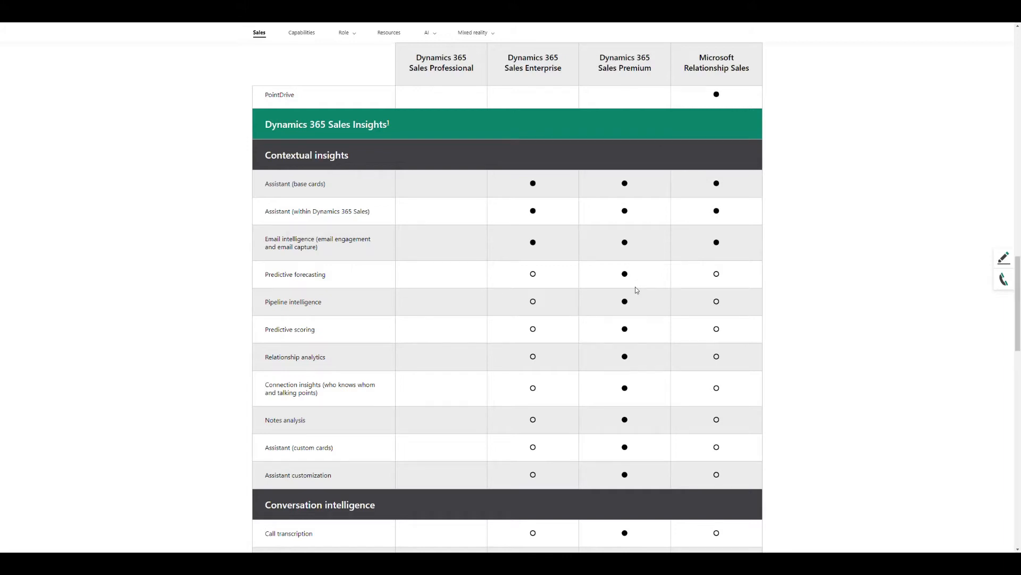
{"action": "scroll", "scroll_direction": "up", "scroll_amount": 3}
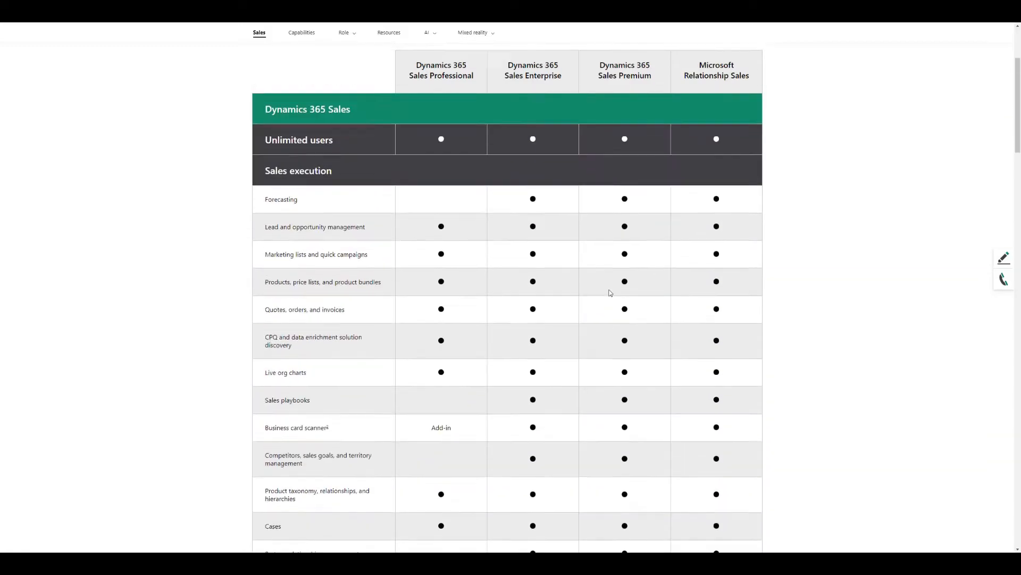
{"action": "scroll", "scroll_direction": "up", "scroll_amount": 3}
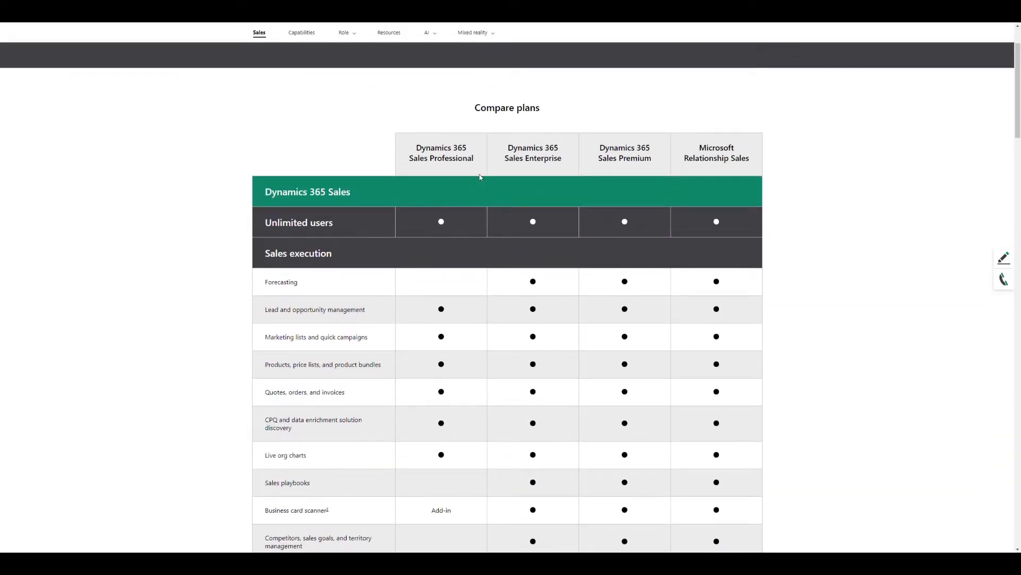
{"action": "mouse_move", "coordinate": [359, 285]}
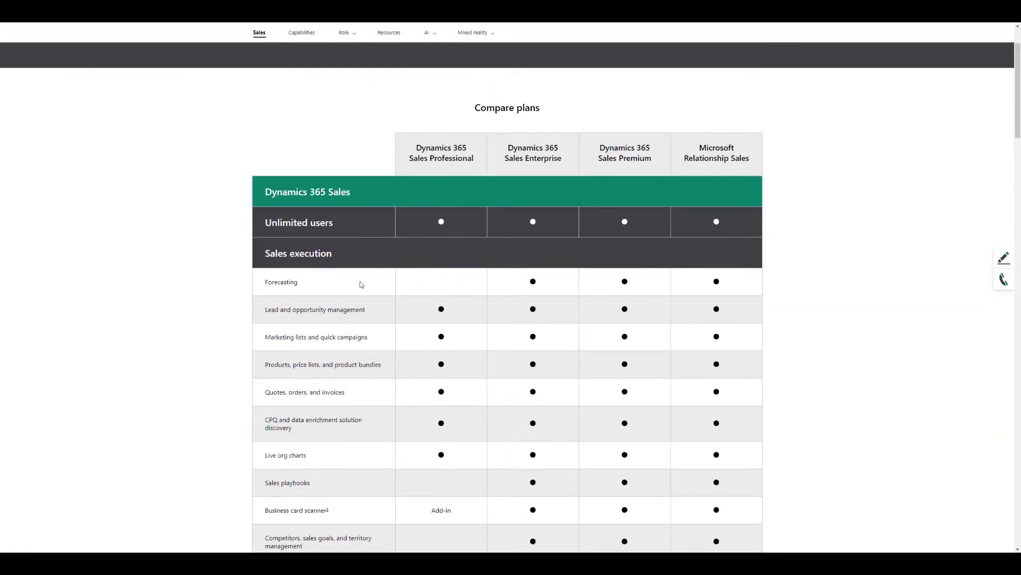
{"action": "mouse_move", "coordinate": [675, 289]}
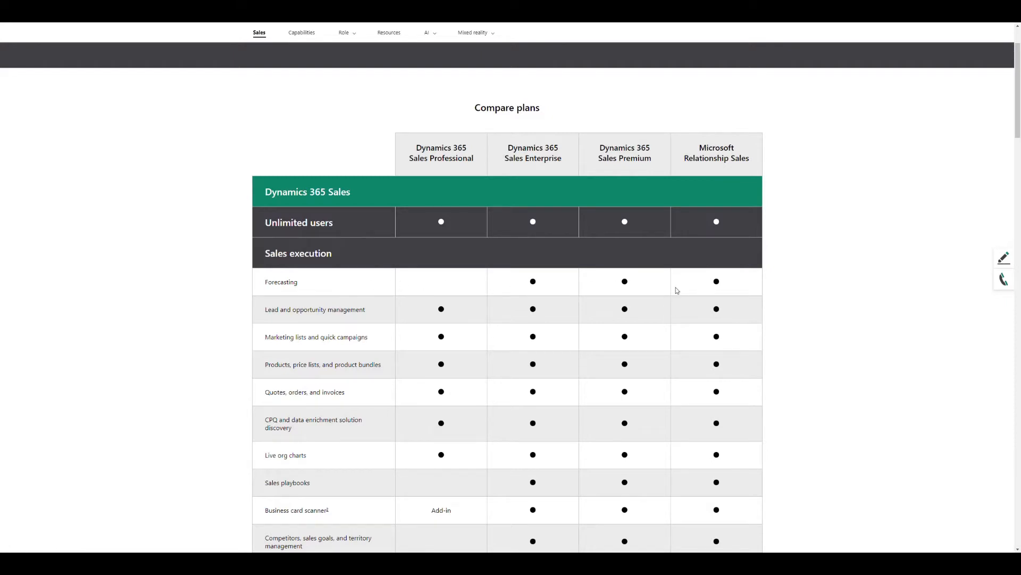
{"action": "mouse_move", "coordinate": [139, 25]}
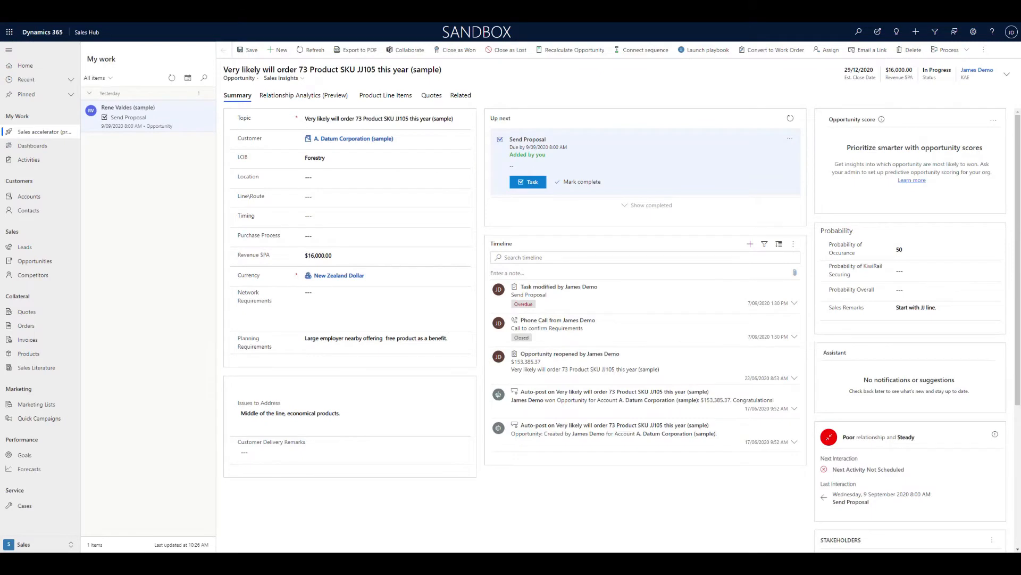
{"action": "mouse_move", "coordinate": [29, 160]}
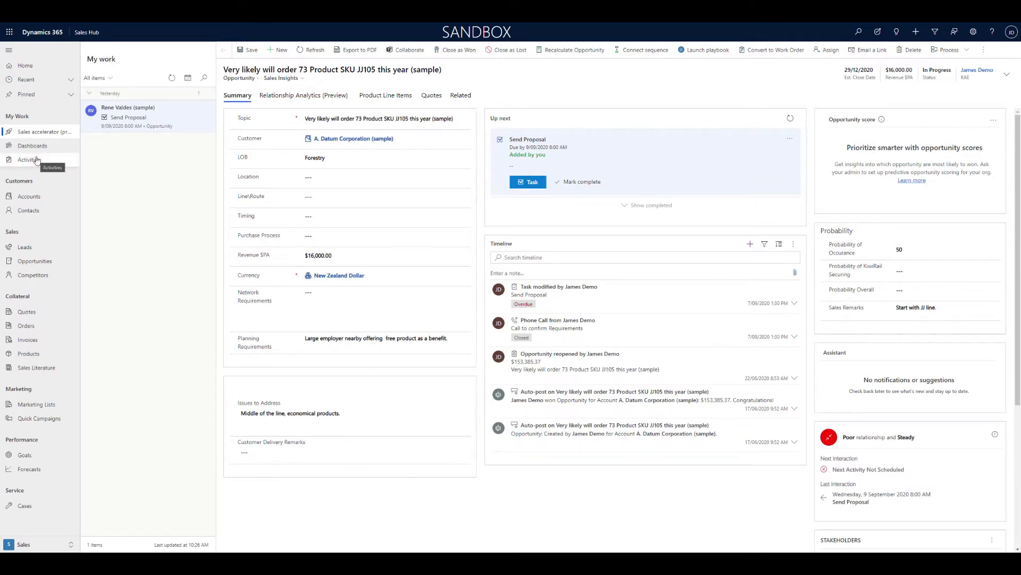
{"action": "mouse_move", "coordinate": [38, 447]}
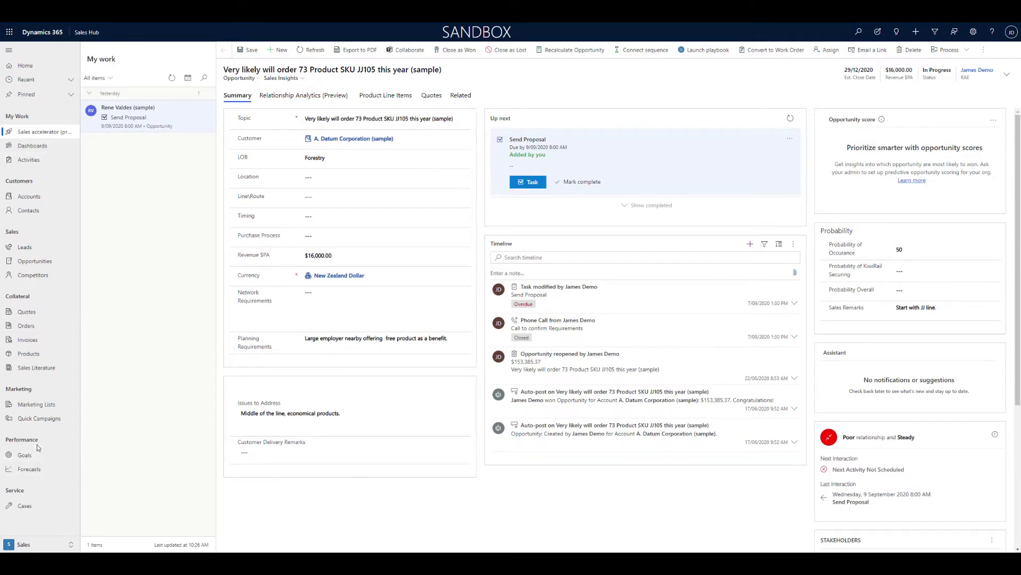
{"action": "mouse_move", "coordinate": [29, 469]}
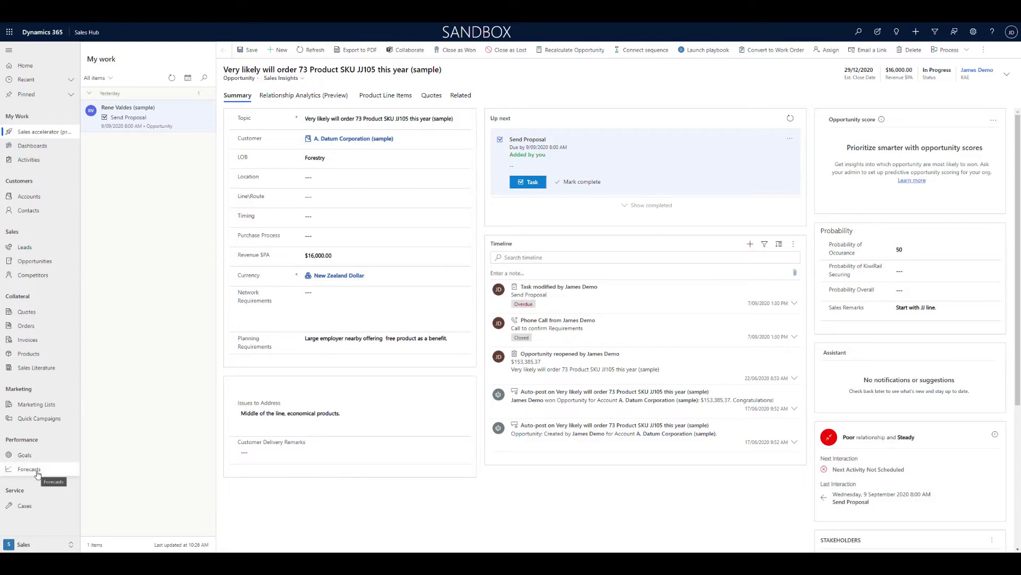
{"action": "left_click", "coordinate": [29, 470]}
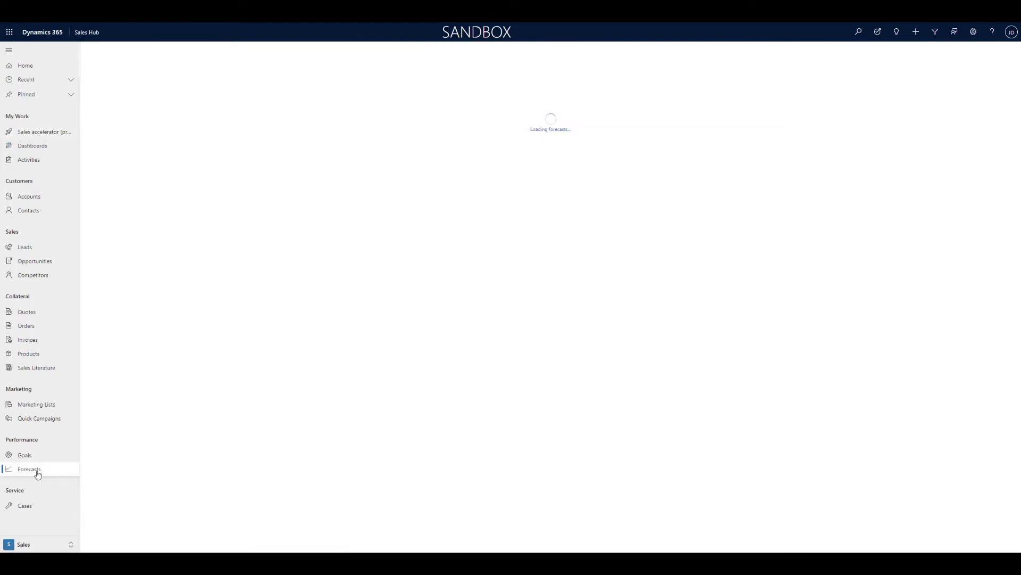
{"action": "left_click", "coordinate": [29, 469]}
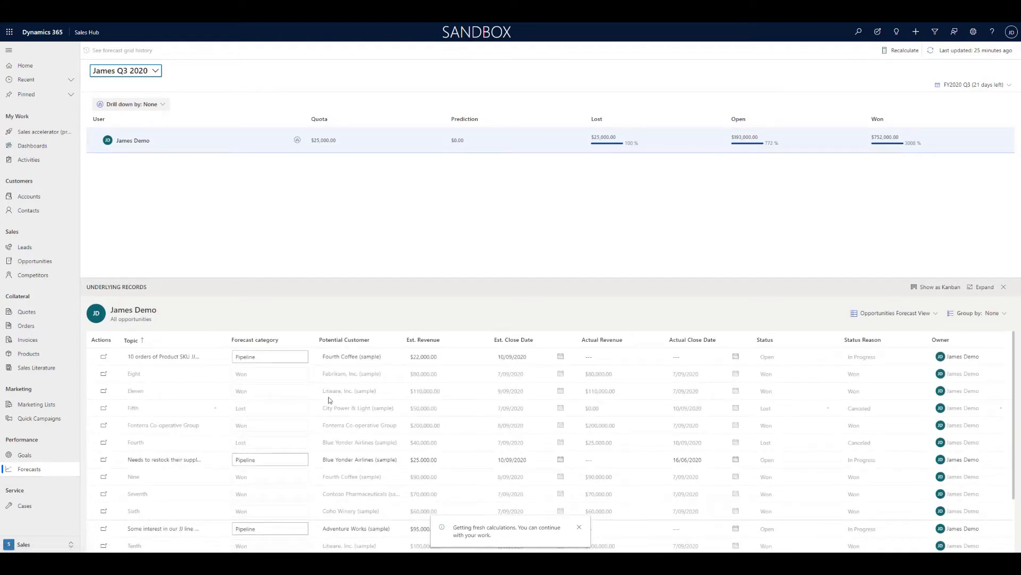
{"action": "mouse_move", "coordinate": [358, 191]}
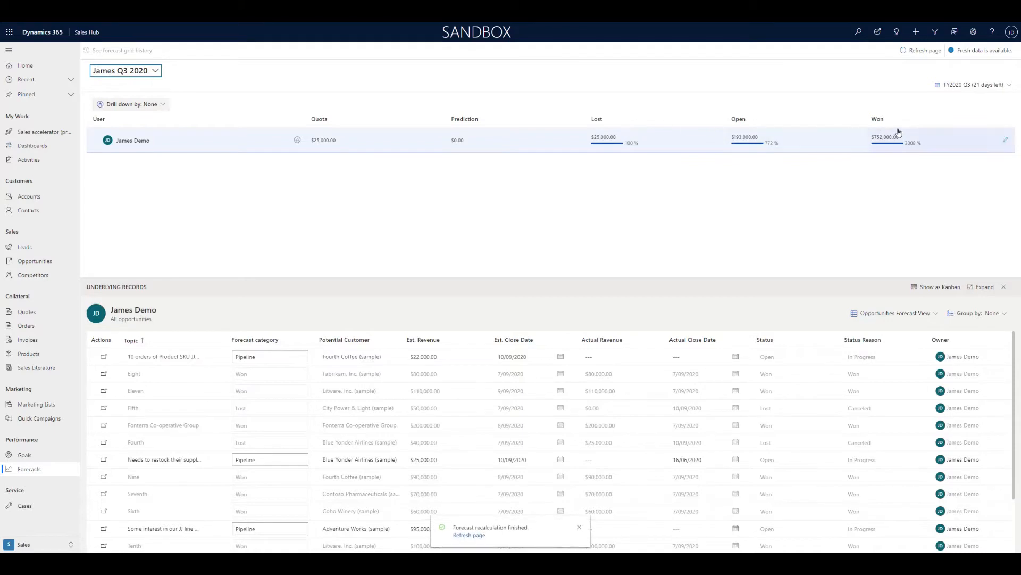
{"action": "mouse_move", "coordinate": [744, 163]}
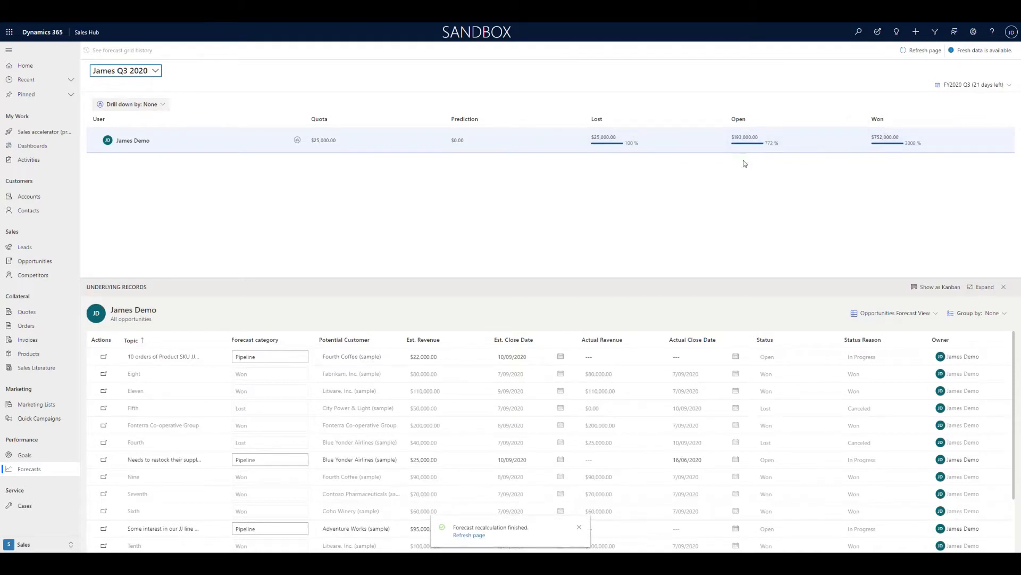
{"action": "mouse_move", "coordinate": [573, 252]}
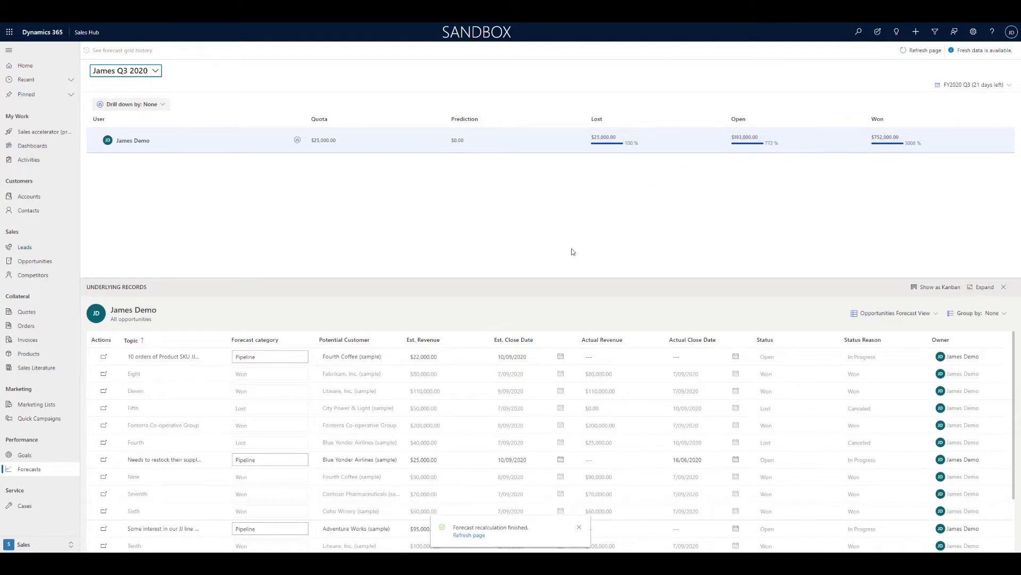
{"action": "mouse_move", "coordinate": [154, 123]}
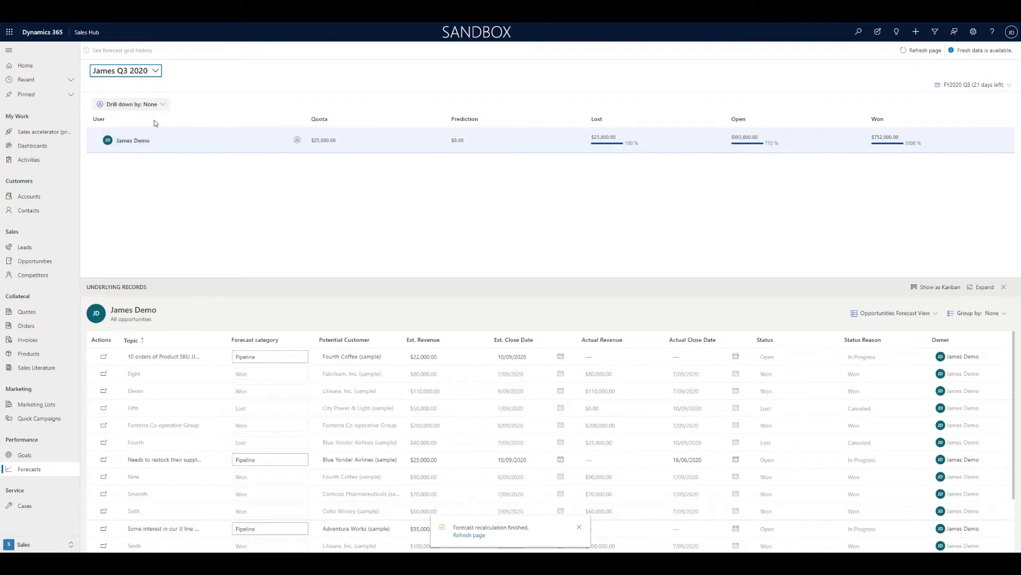
- Set Drill down by to Account to list each customer's lost, open and won amounts
{"action": "left_click", "coordinate": [130, 104]}
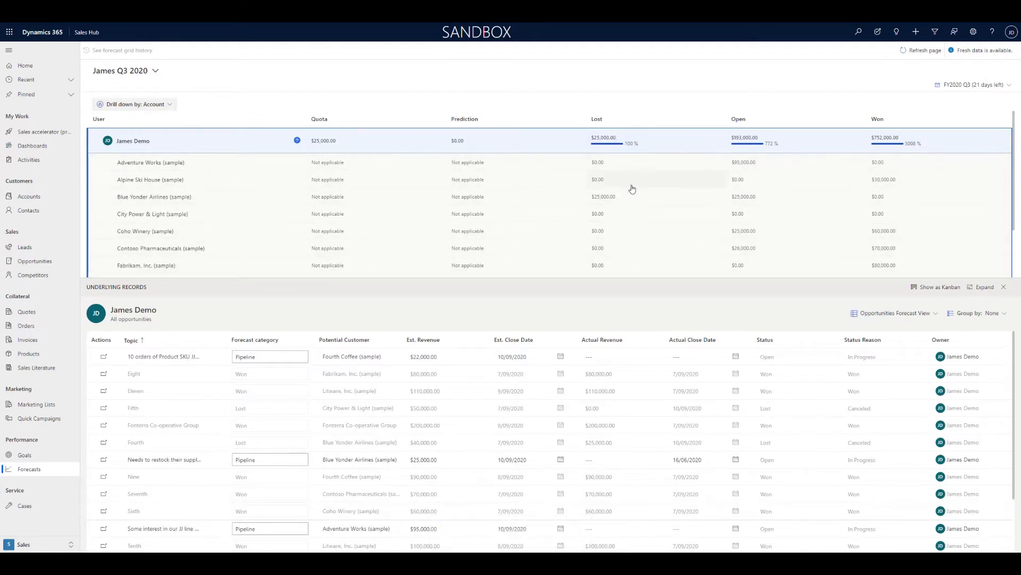
{"action": "mouse_move", "coordinate": [204, 197]}
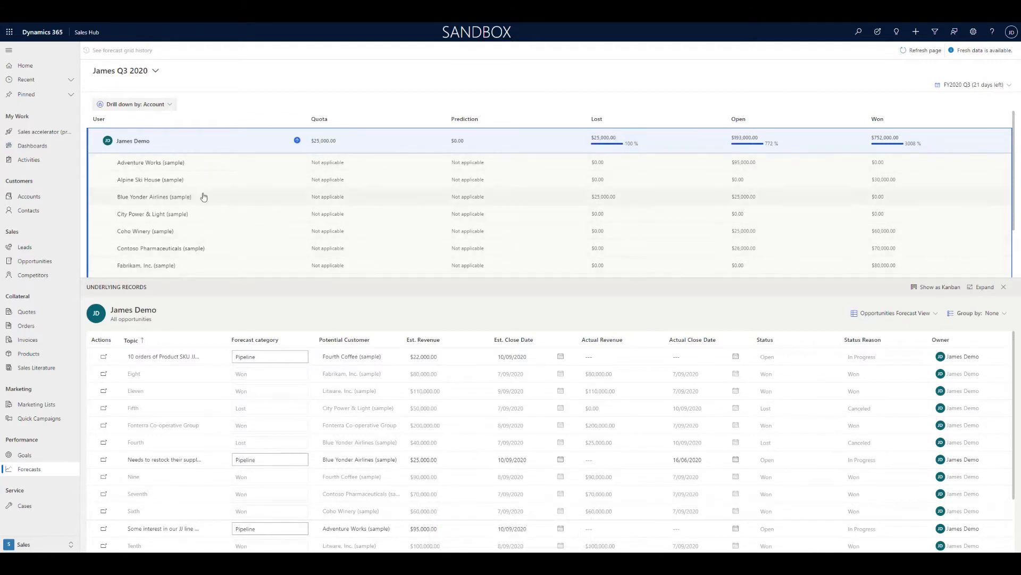
{"action": "mouse_move", "coordinate": [725, 119]}
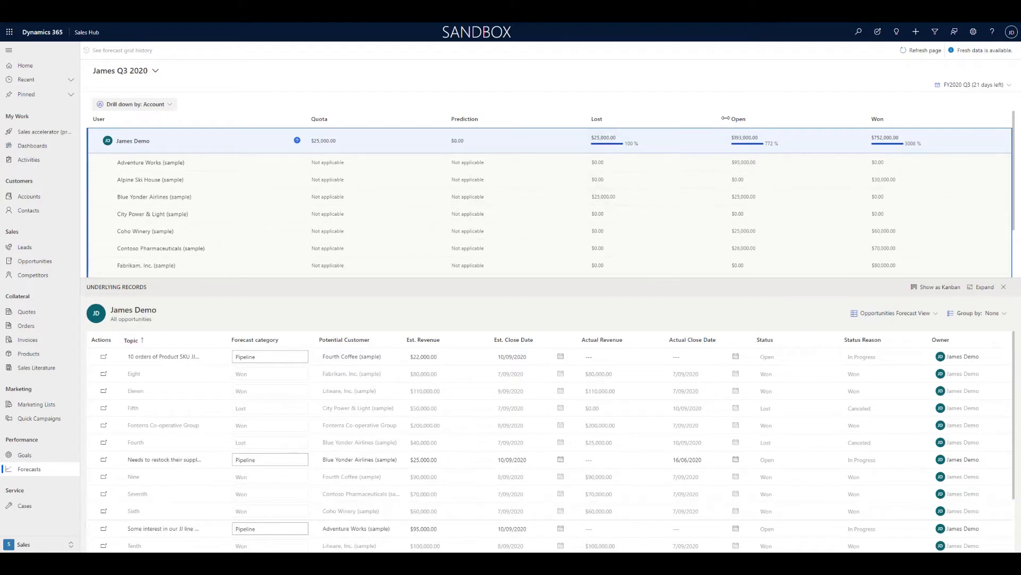
{"action": "mouse_move", "coordinate": [941, 253]}
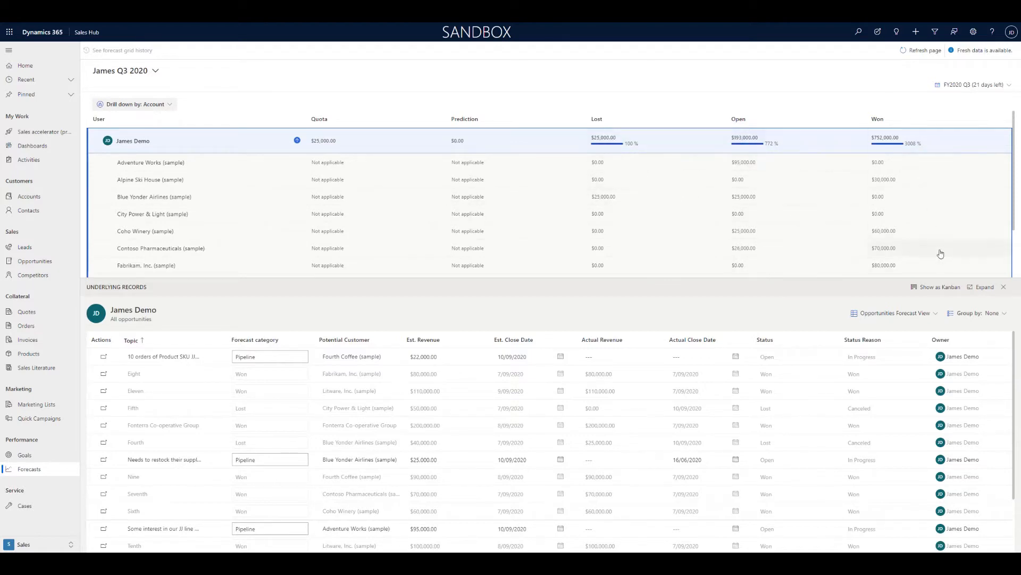
{"action": "mouse_move", "coordinate": [375, 496]}
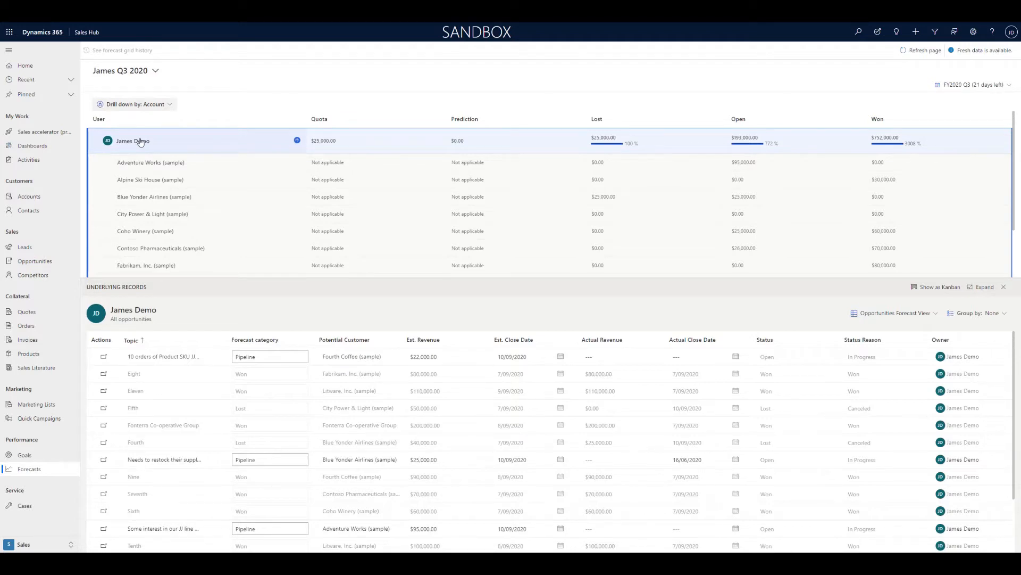
{"action": "mouse_move", "coordinate": [510, 193]}
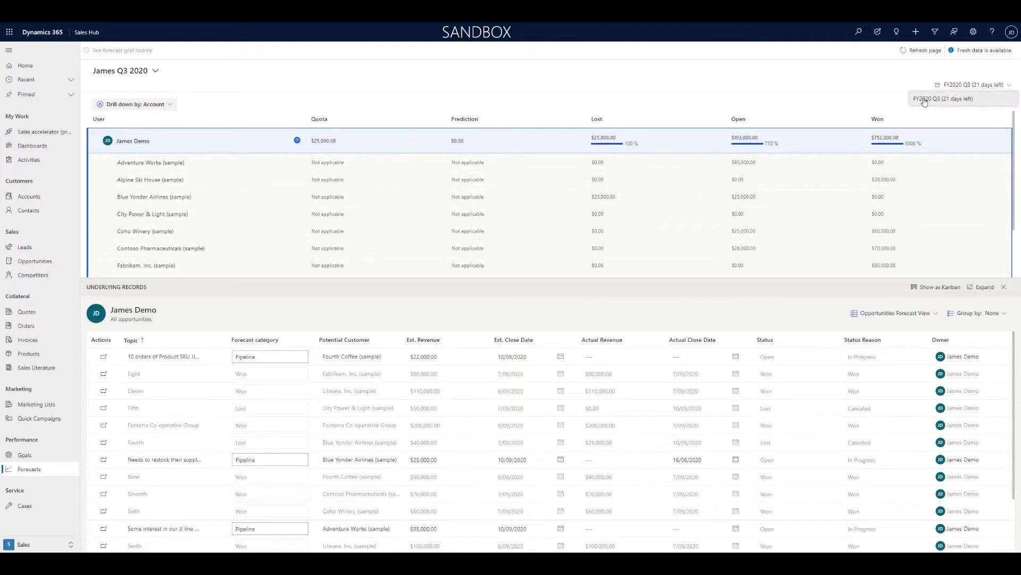
{"action": "mouse_move", "coordinate": [974, 107]}
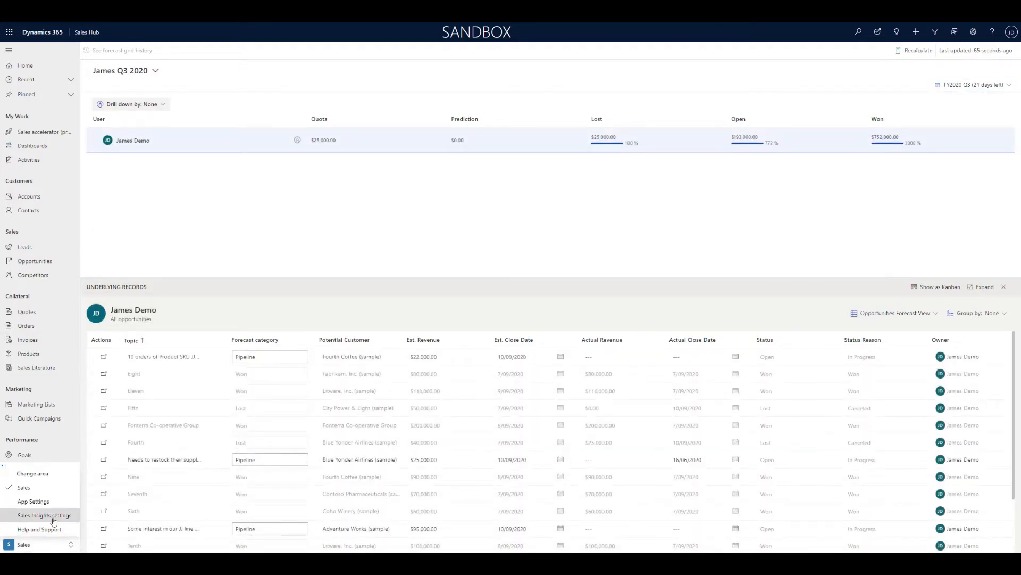
{"action": "mouse_move", "coordinate": [33, 501]}
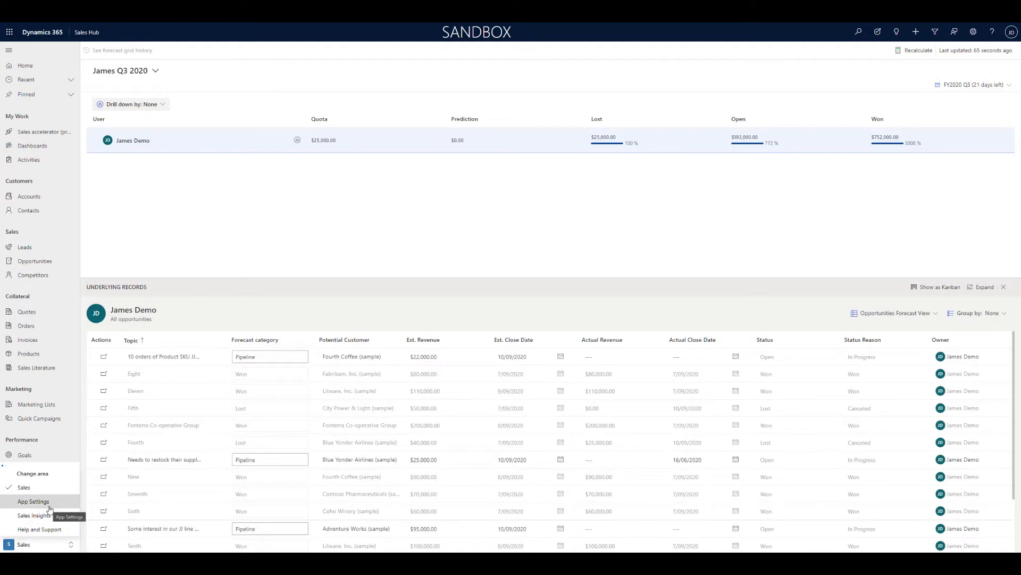
{"action": "mouse_move", "coordinate": [35, 515]}
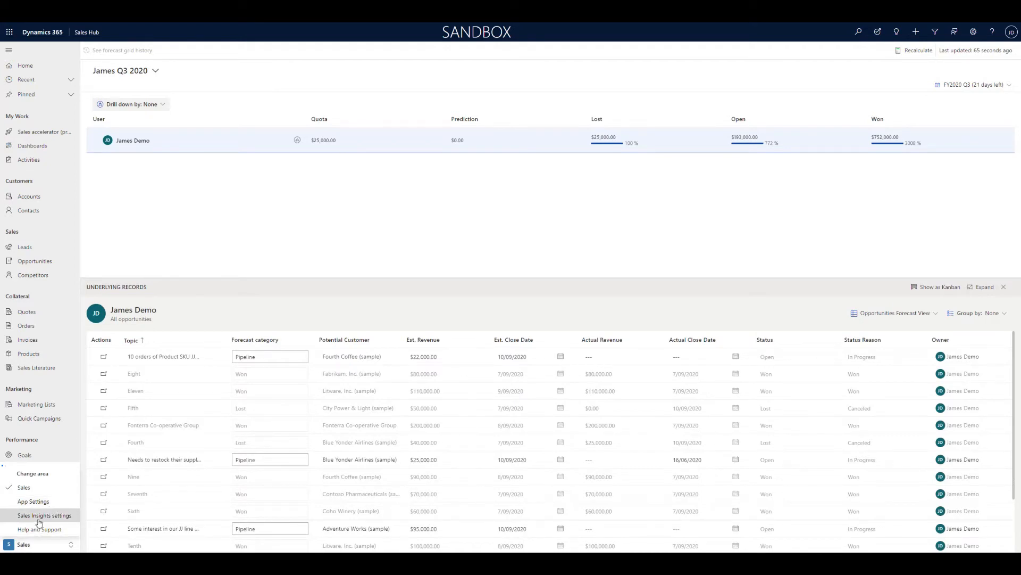
{"action": "mouse_move", "coordinate": [43, 515]}
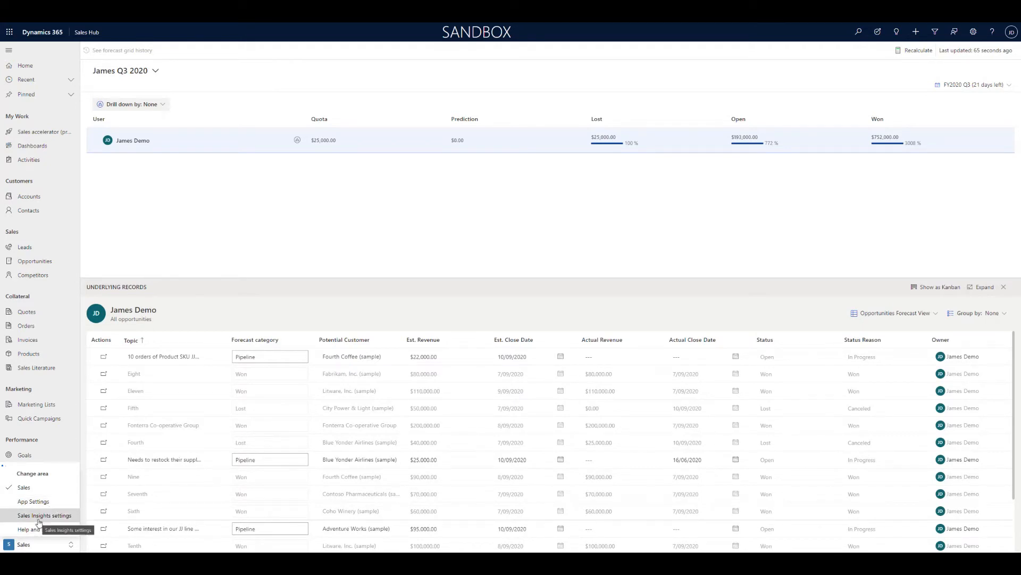
{"action": "mouse_move", "coordinate": [33, 502]}
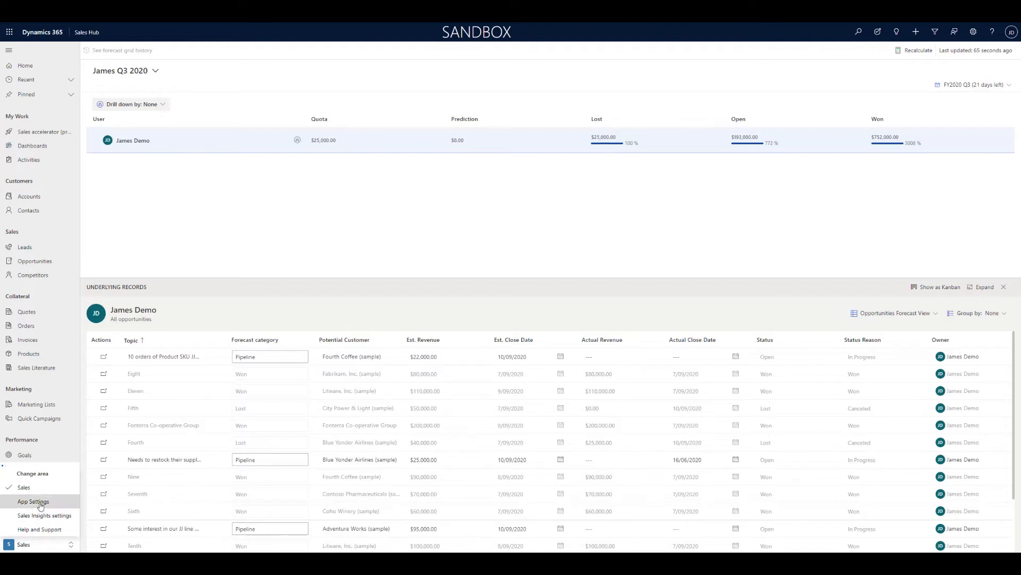
- Switch from Sales to the App Settings area
{"action": "left_click", "coordinate": [33, 503]}
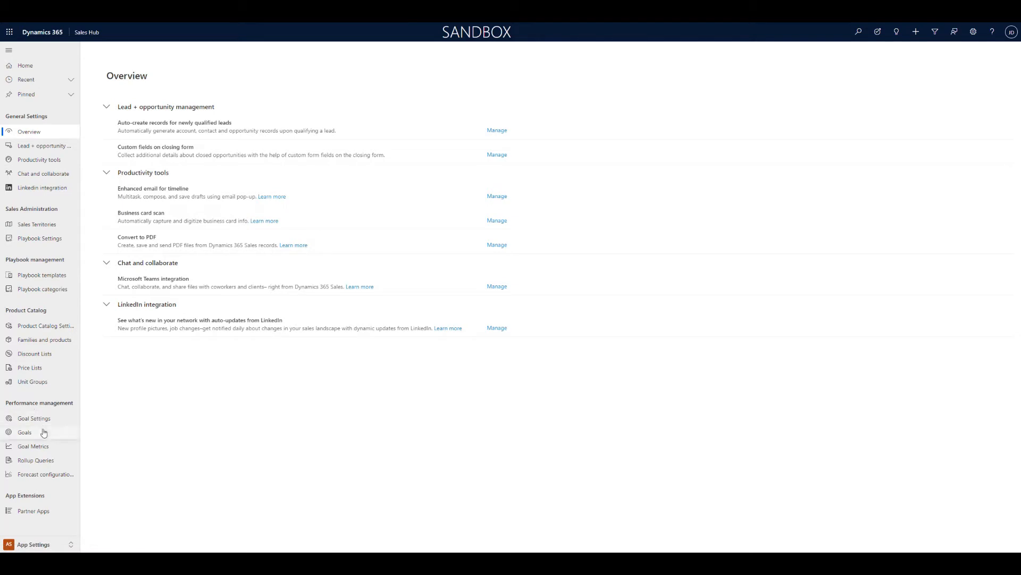
{"action": "mouse_move", "coordinate": [46, 474]}
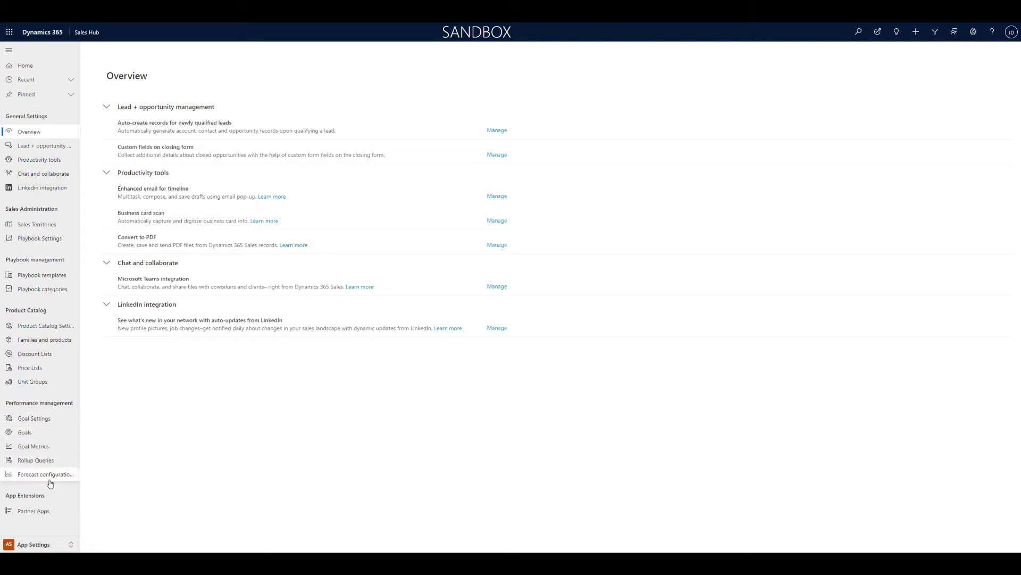
- Delete the draft Demo forecast from Forecast configuration
{"action": "left_click", "coordinate": [46, 474]}
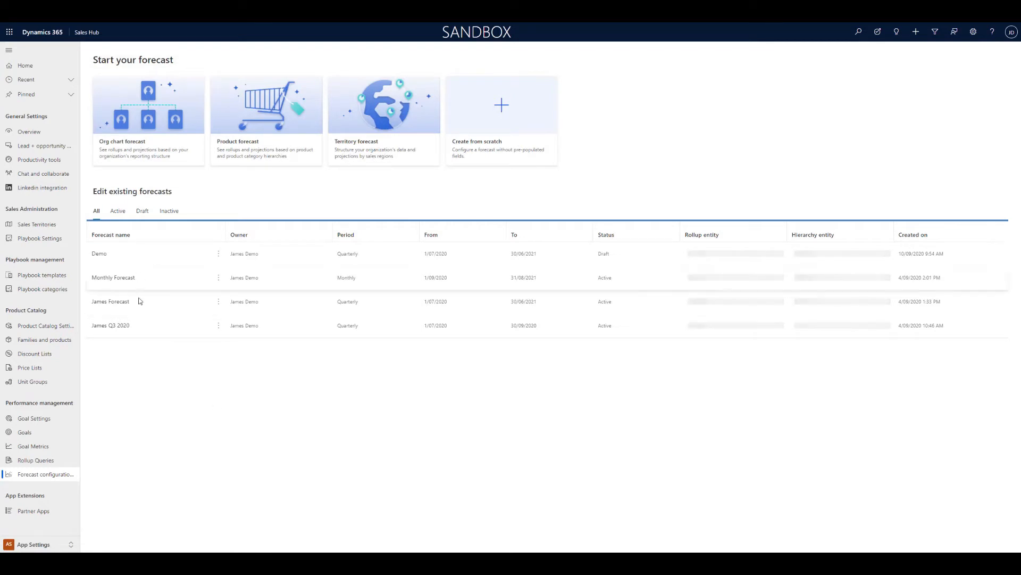
{"action": "left_click", "coordinate": [218, 253]}
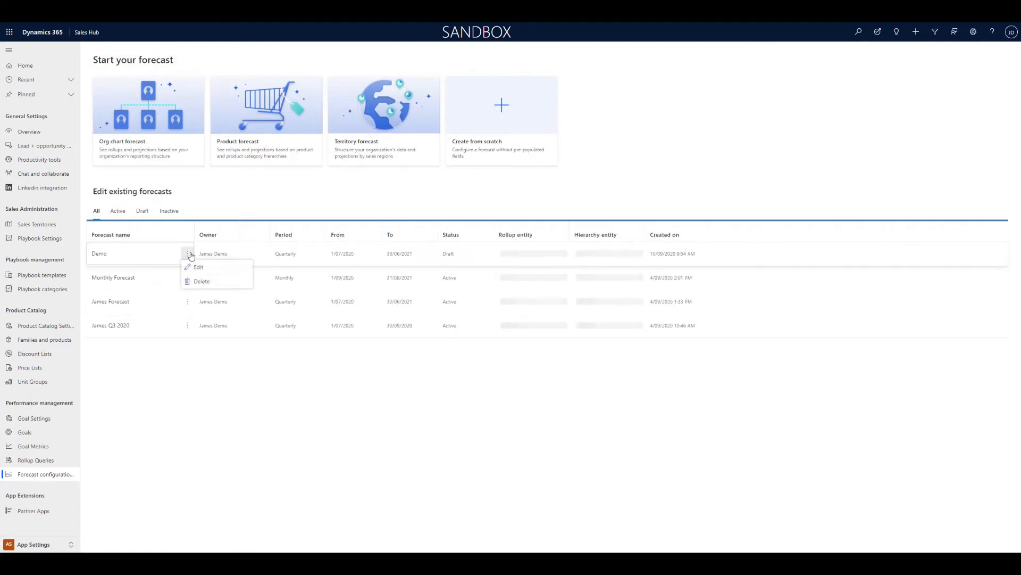
{"action": "left_click", "coordinate": [201, 281]}
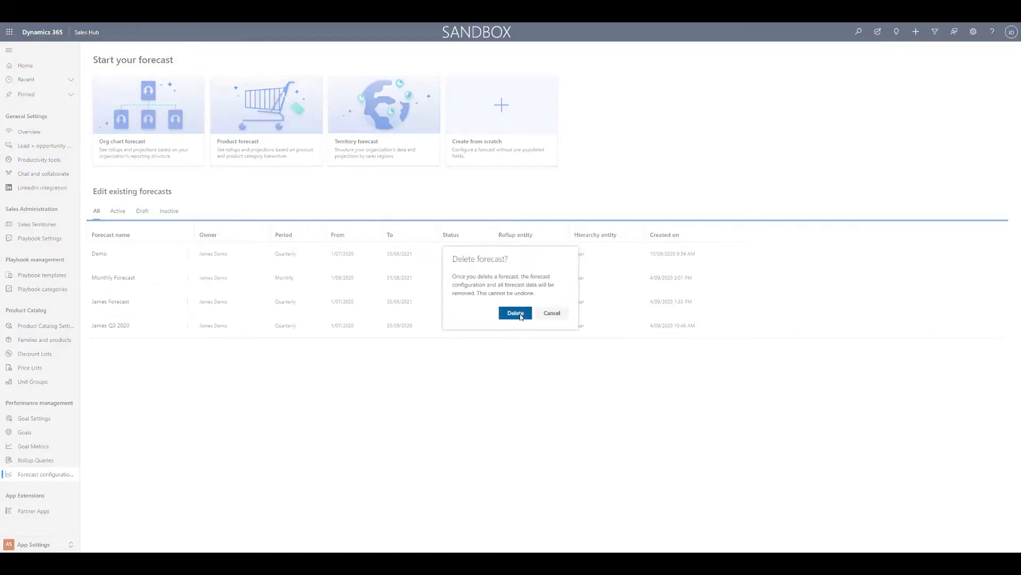
{"action": "left_click", "coordinate": [514, 313]}
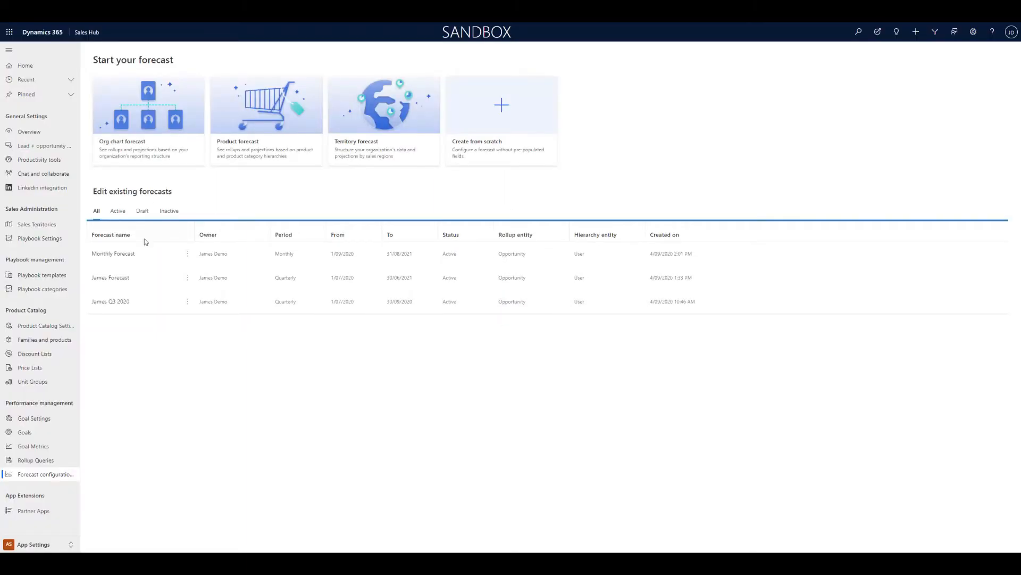
{"action": "mouse_move", "coordinate": [253, 120]}
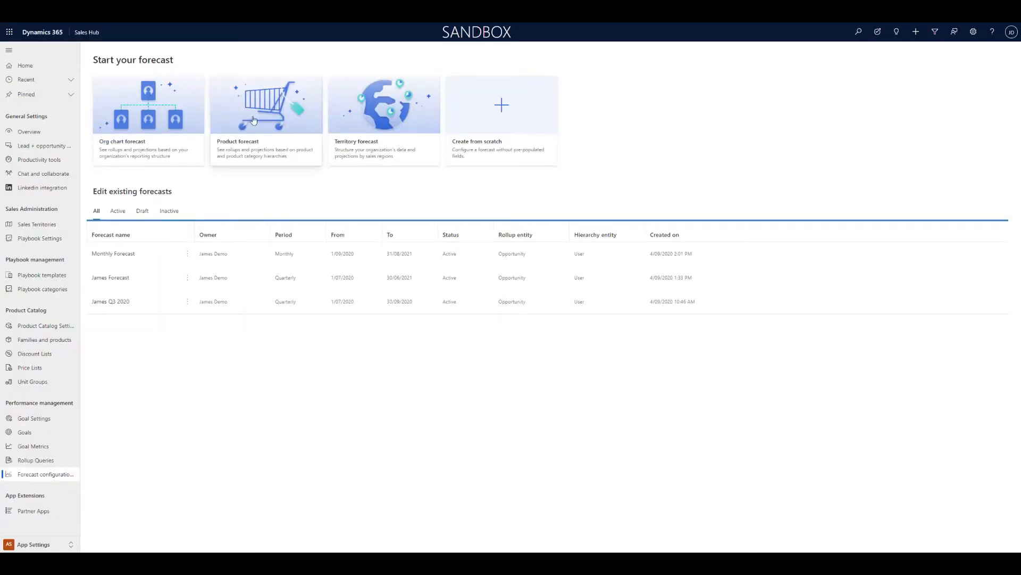
{"action": "mouse_move", "coordinate": [388, 121]}
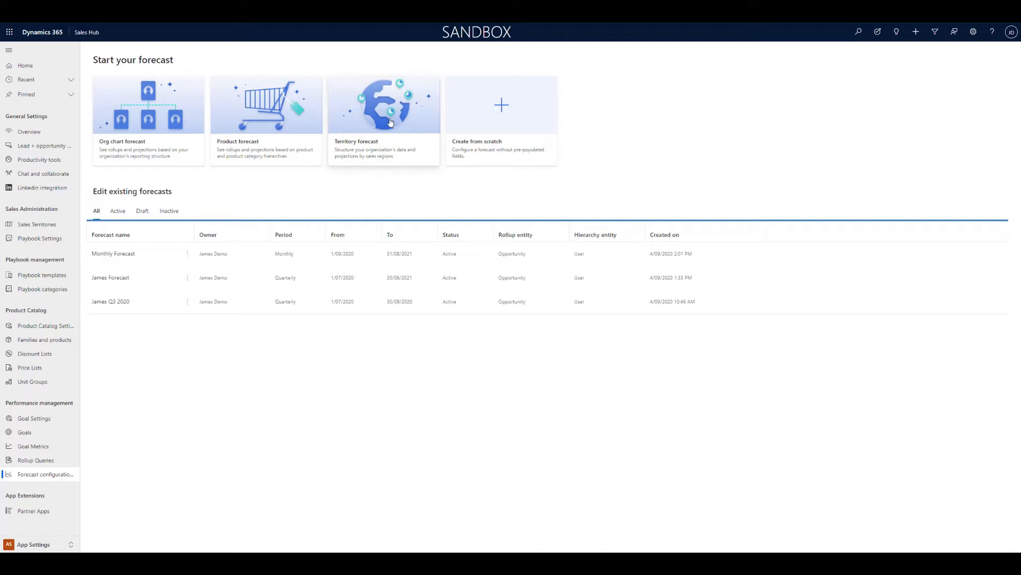
{"action": "mouse_move", "coordinate": [174, 105]}
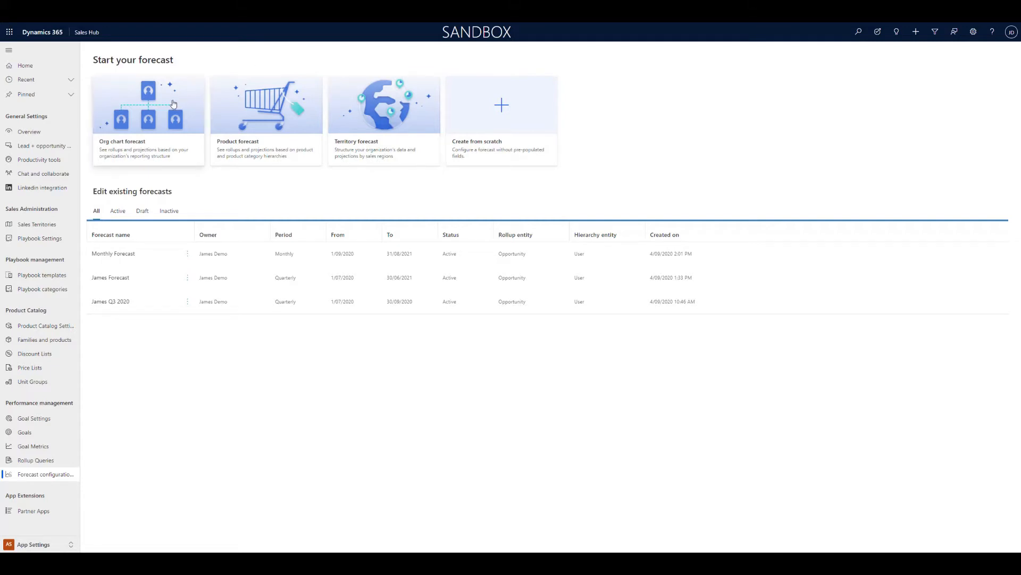
- Create an org chart forecast named 'dEMO' with James Demo as top of hierarchy
{"action": "left_click", "coordinate": [148, 105]}
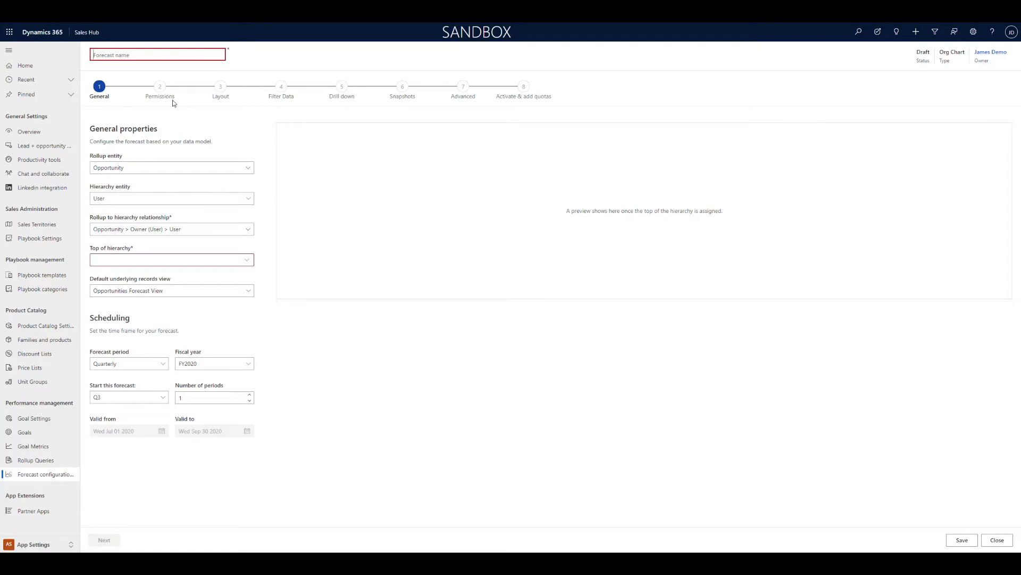
{"action": "type", "text": "dEMO"}
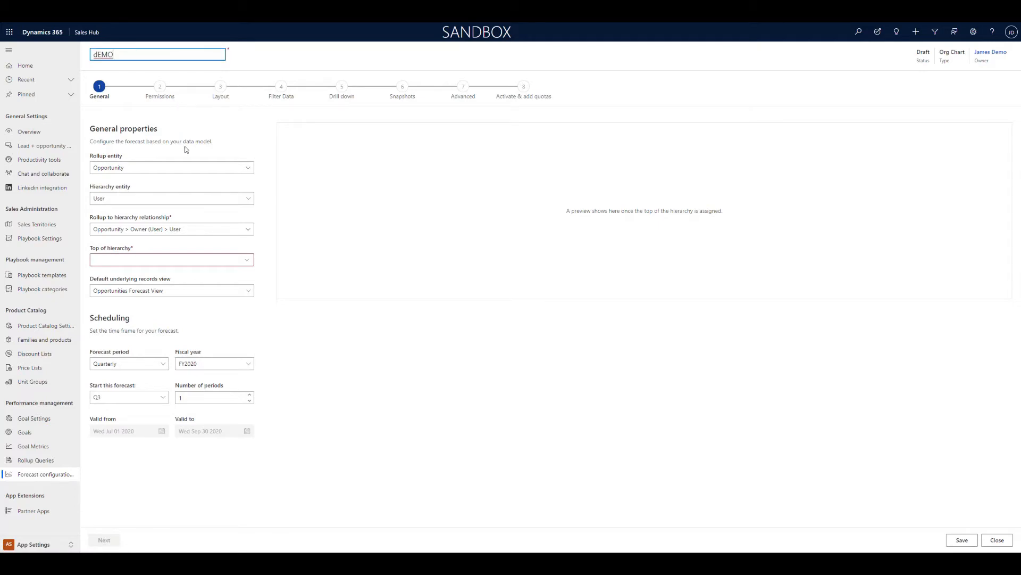
{"action": "mouse_move", "coordinate": [120, 170]}
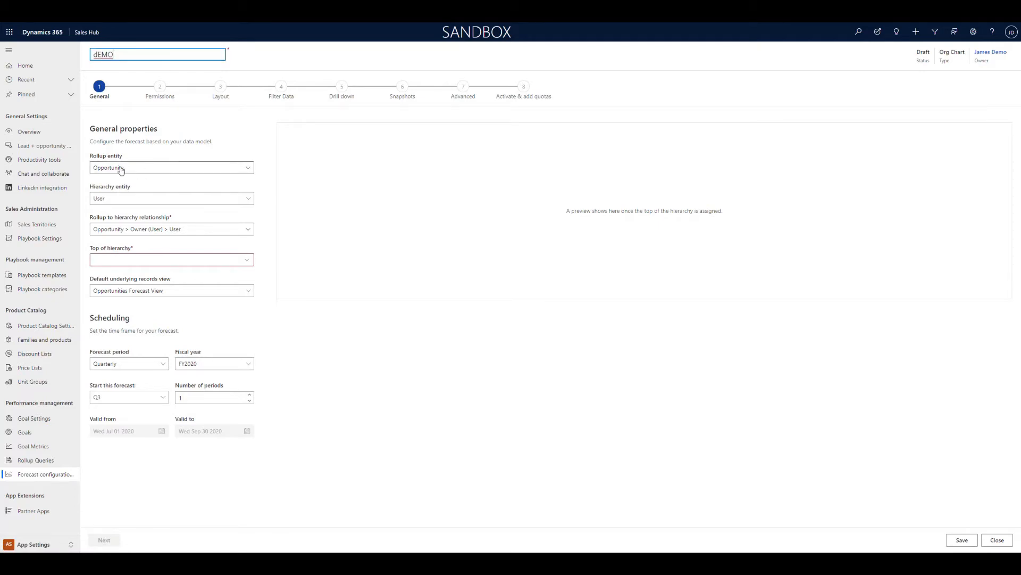
{"action": "mouse_move", "coordinate": [137, 176]}
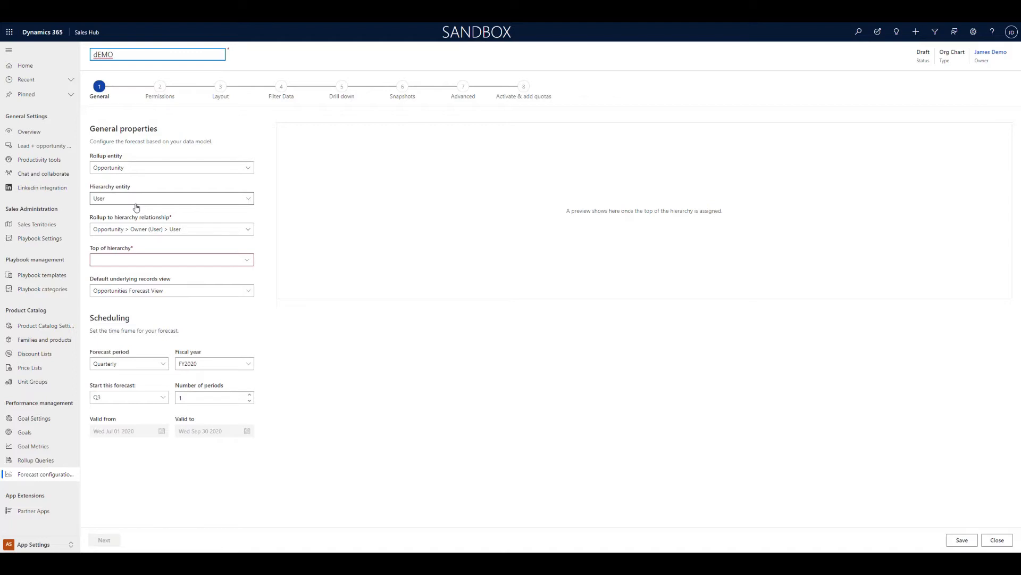
{"action": "left_click", "coordinate": [170, 259]}
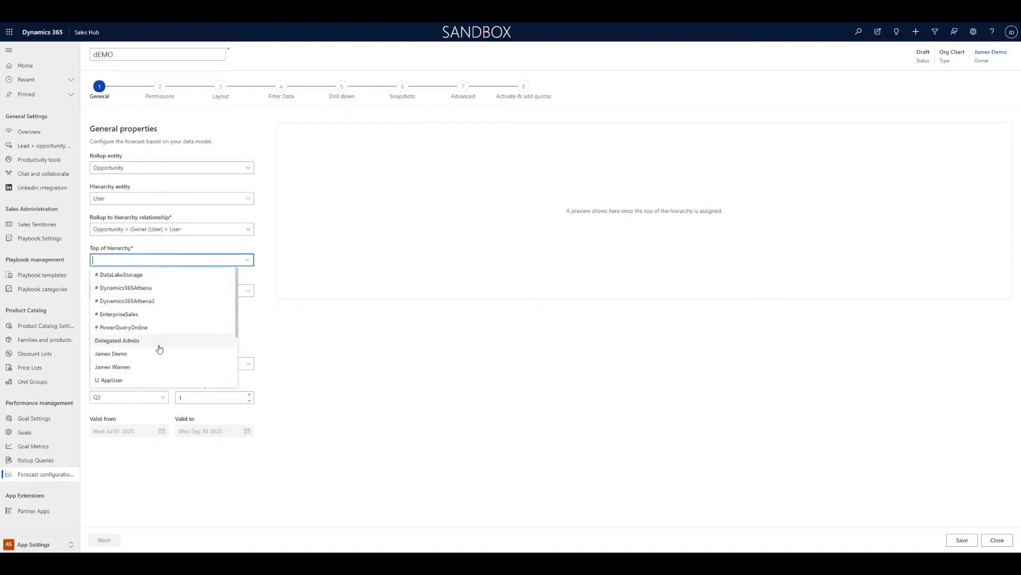
{"action": "left_click", "coordinate": [110, 353]}
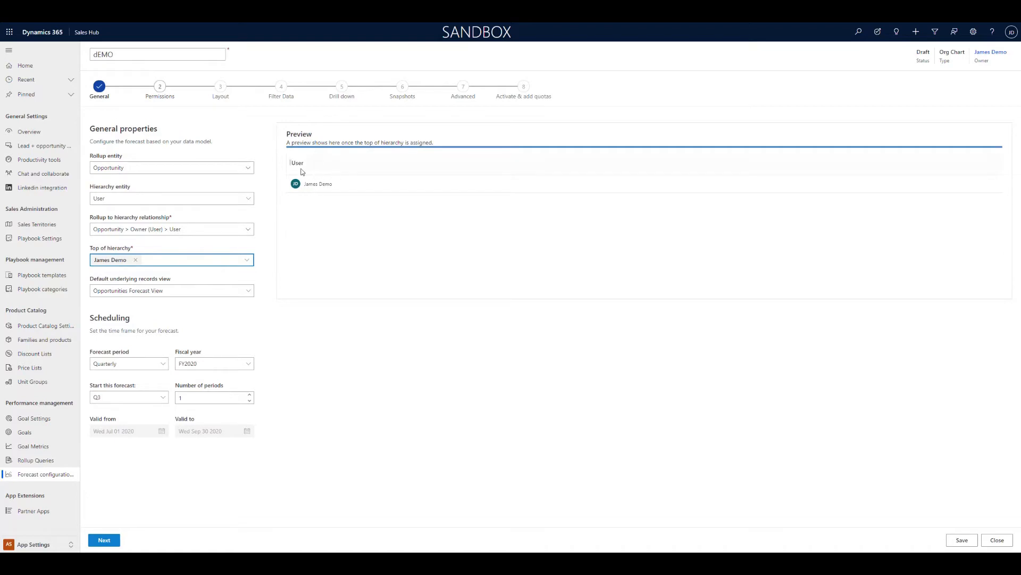
{"action": "mouse_move", "coordinate": [319, 199]}
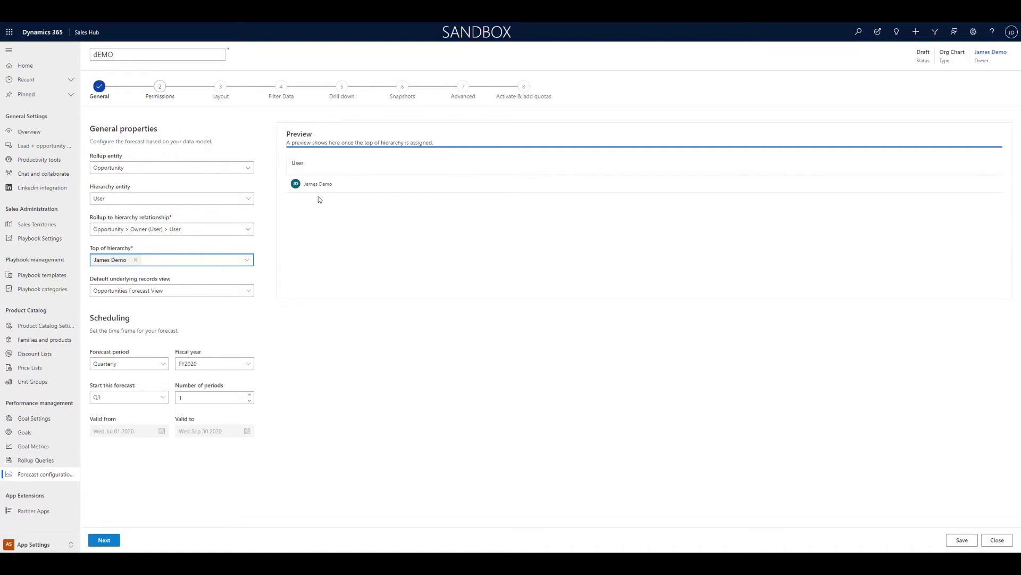
{"action": "mouse_move", "coordinate": [183, 389]}
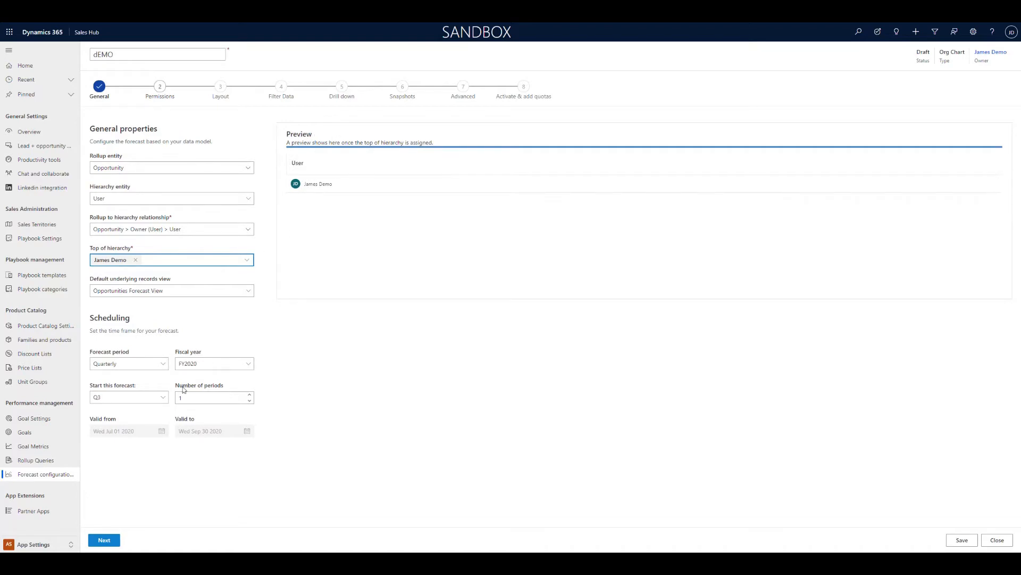
- Schedule dEMO monthly for 12 periods from September FY2020 and continue to Permissions
{"action": "left_click", "coordinate": [128, 363]}
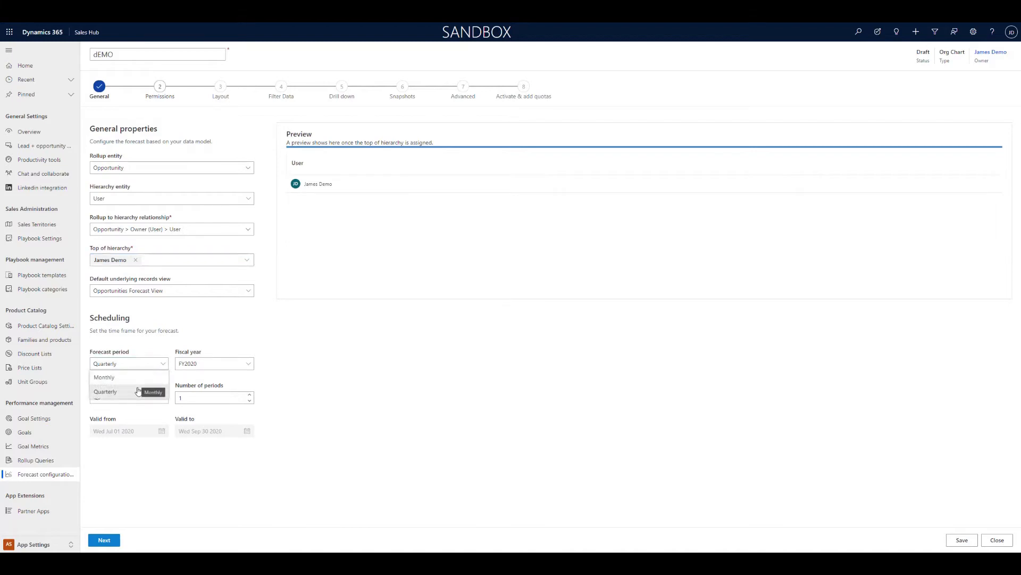
{"action": "left_click", "coordinate": [105, 391]}
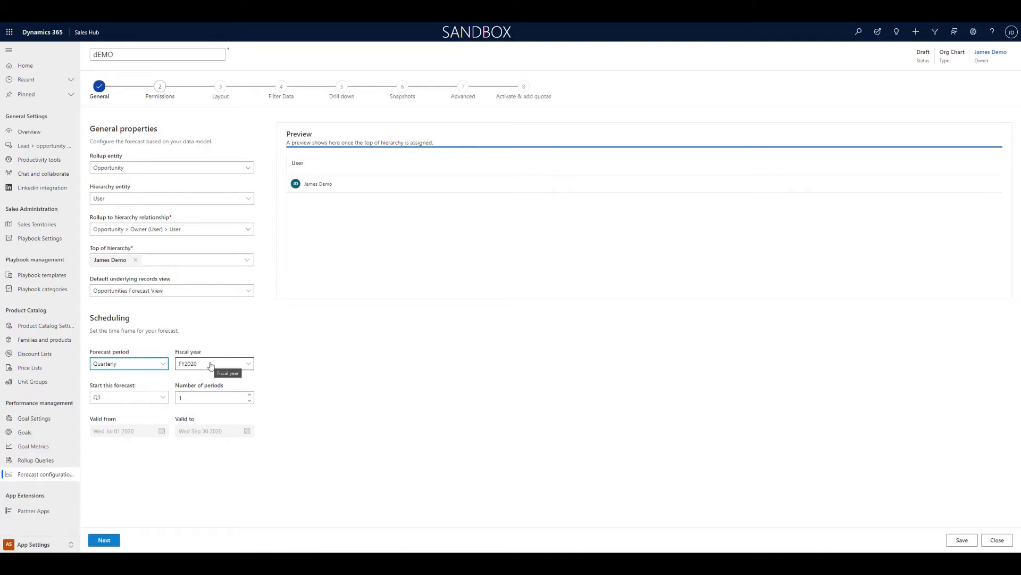
{"action": "left_click", "coordinate": [215, 364]}
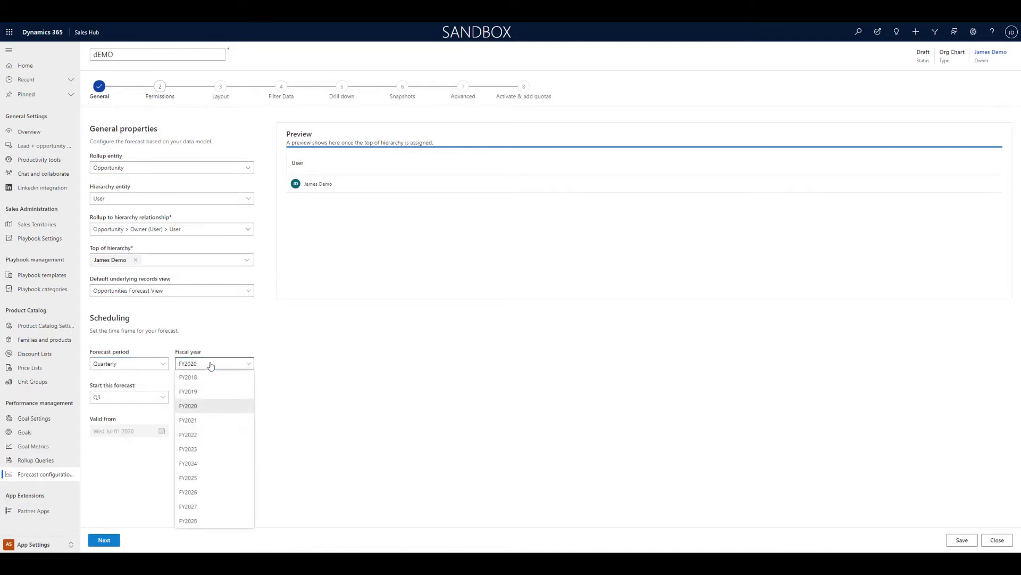
{"action": "mouse_move", "coordinate": [329, 454]}
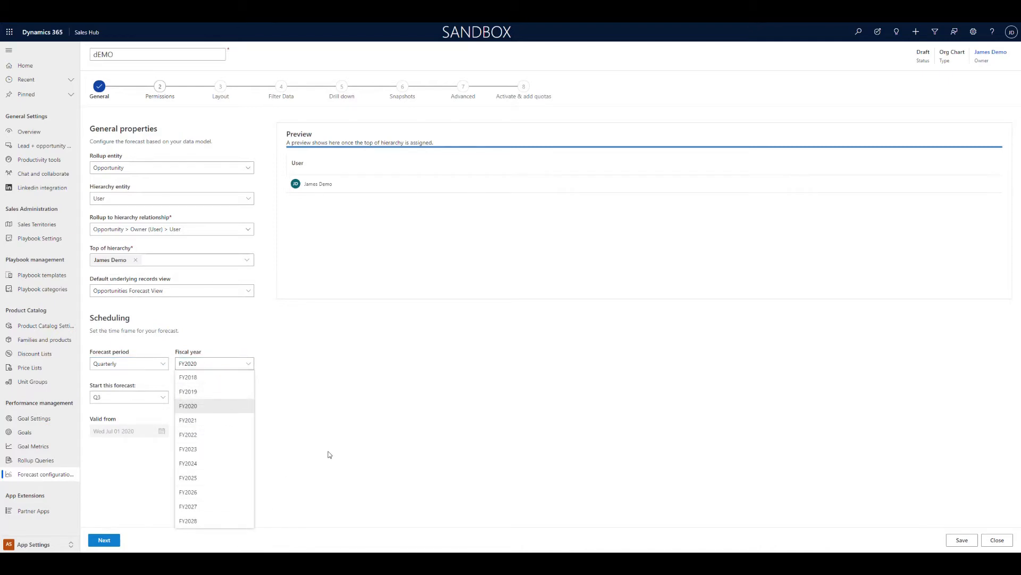
{"action": "left_click", "coordinate": [188, 405]}
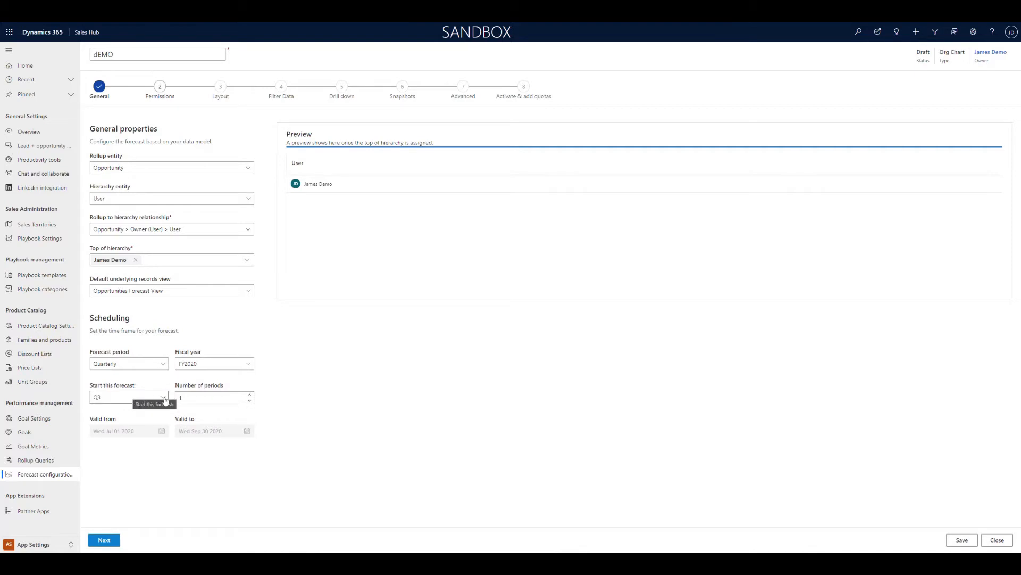
{"action": "mouse_move", "coordinate": [137, 367]}
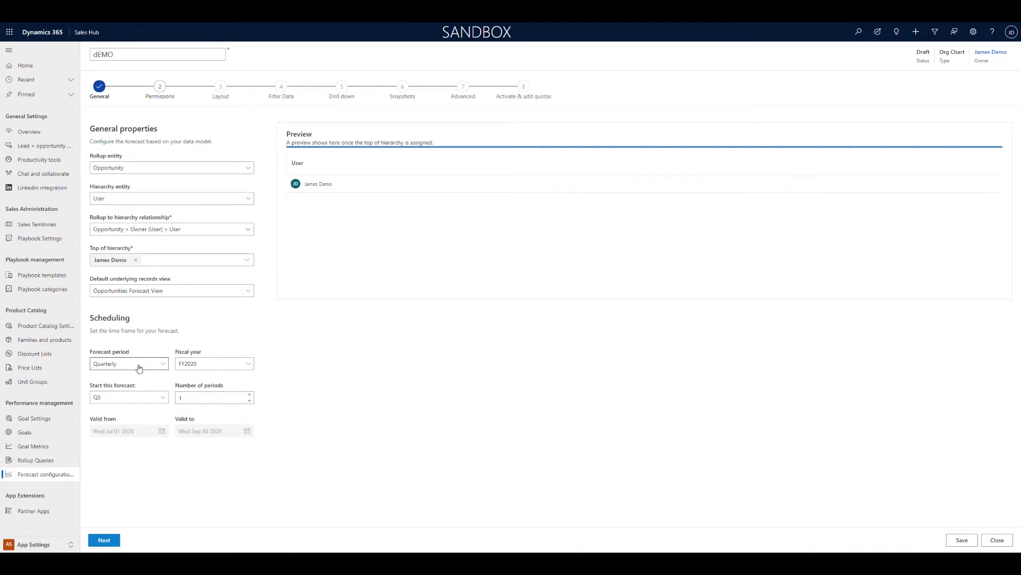
{"action": "left_click", "coordinate": [128, 363]}
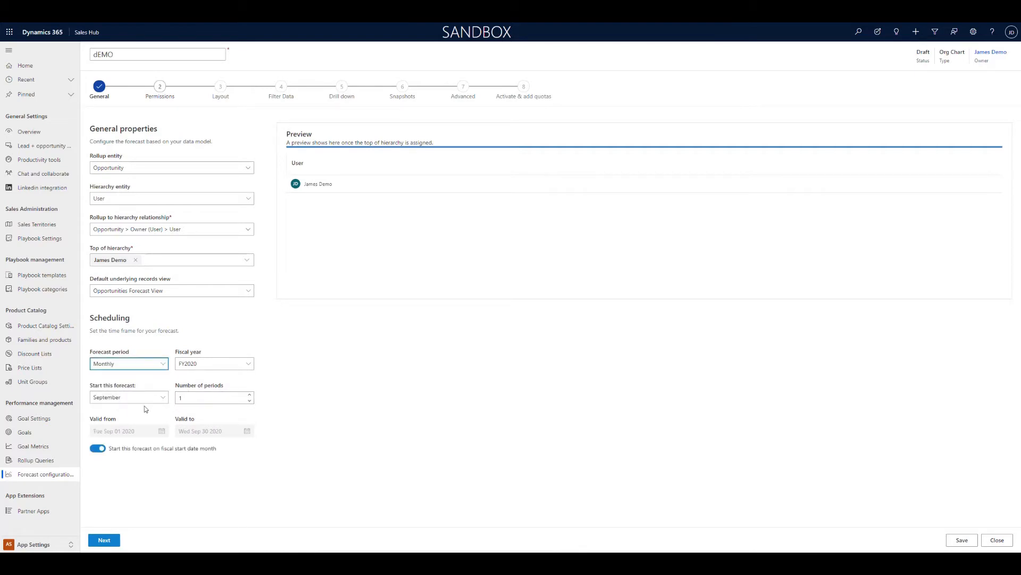
{"action": "left_click", "coordinate": [214, 397]}
{"action": "type", "text": "9"}
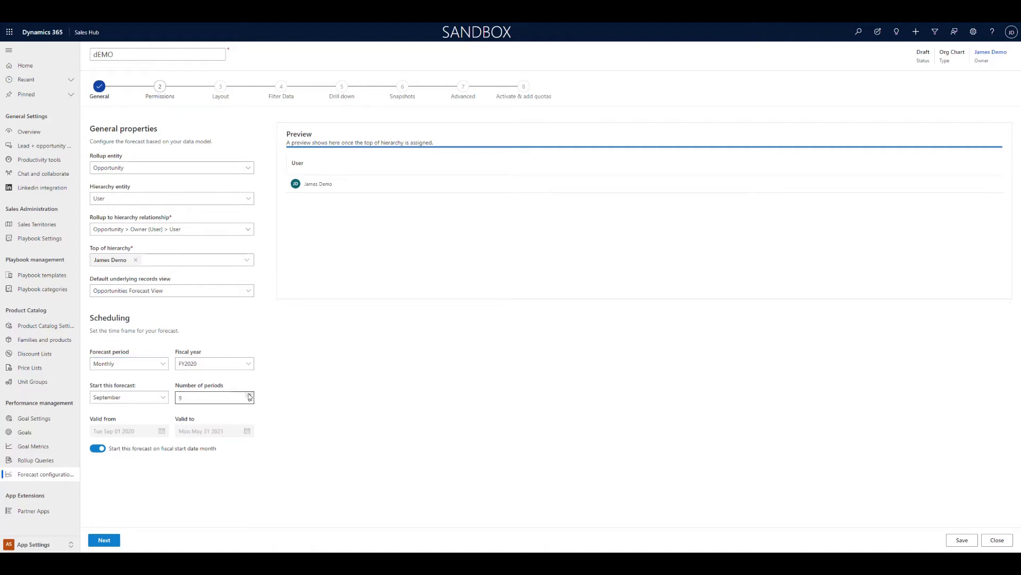
{"action": "left_click", "coordinate": [127, 363]}
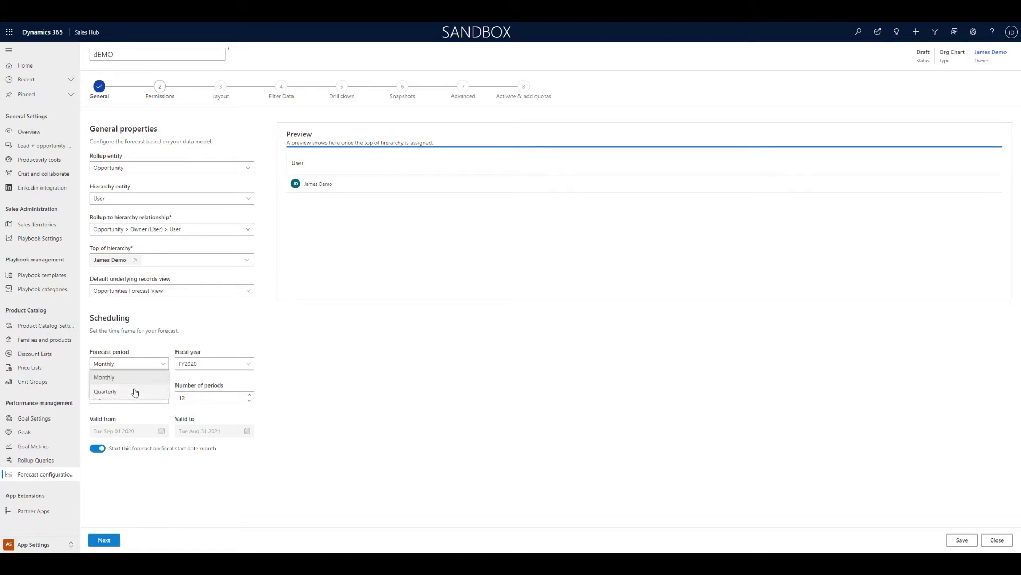
{"action": "left_click", "coordinate": [105, 391]}
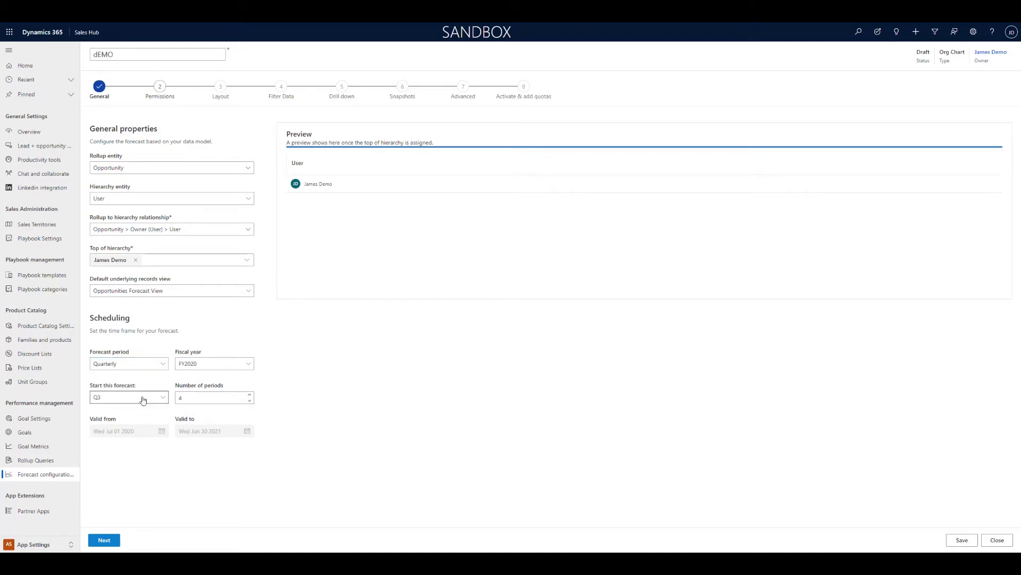
{"action": "left_click", "coordinate": [128, 363]}
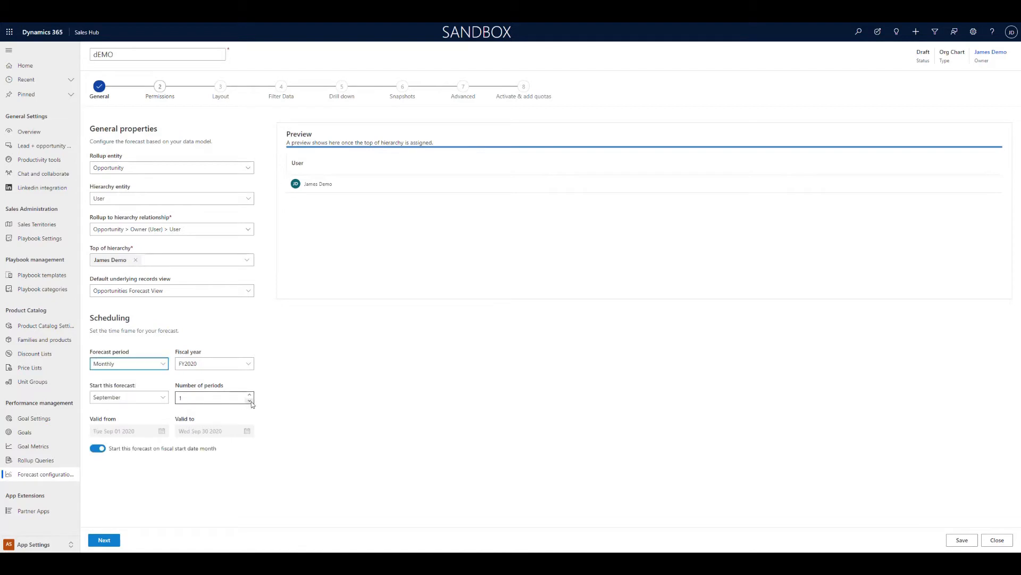
{"action": "left_click", "coordinate": [249, 395]}
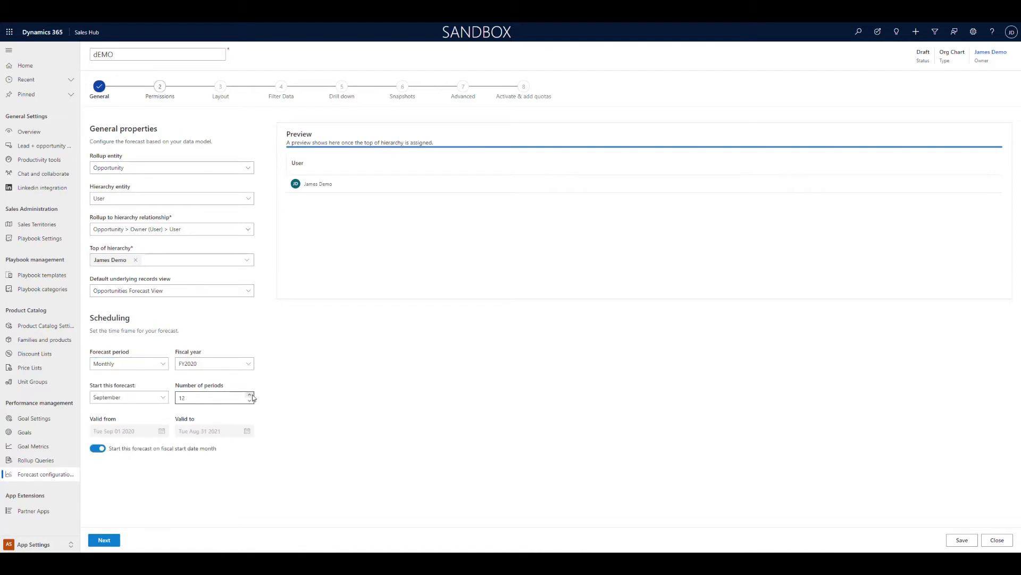
{"action": "mouse_move", "coordinate": [97, 448]}
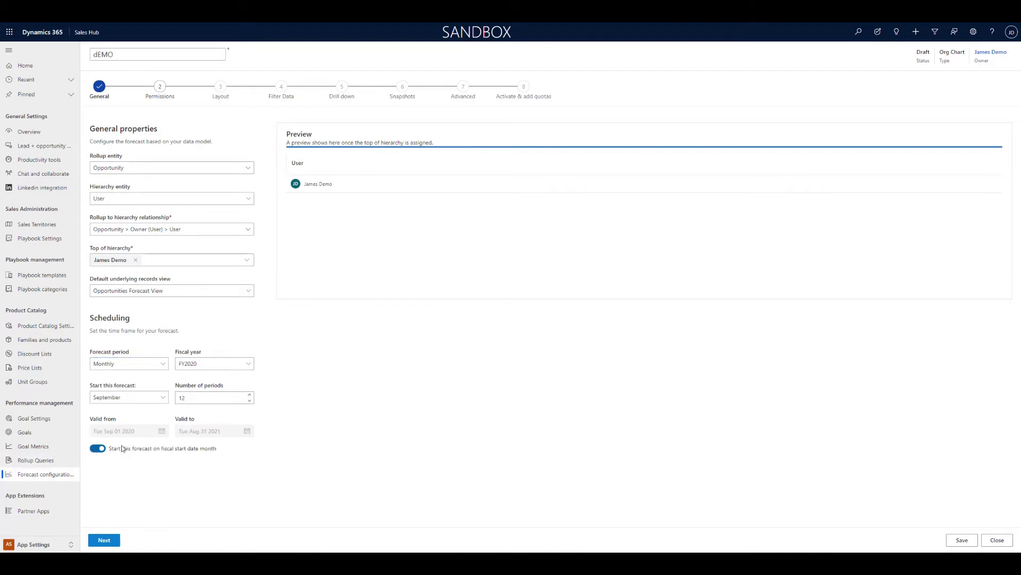
{"action": "mouse_move", "coordinate": [165, 454]}
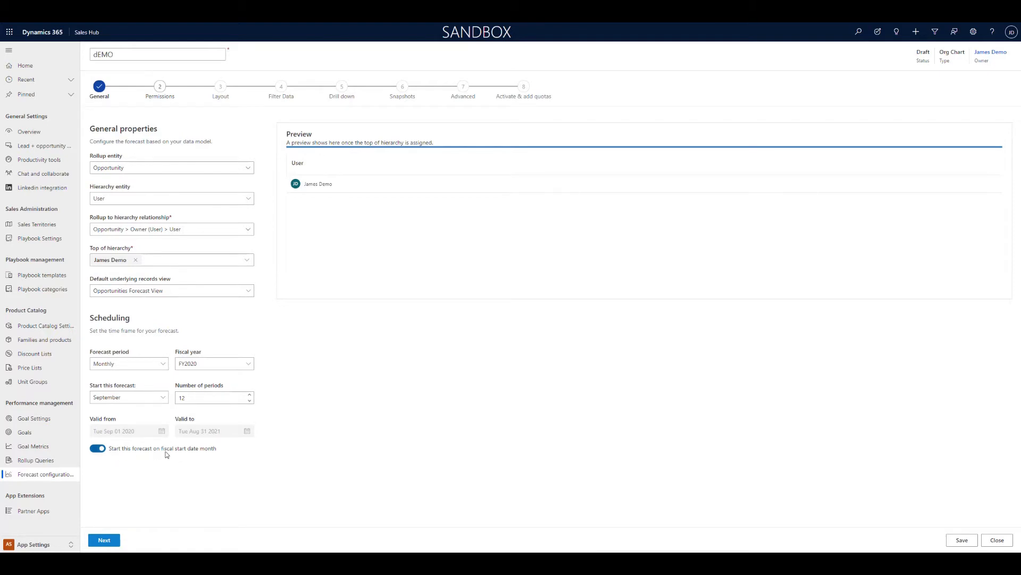
{"action": "left_click", "coordinate": [104, 539]}
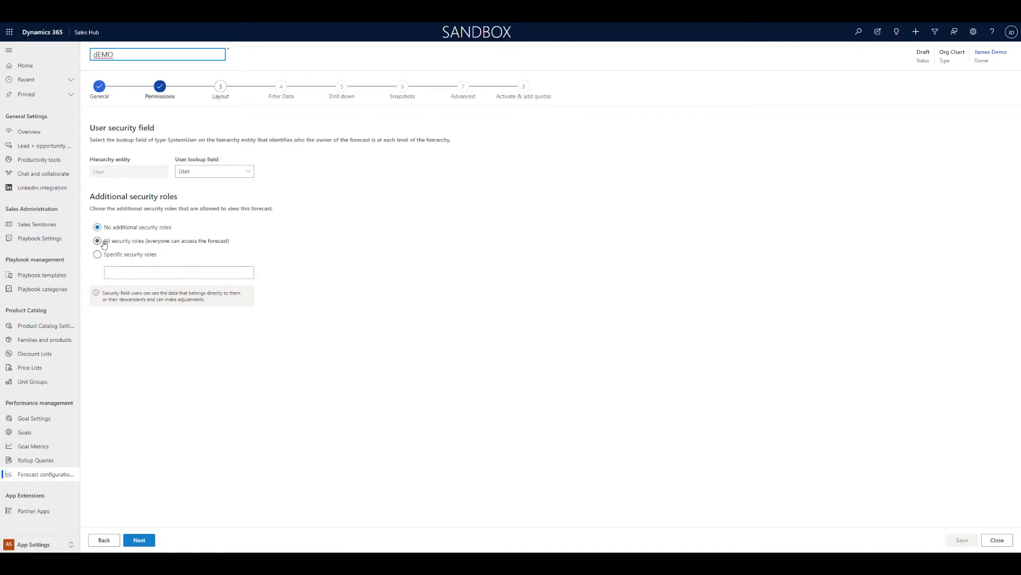
- Grant all security roles access to the forecast and advance to Layout
{"action": "left_click", "coordinate": [139, 540]}
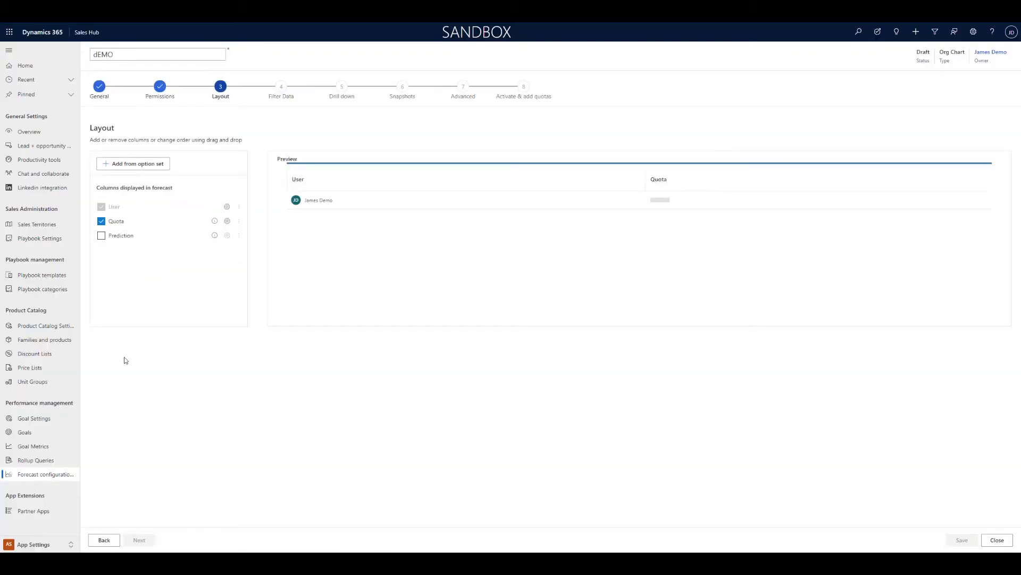
{"action": "mouse_move", "coordinate": [183, 267]}
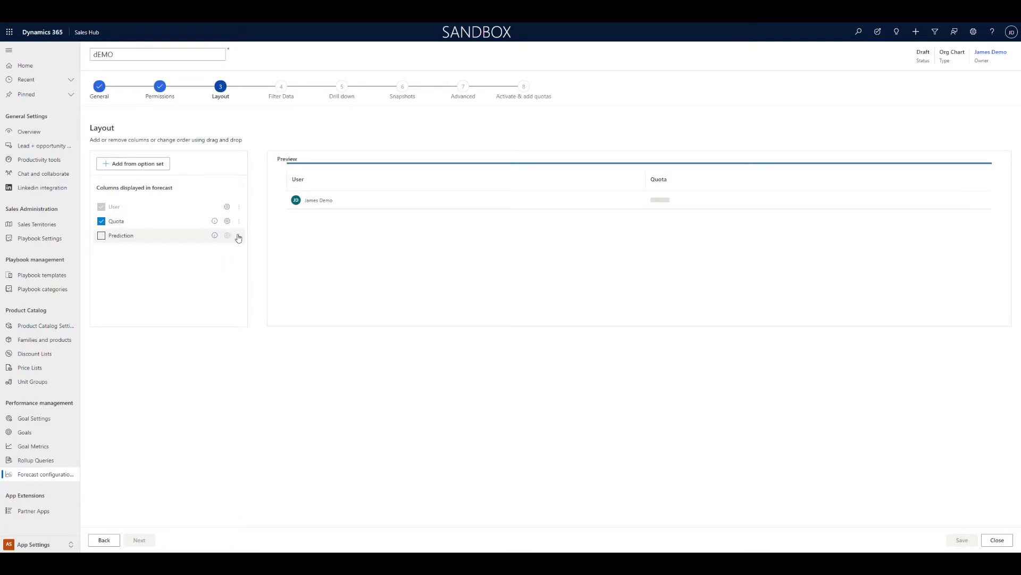
{"action": "mouse_move", "coordinate": [161, 230]}
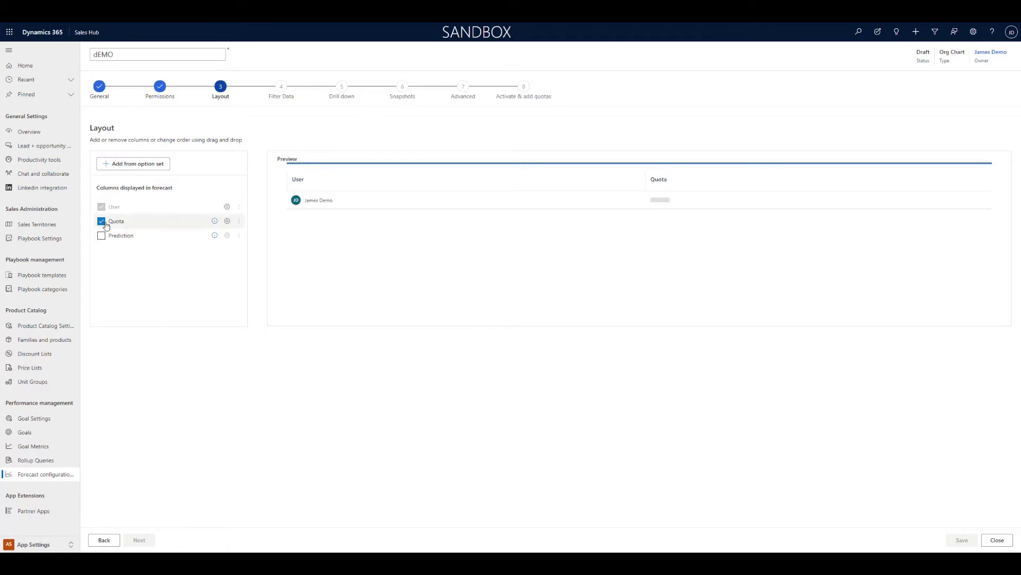
{"action": "mouse_move", "coordinate": [162, 216]}
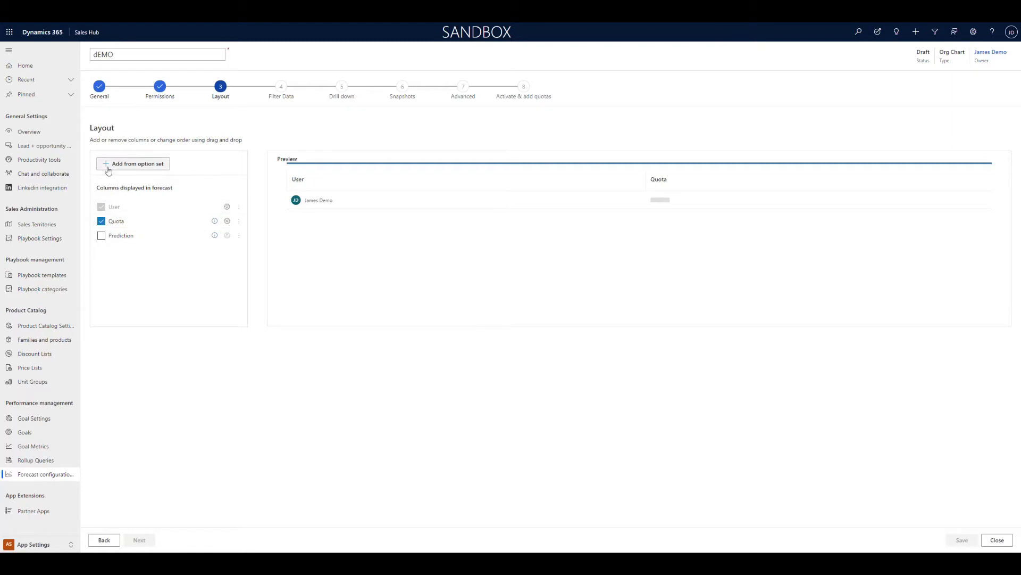
- Choose Rating, after trying Sales Stage, Status and Status Reason, as the column option set
{"action": "left_click", "coordinate": [132, 164]}
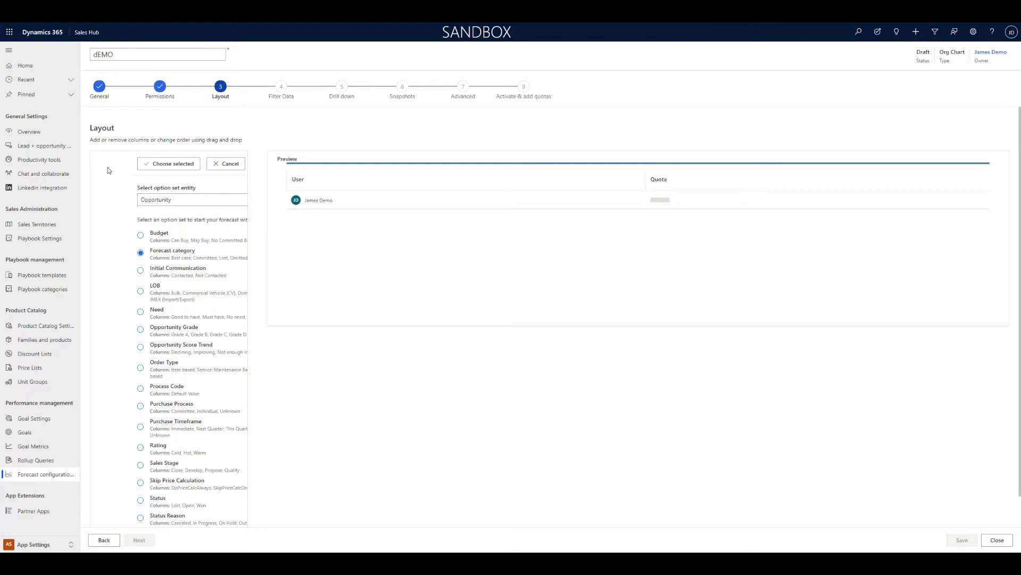
{"action": "mouse_move", "coordinate": [142, 264]}
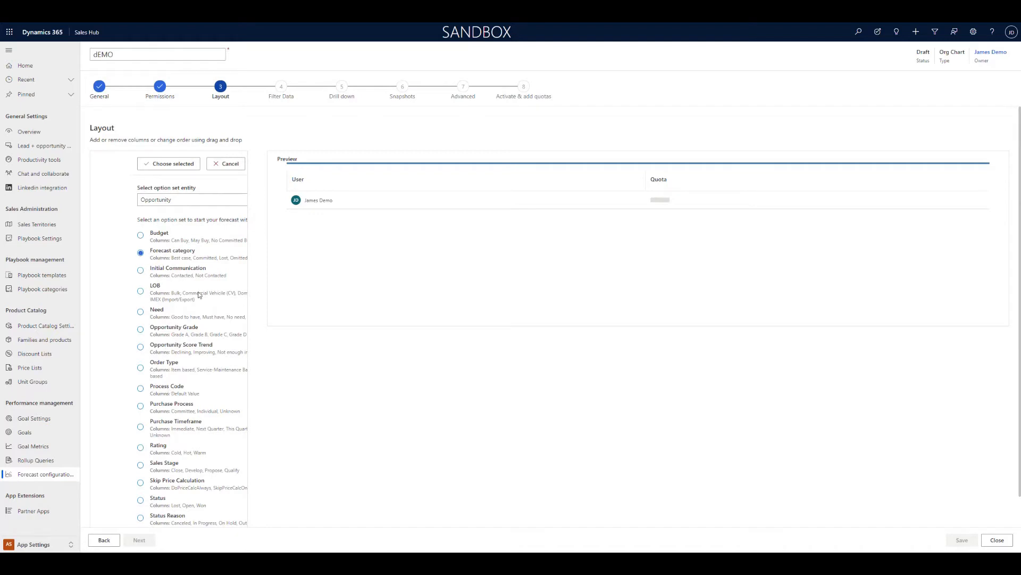
{"action": "scroll", "scroll_direction": "down", "scroll_amount": 3}
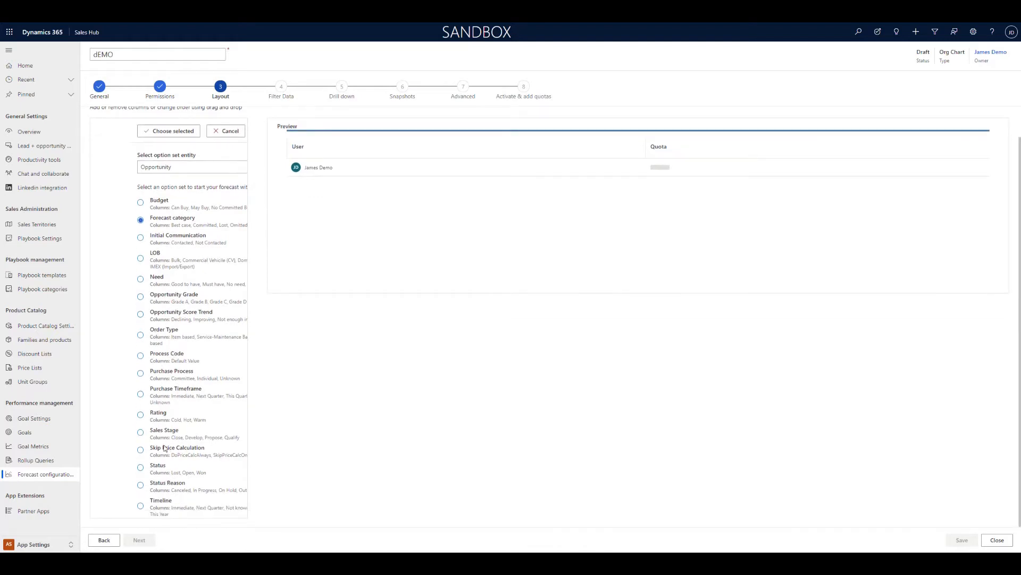
{"action": "left_click", "coordinate": [140, 432]}
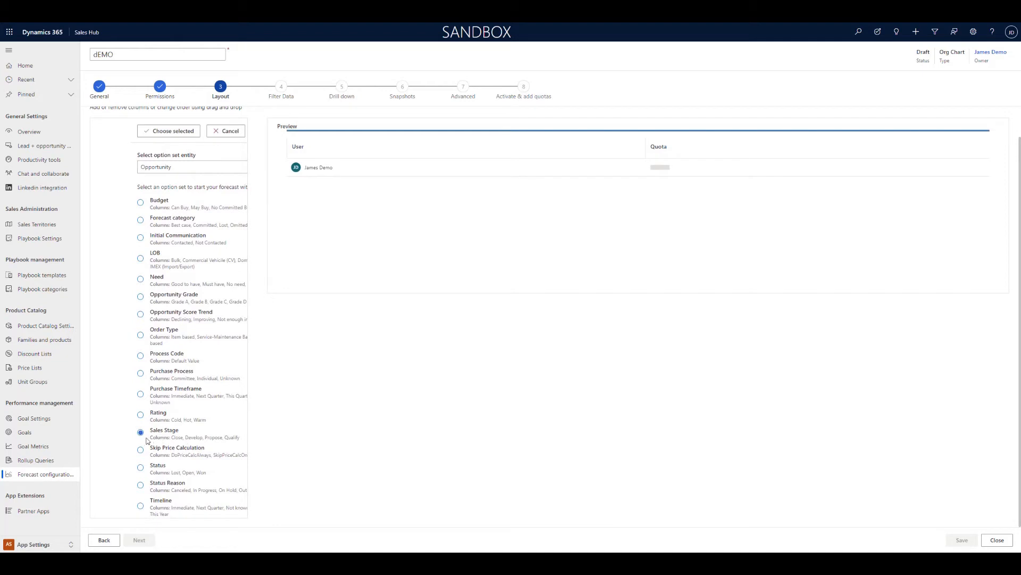
{"action": "mouse_move", "coordinate": [134, 477]}
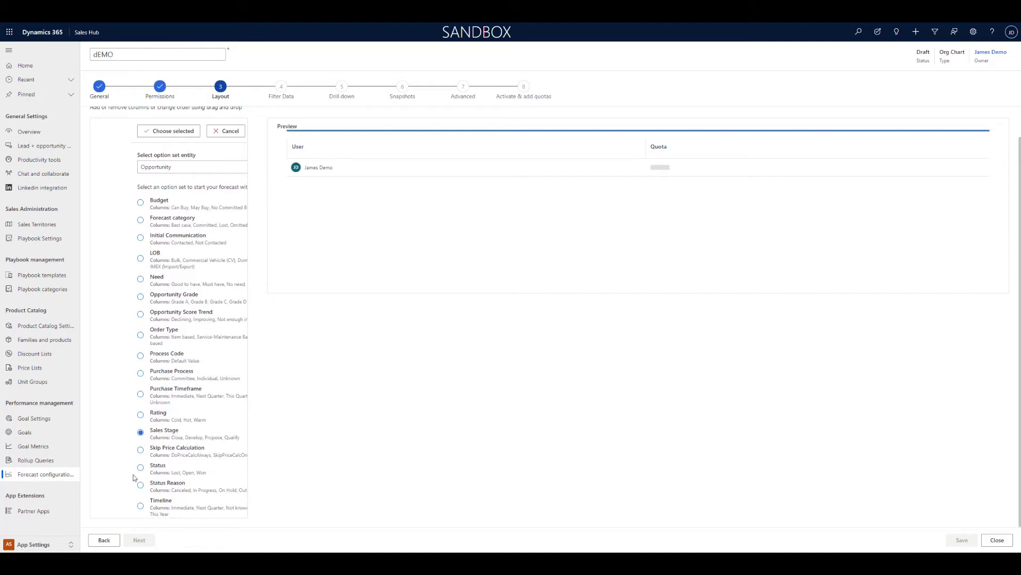
{"action": "left_click", "coordinate": [140, 467]}
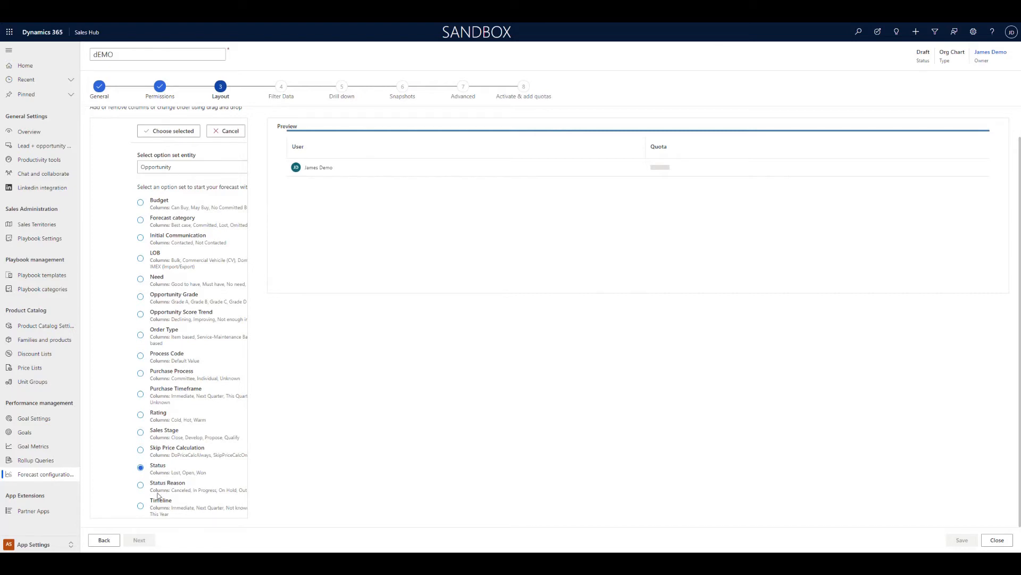
{"action": "left_click", "coordinate": [140, 485]}
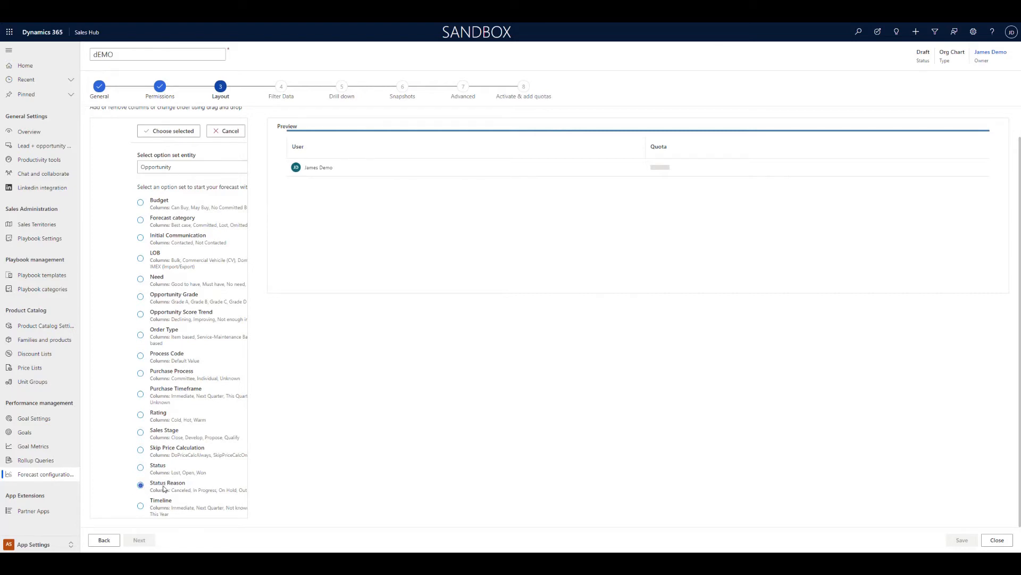
{"action": "mouse_move", "coordinate": [163, 493]}
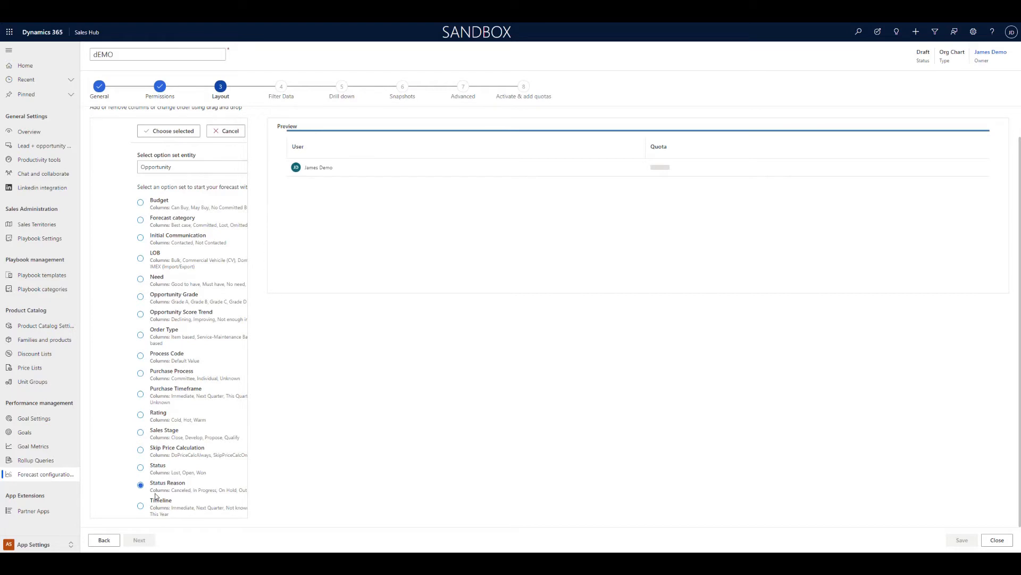
{"action": "mouse_move", "coordinate": [141, 507]}
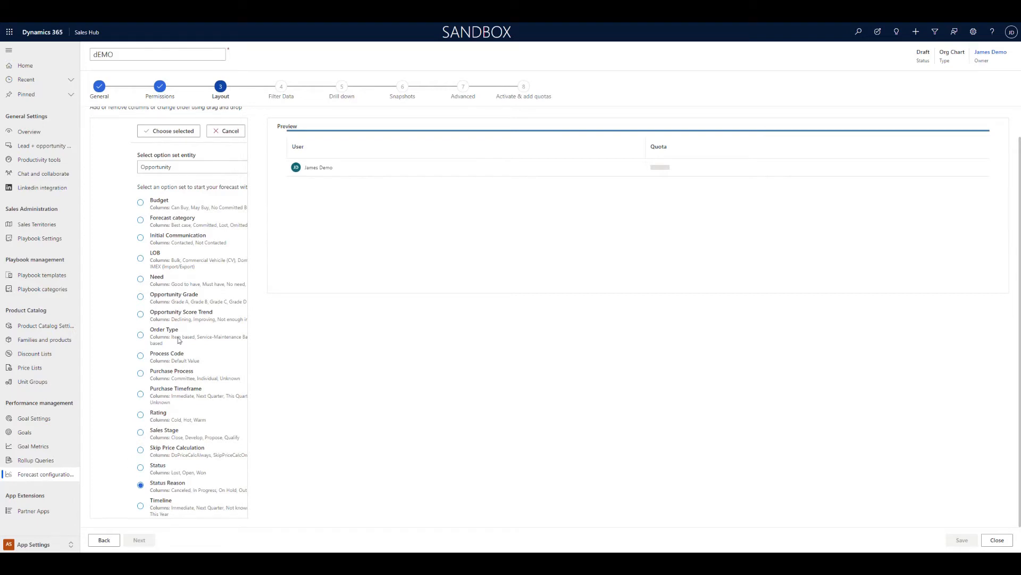
{"action": "mouse_move", "coordinate": [226, 470]}
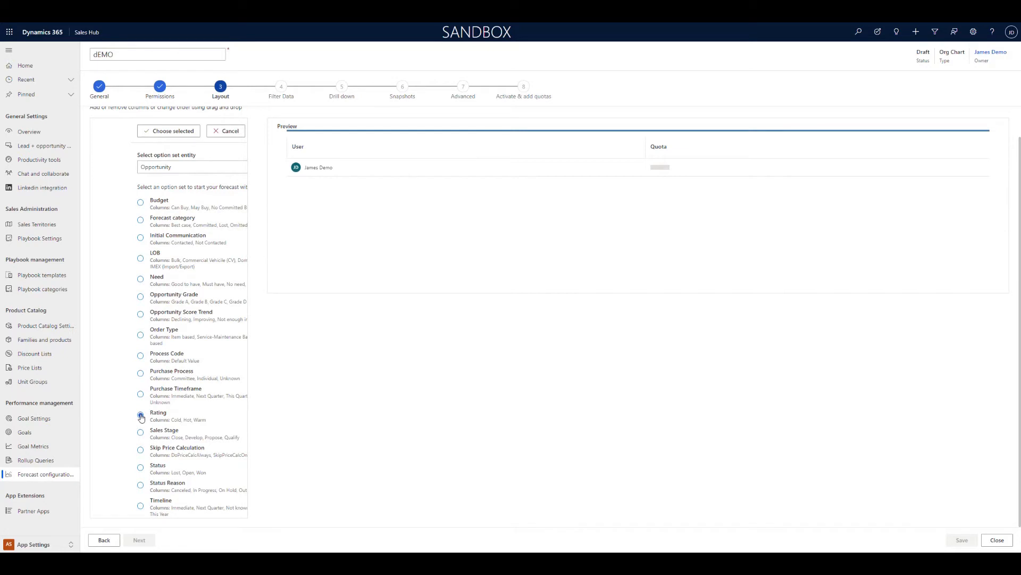
{"action": "left_click", "coordinate": [140, 415]}
{"action": "type", "text": "Demo"}
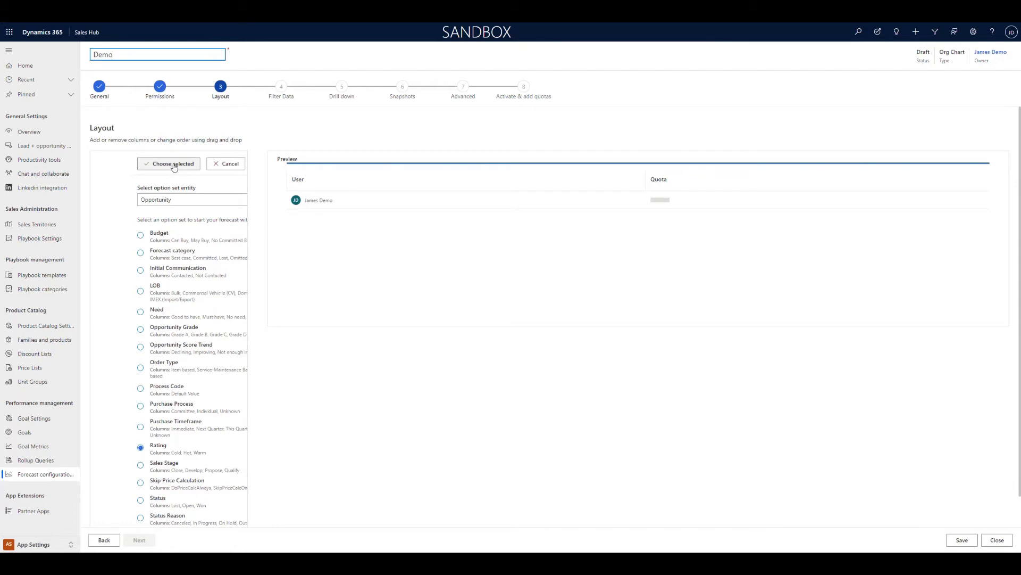
- Add Cold, Hot and Warm columns; set Cold to Est. Revenue by Est. Close Date
{"action": "left_click", "coordinate": [172, 164]}
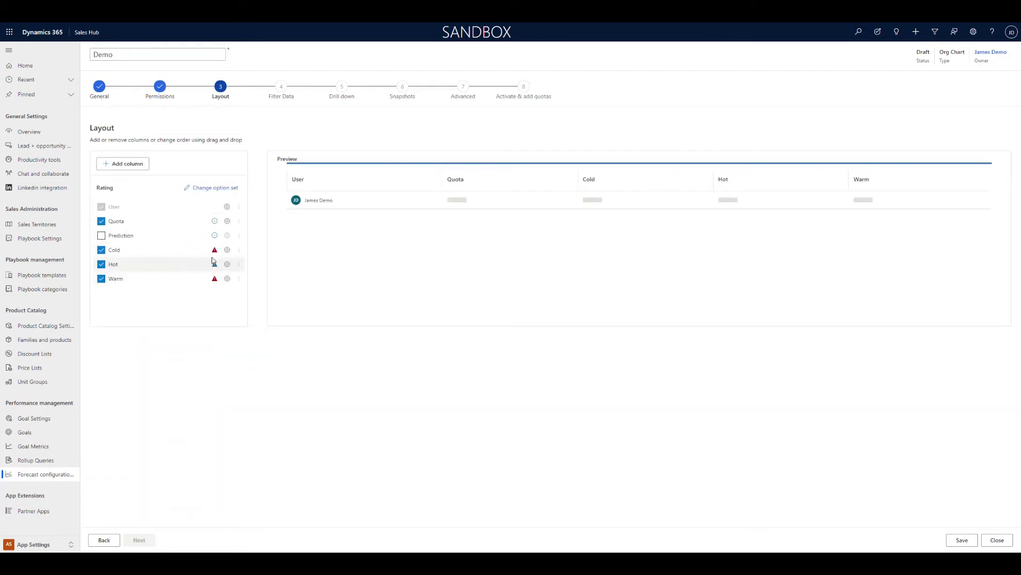
{"action": "left_click", "coordinate": [226, 249]}
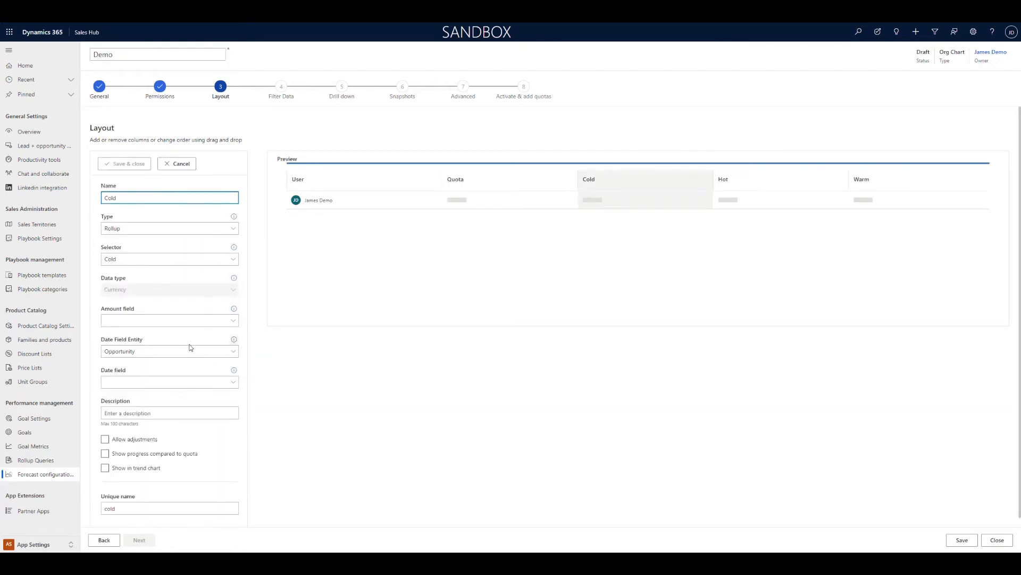
{"action": "left_click", "coordinate": [169, 320]}
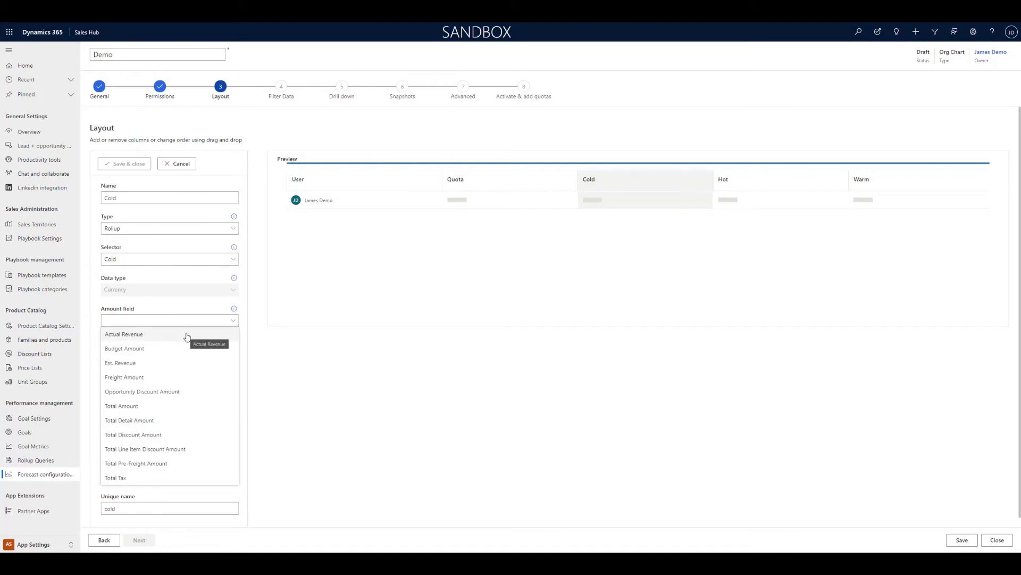
{"action": "mouse_move", "coordinate": [176, 363]}
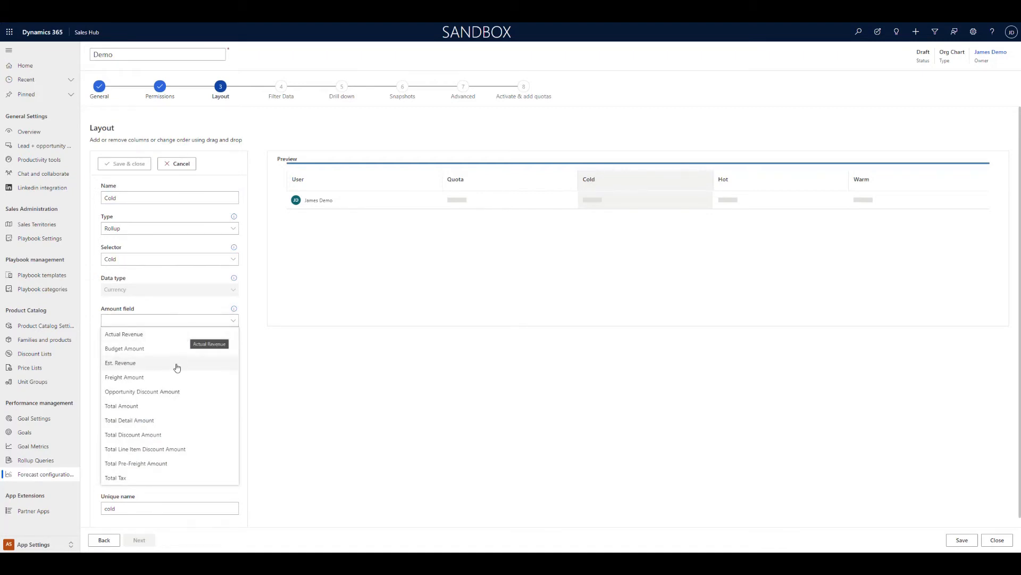
{"action": "mouse_move", "coordinate": [176, 367]}
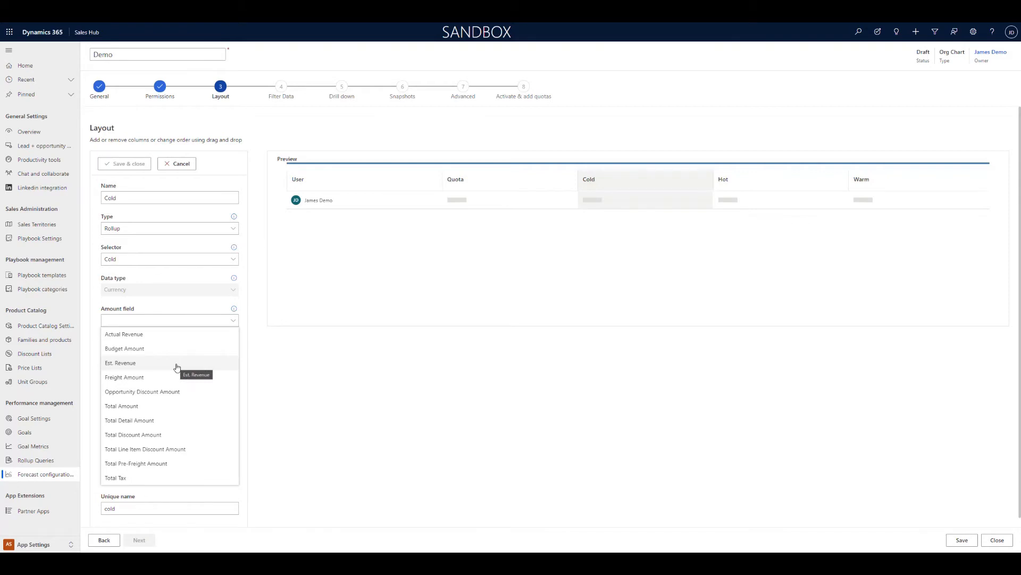
{"action": "left_click", "coordinate": [119, 362]}
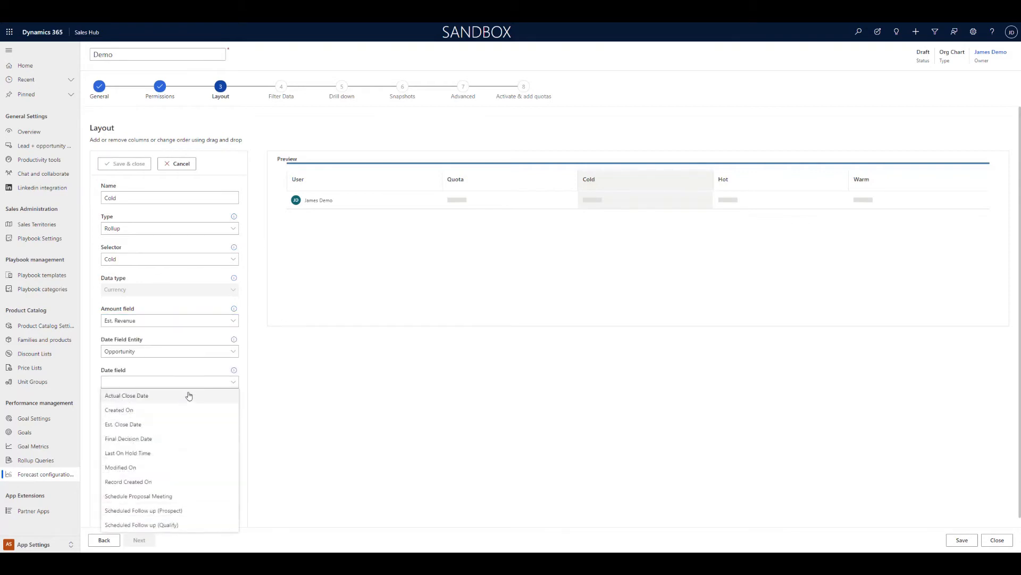
{"action": "left_click", "coordinate": [123, 424]}
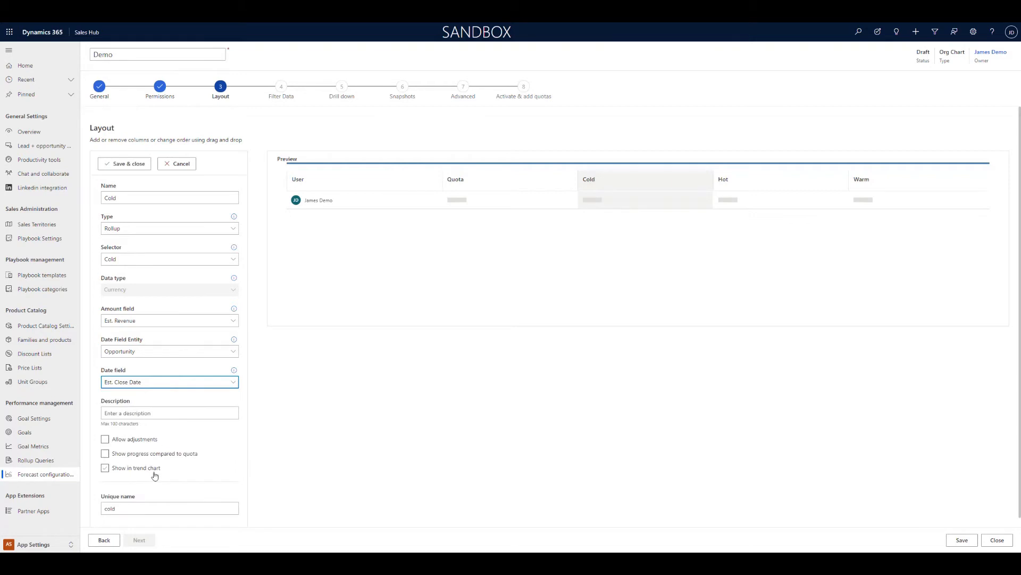
{"action": "mouse_move", "coordinate": [168, 473]}
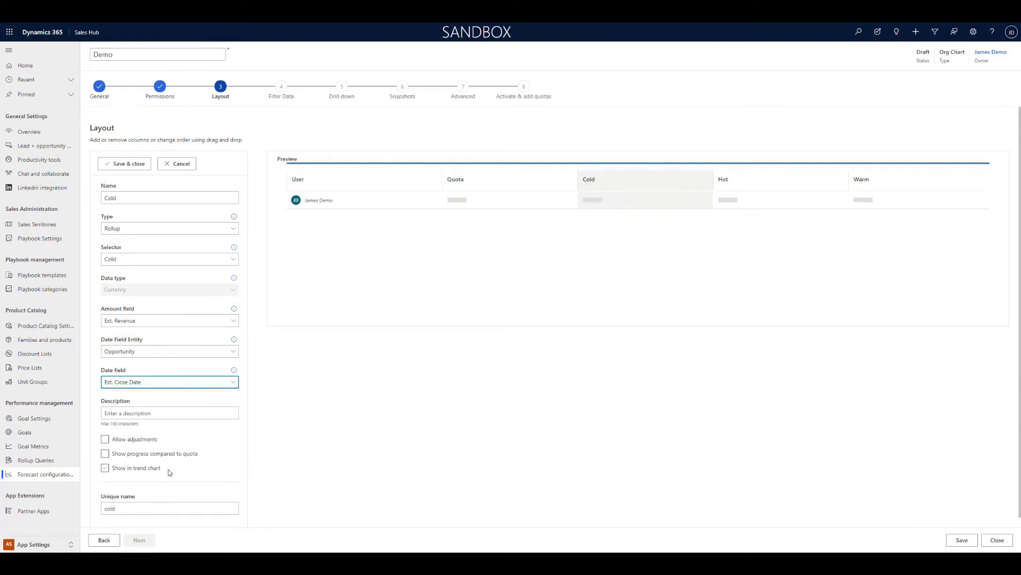
{"action": "left_click", "coordinate": [124, 163]}
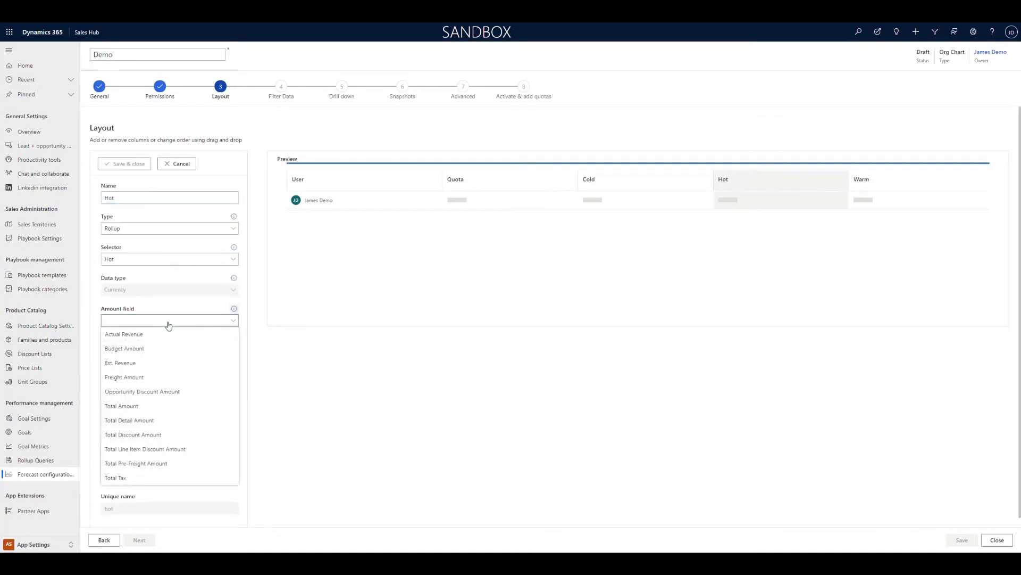
{"action": "mouse_move", "coordinate": [166, 348]}
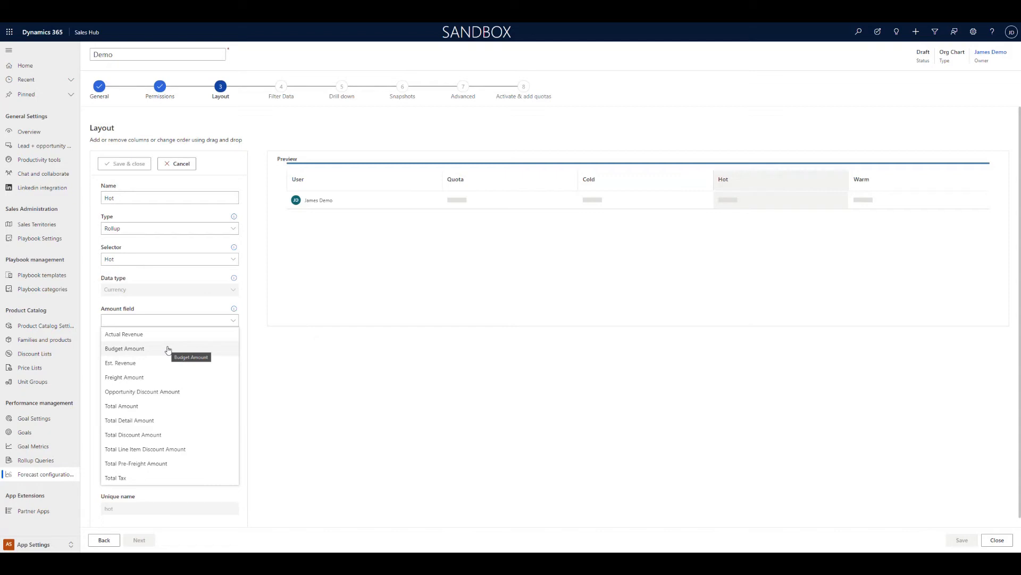
- Set Hot's amount to Est. Revenue and date to Est. Close Date, then save
{"action": "left_click", "coordinate": [119, 362]}
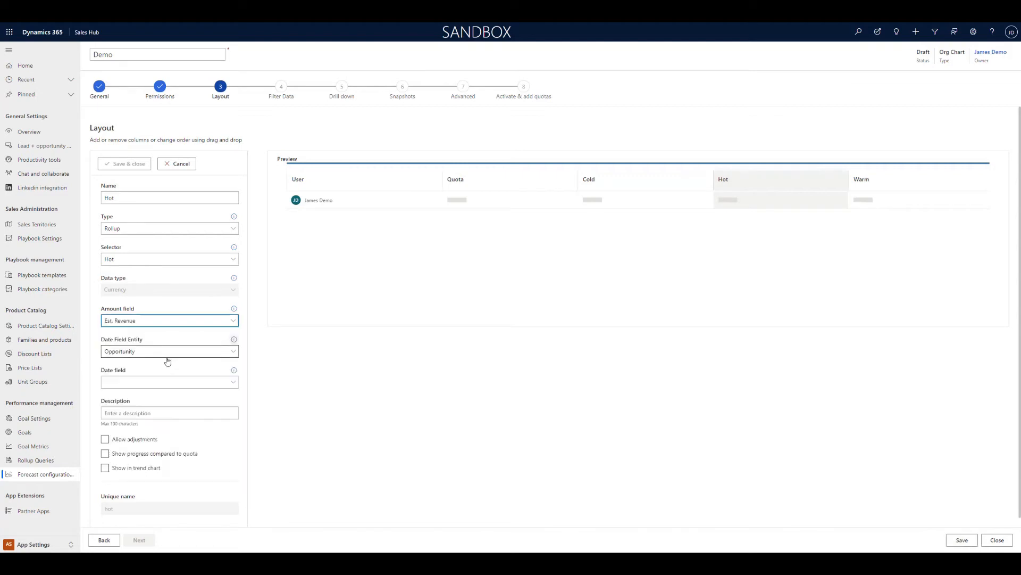
{"action": "left_click", "coordinate": [168, 381]}
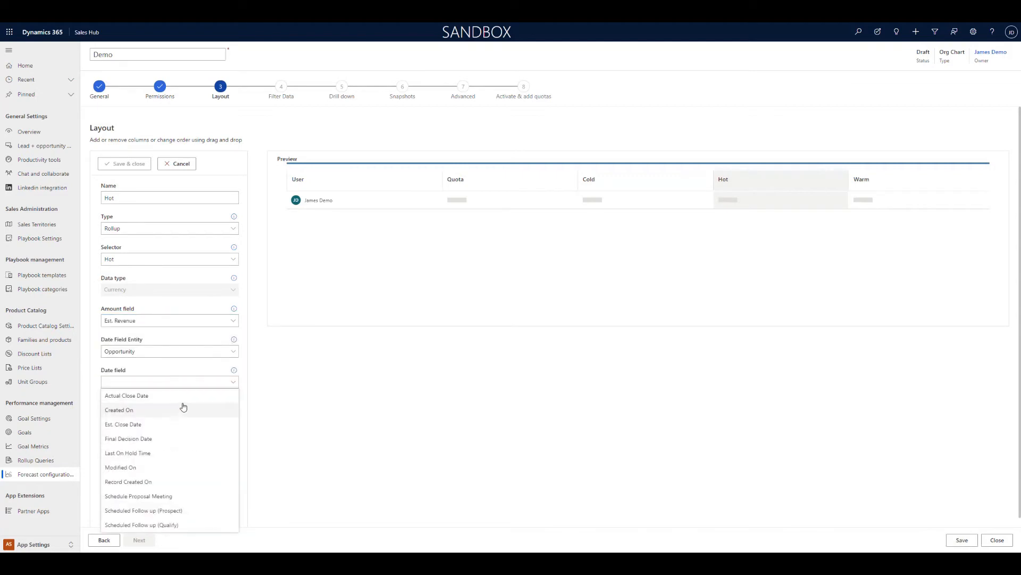
{"action": "left_click", "coordinate": [122, 424]}
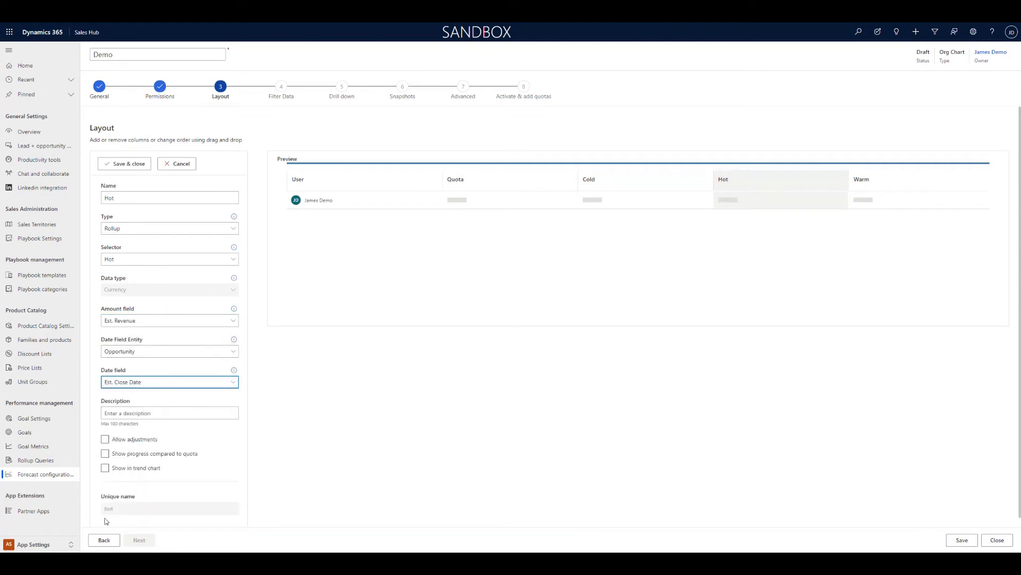
{"action": "mouse_move", "coordinate": [127, 163]}
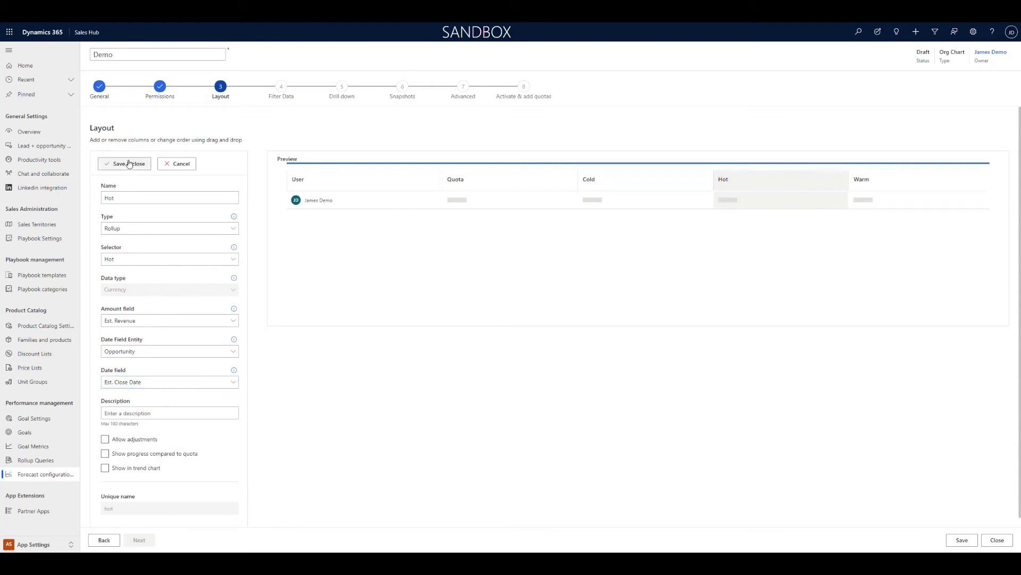
{"action": "left_click", "coordinate": [123, 163]}
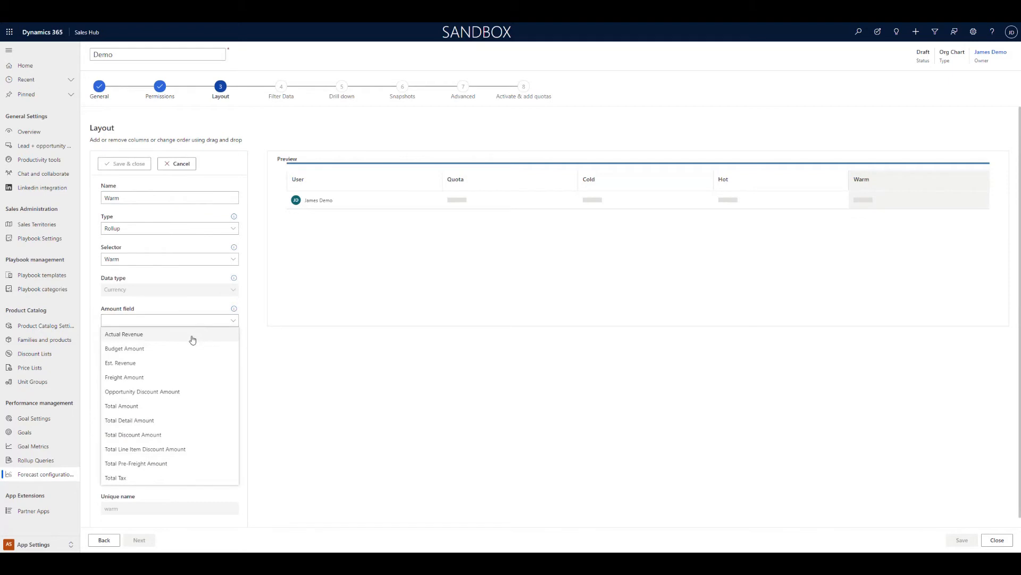
- Set the Warm column's amount to Est. Revenue and its date to Est. Close Date, then continue
{"action": "left_click", "coordinate": [123, 333]}
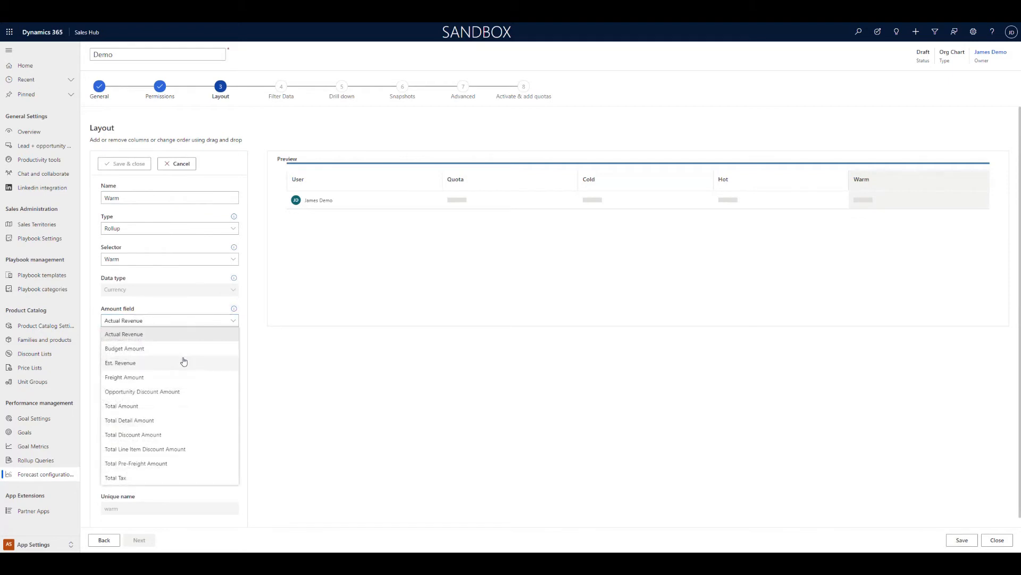
{"action": "left_click", "coordinate": [120, 362]}
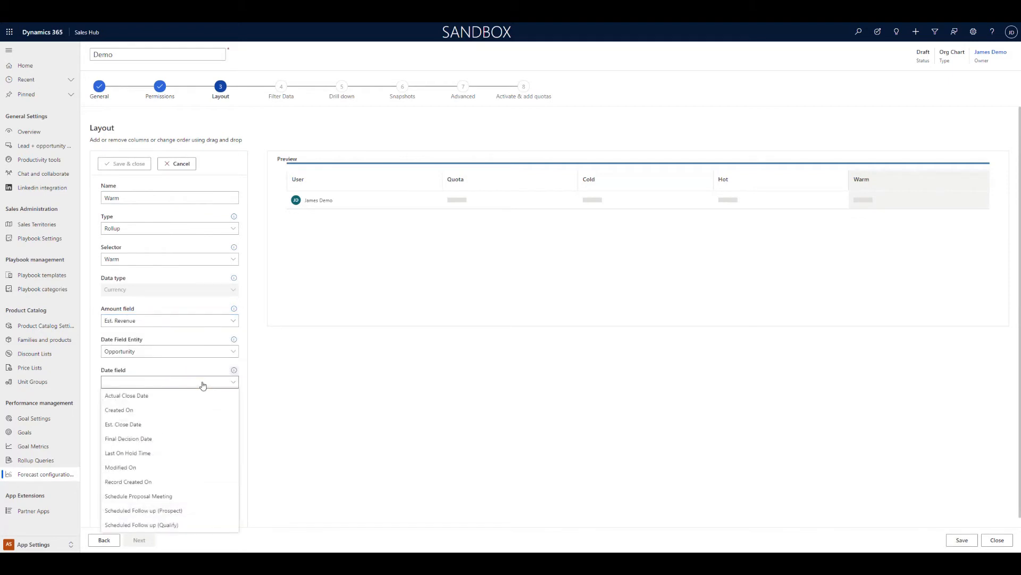
{"action": "left_click", "coordinate": [123, 423]}
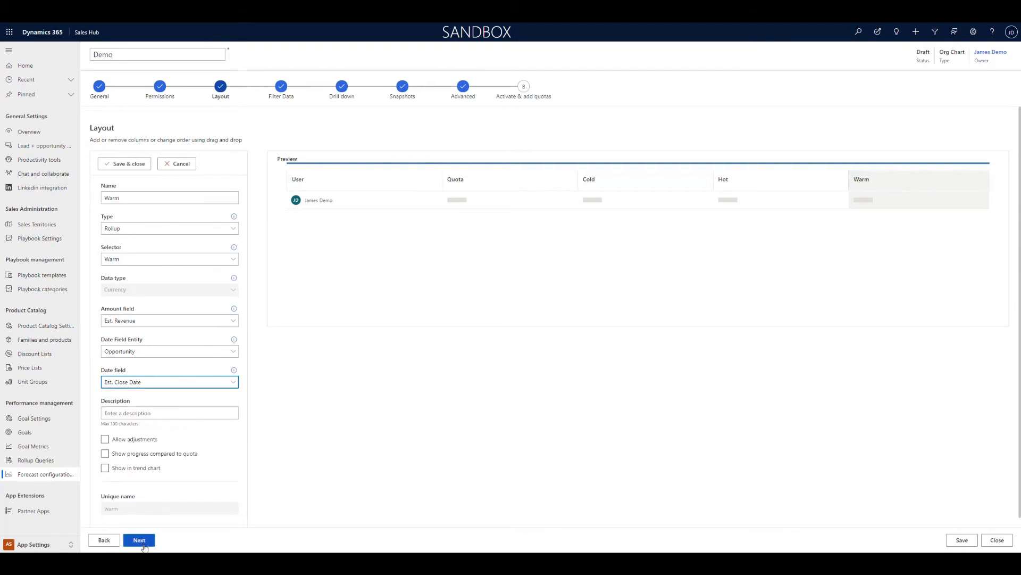
{"action": "left_click", "coordinate": [139, 539]}
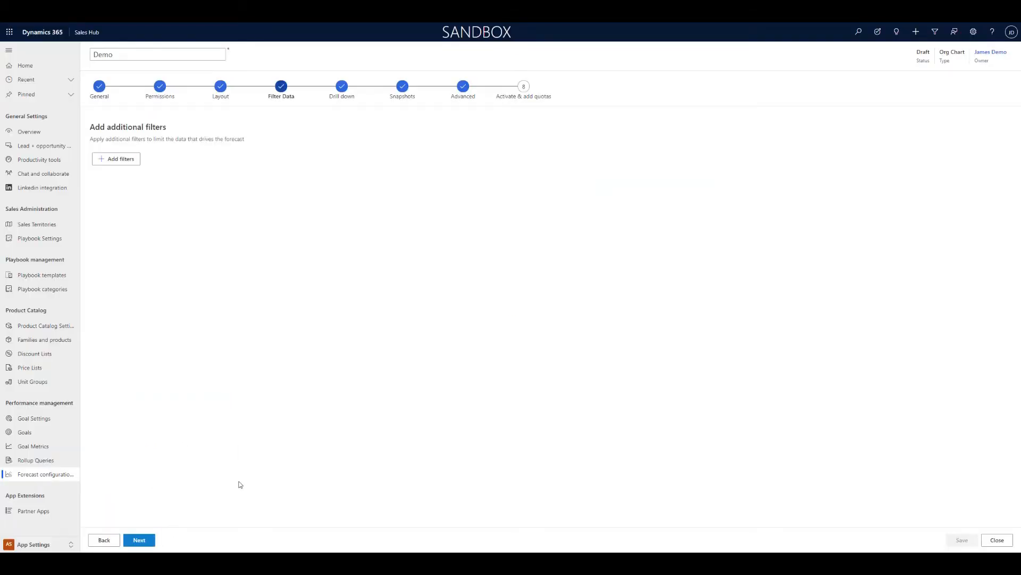
{"action": "mouse_move", "coordinate": [137, 218]}
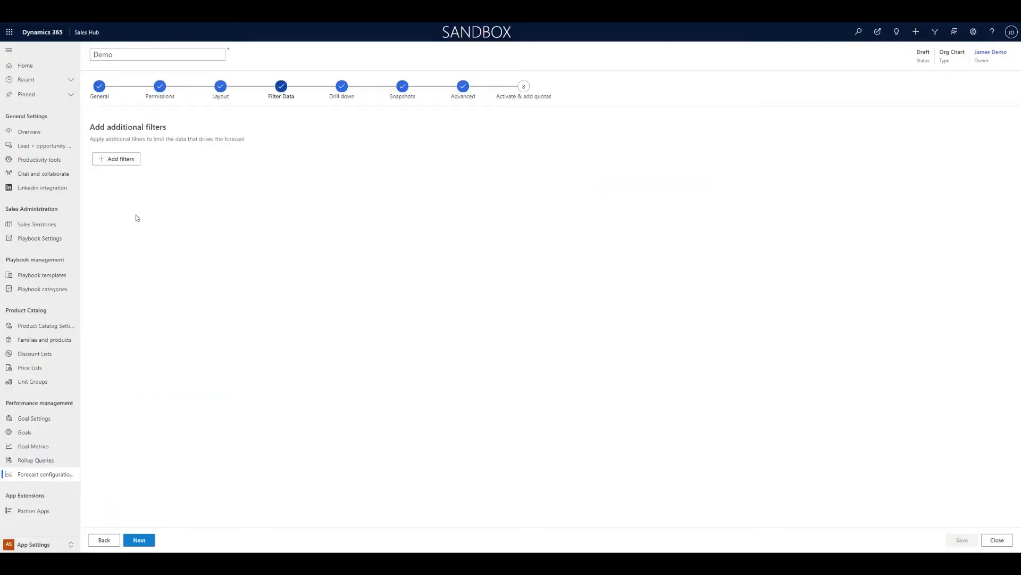
- Skip the Filter Data, Drill down, Snapshots and Advanced steps without adding anything
{"action": "left_click", "coordinate": [116, 159]}
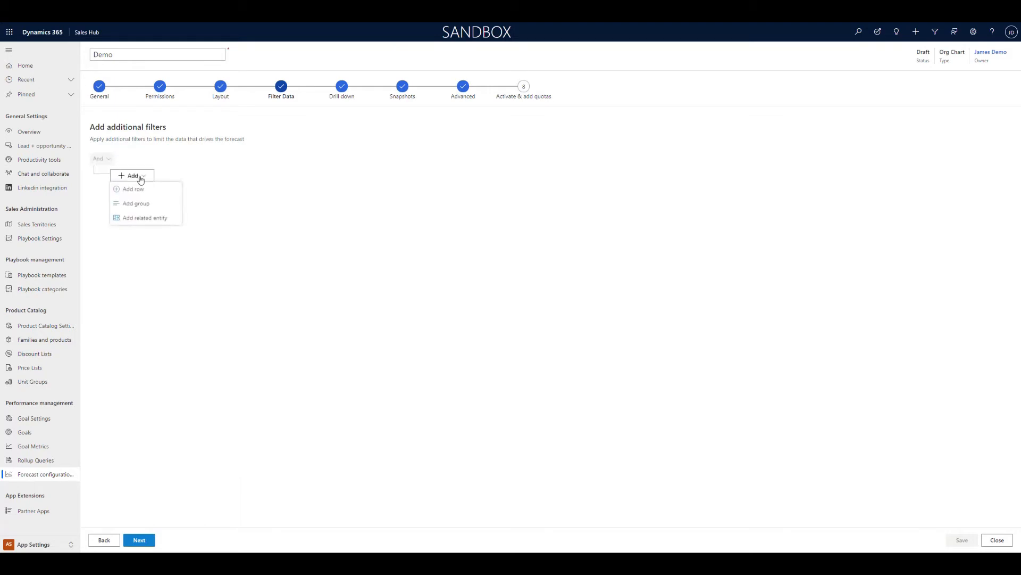
{"action": "left_click", "coordinate": [133, 188]}
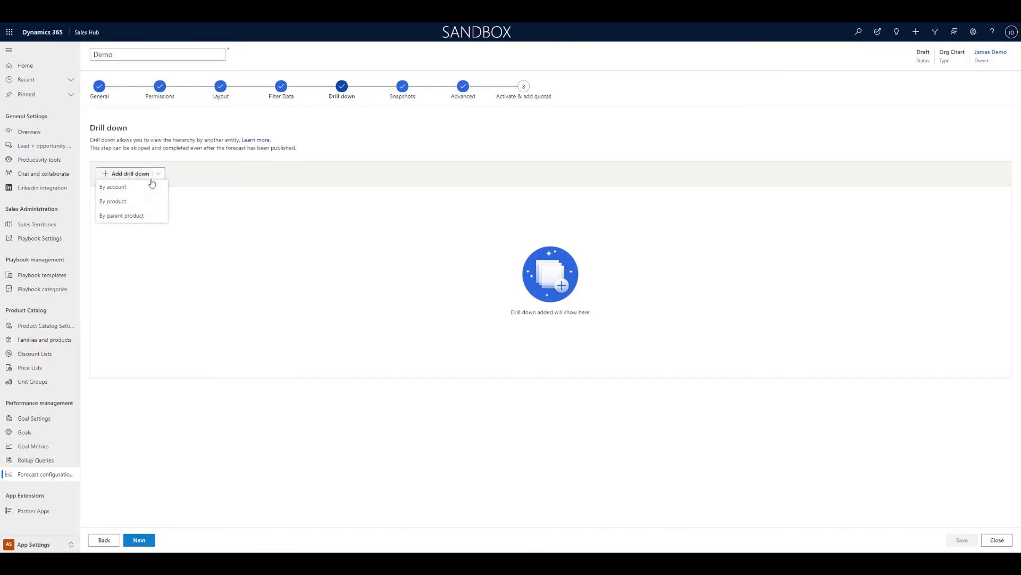
{"action": "left_click", "coordinate": [113, 186]}
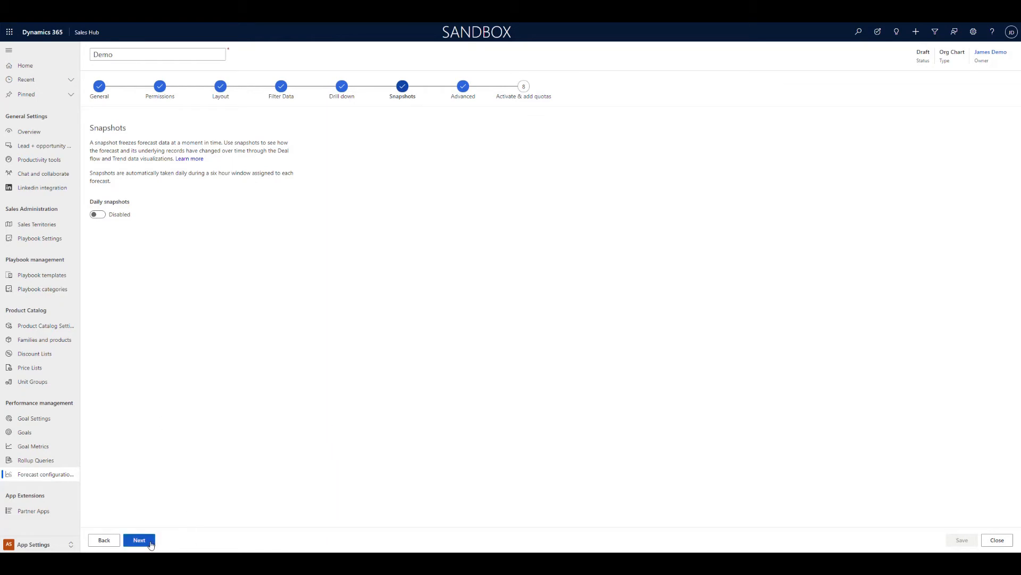
{"action": "left_click", "coordinate": [139, 540]}
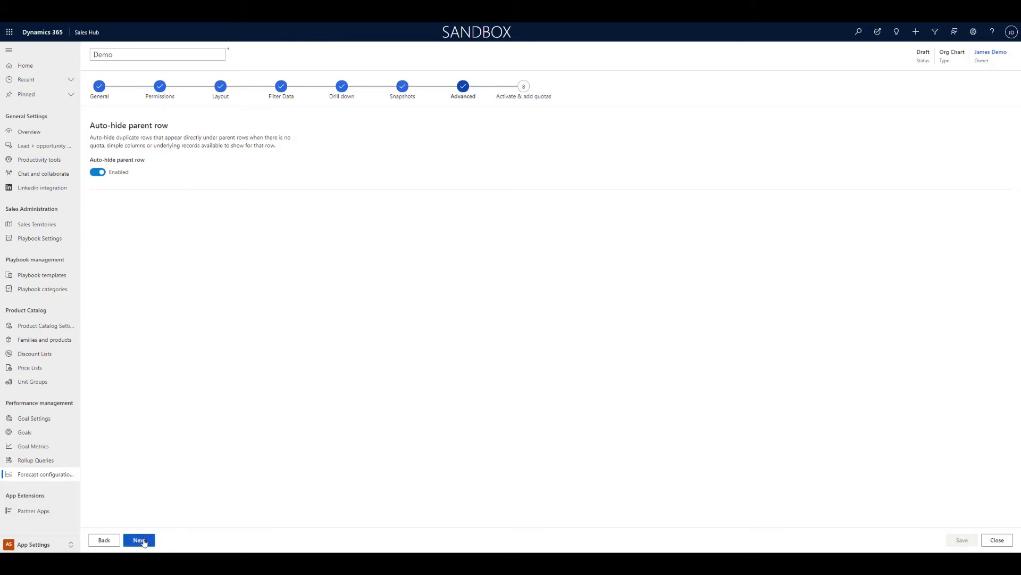
{"action": "left_click", "coordinate": [139, 540]}
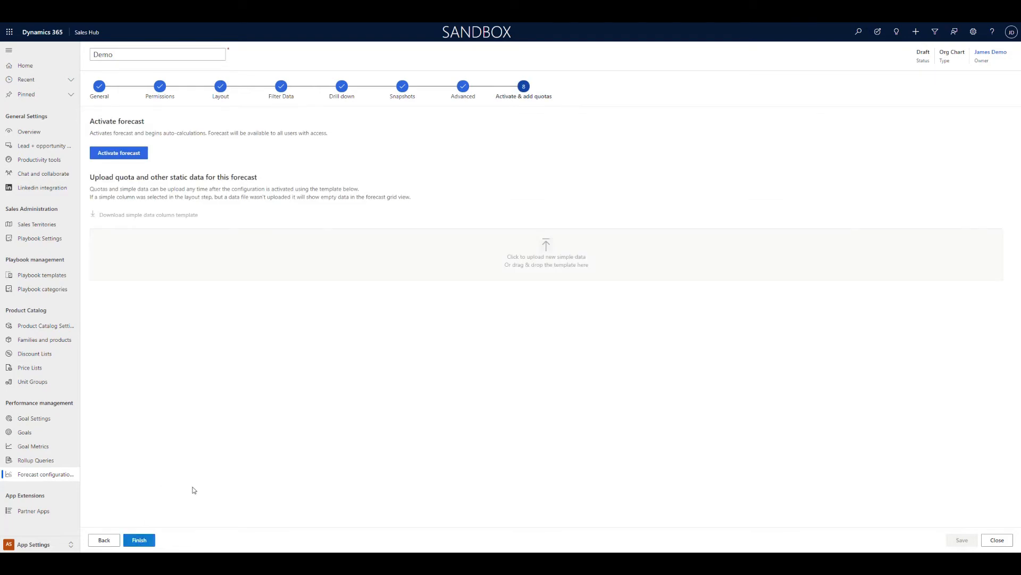
- Activate the Demo forecast and download its simple data column template
{"action": "left_click", "coordinate": [118, 153]}
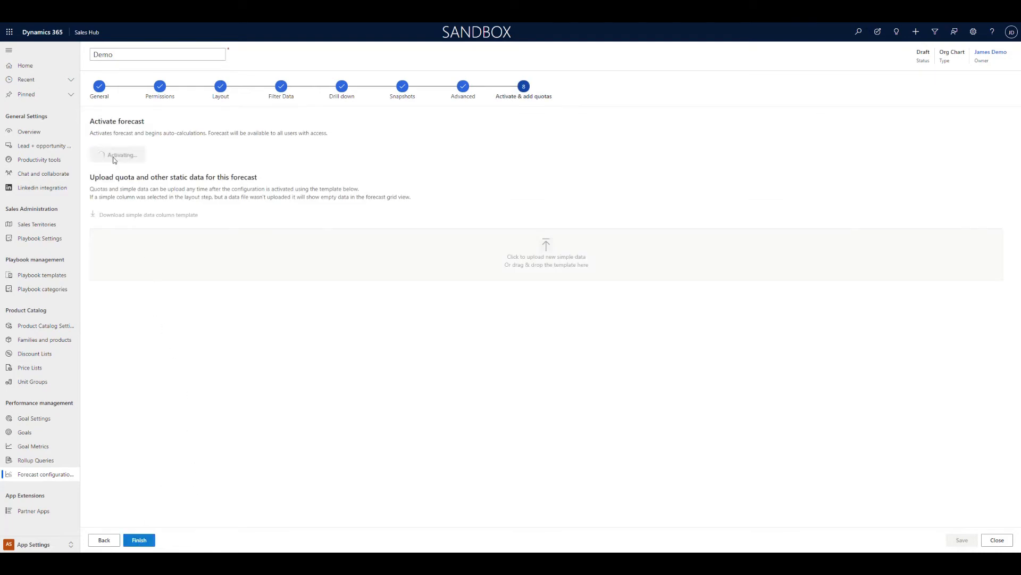
{"action": "left_click", "coordinate": [121, 155]}
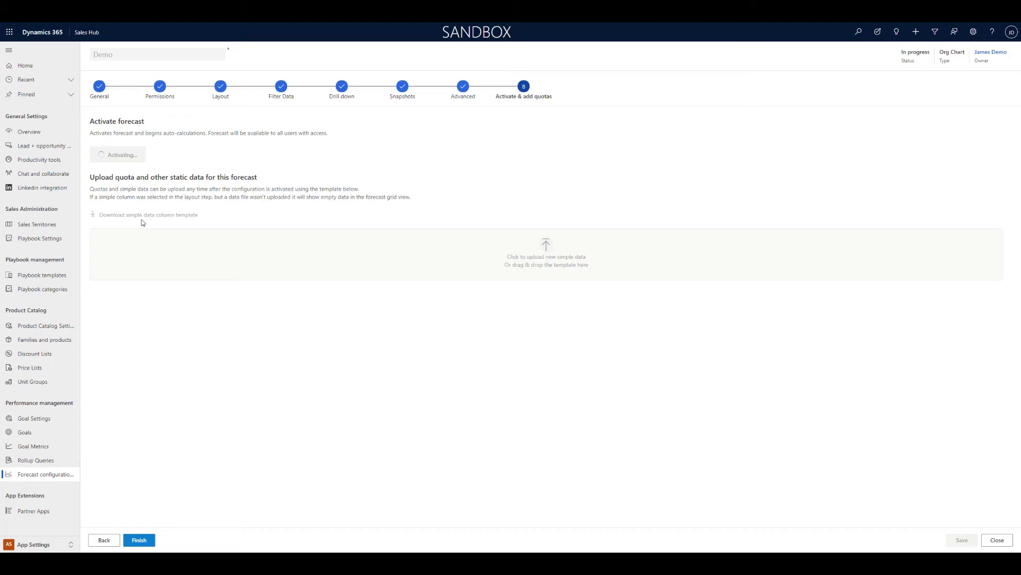
{"action": "mouse_move", "coordinate": [166, 226]}
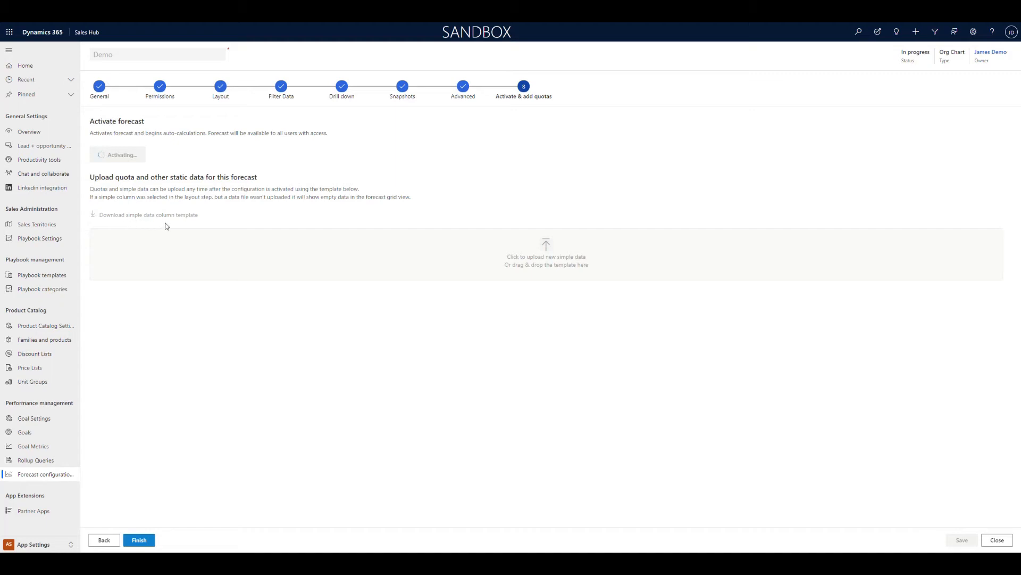
{"action": "mouse_move", "coordinate": [137, 219]}
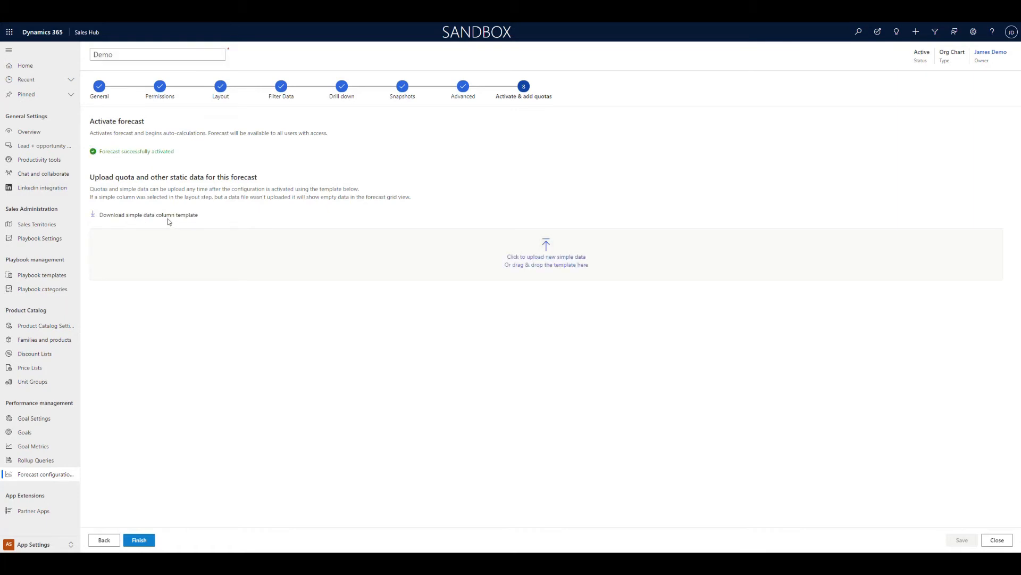
{"action": "left_click", "coordinate": [148, 214]}
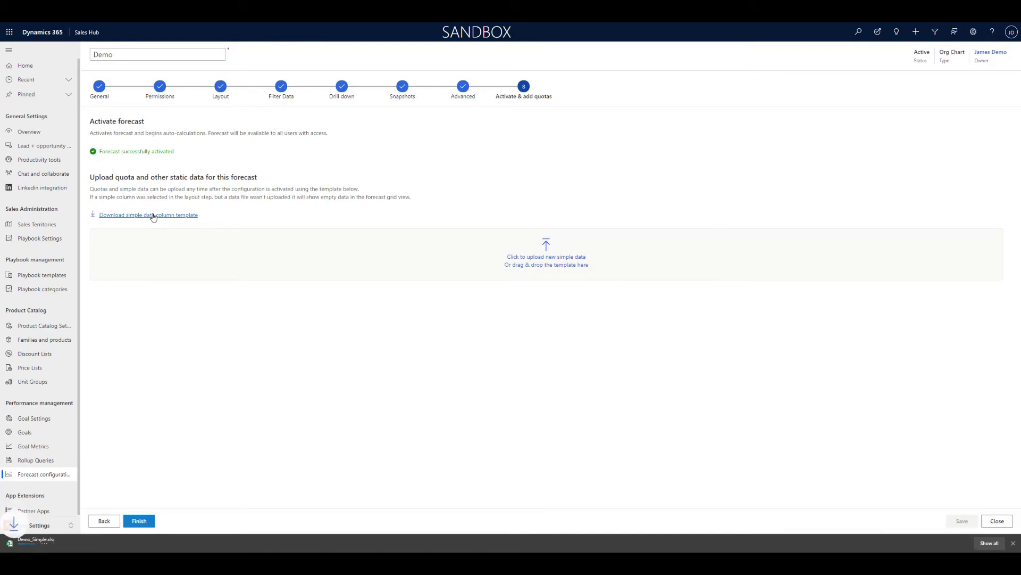
{"action": "mouse_move", "coordinate": [51, 543]}
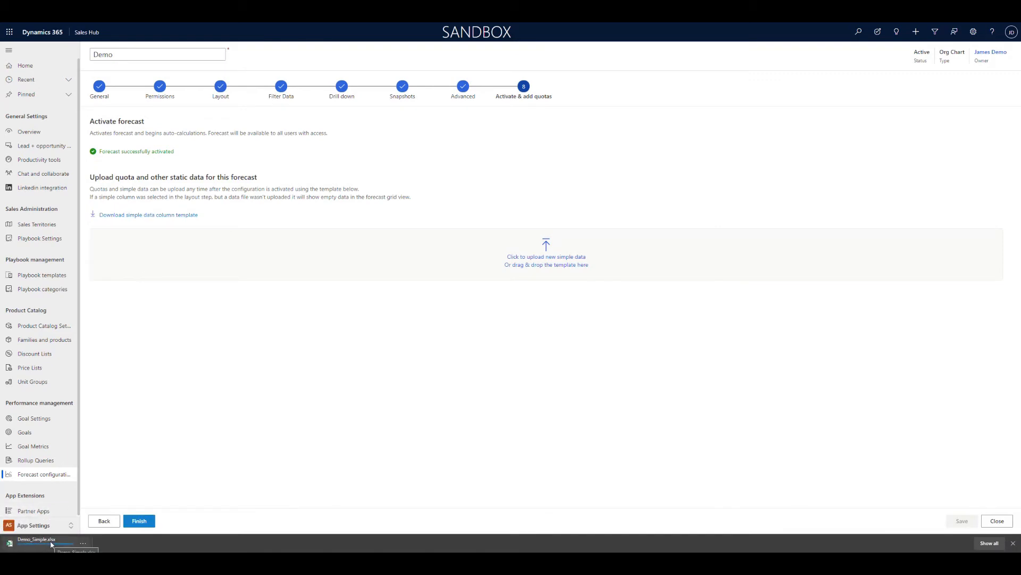
- Open the template workbook with editing enabled and enter a 150000 FY2020 September quota in C4
{"action": "left_click", "coordinate": [35, 539]}
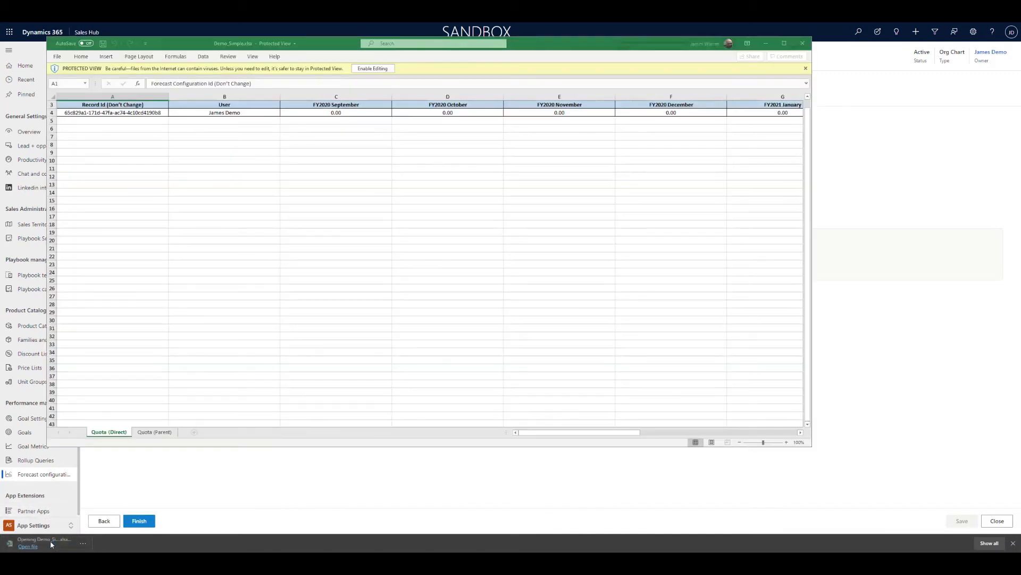
{"action": "left_click", "coordinate": [372, 69]}
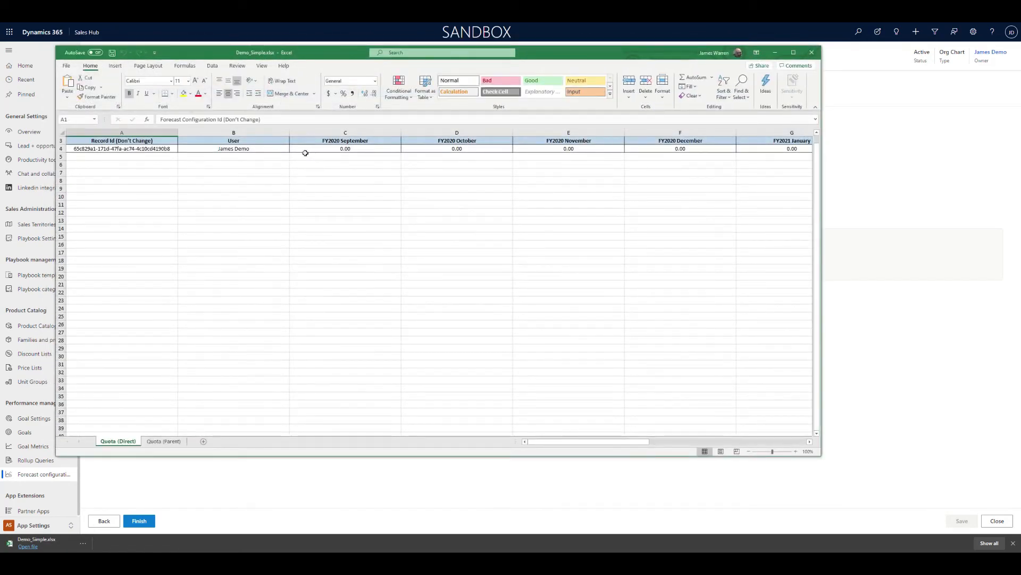
{"action": "double_click", "coordinate": [345, 149]}
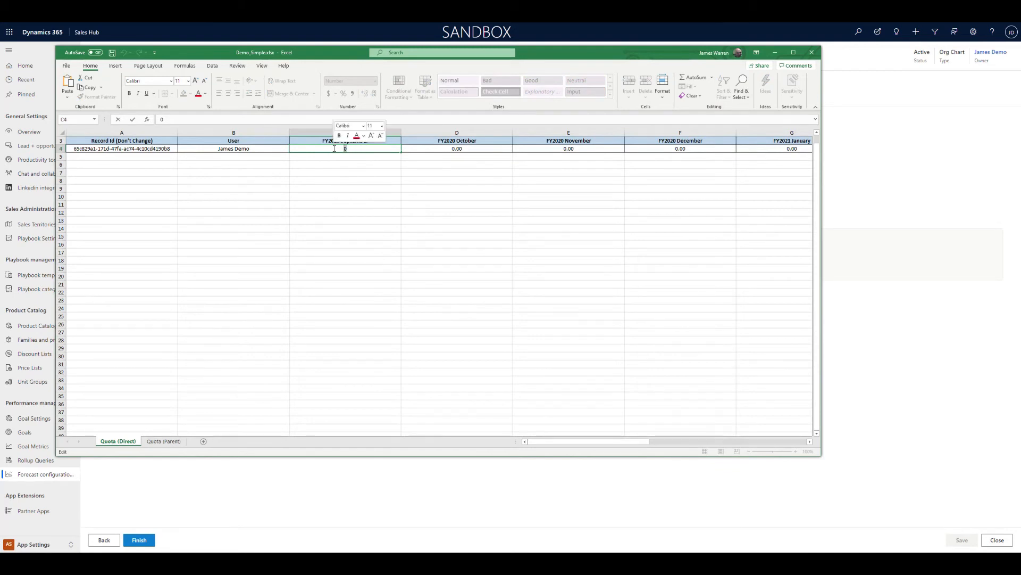
{"action": "type", "text": "150000"}
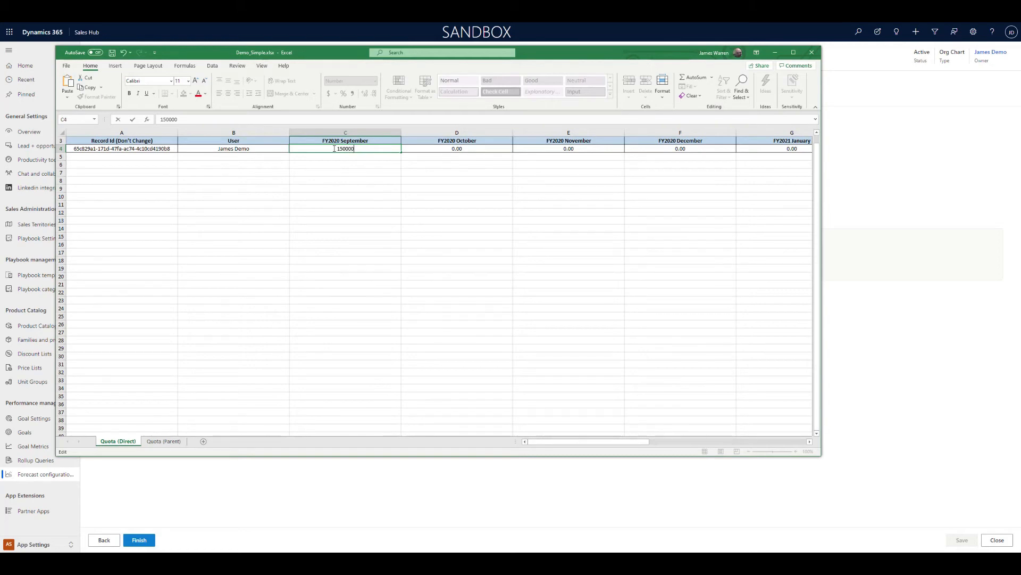
{"action": "key", "text": "Return"}
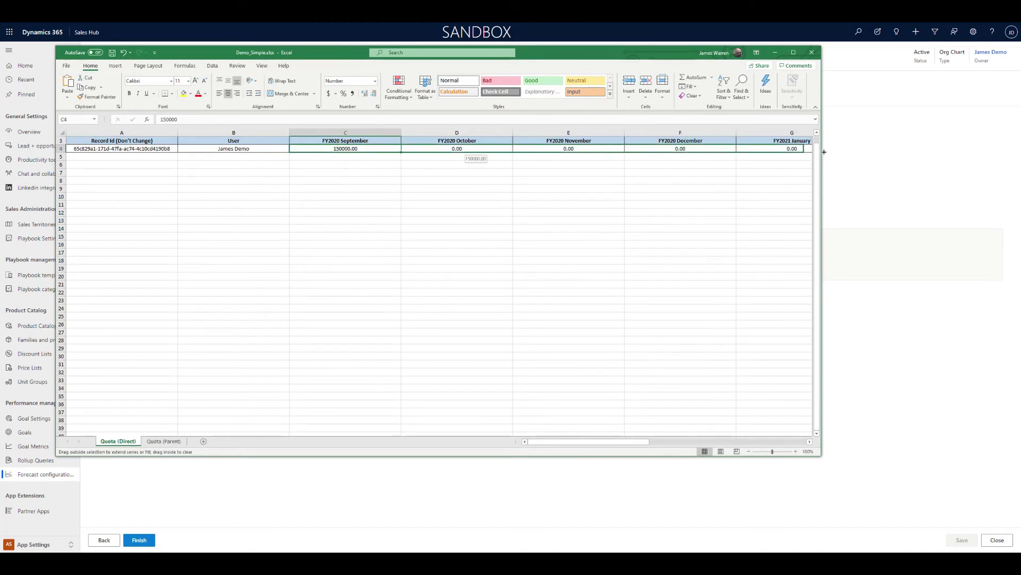
{"action": "scroll", "scroll_direction": "right", "scroll_amount": 3}
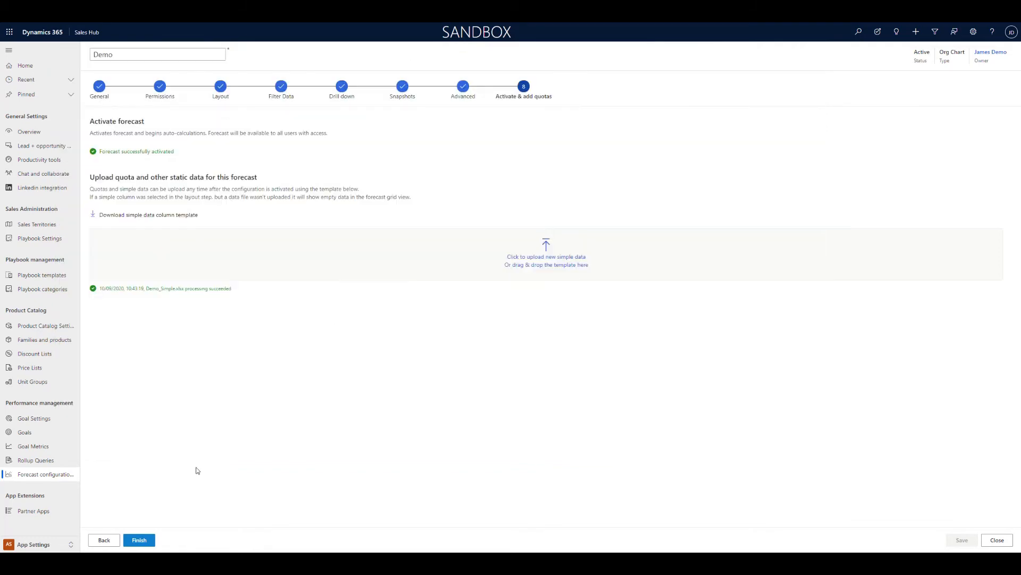
- Finish the Demo forecast setup and switch to the Sales work area
{"action": "left_click", "coordinate": [139, 540]}
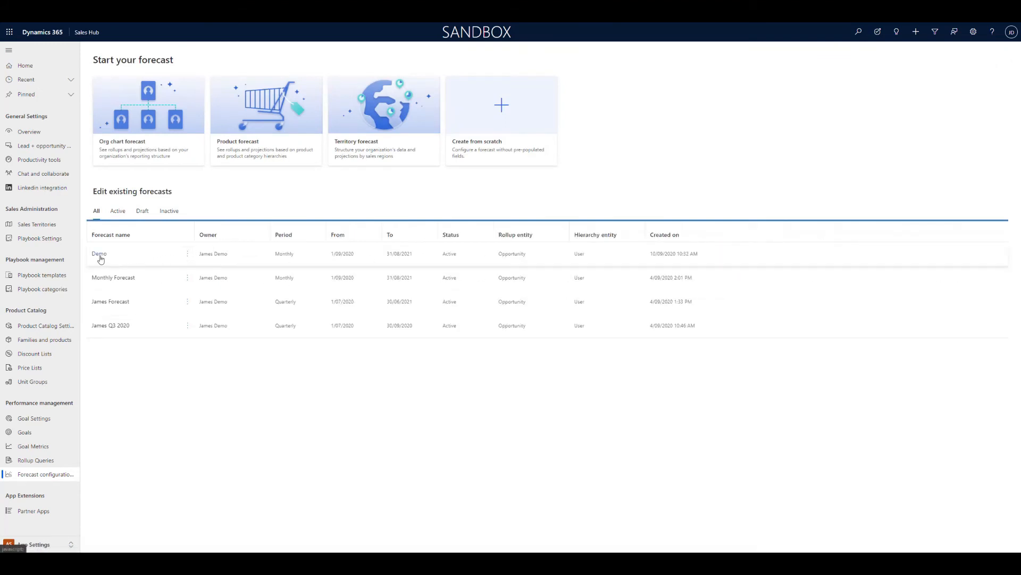
{"action": "mouse_move", "coordinate": [133, 261]}
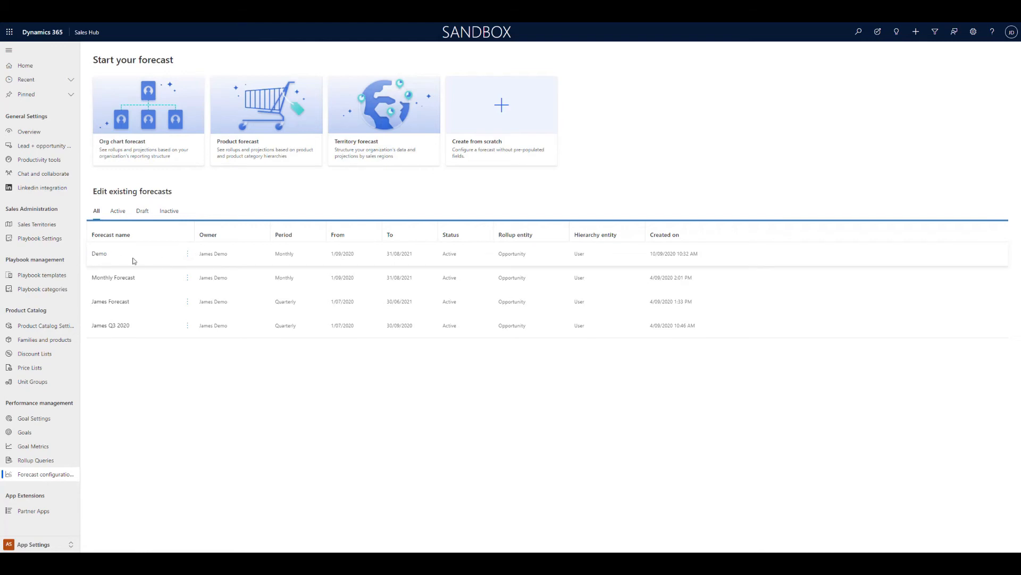
{"action": "left_click", "coordinate": [33, 544]}
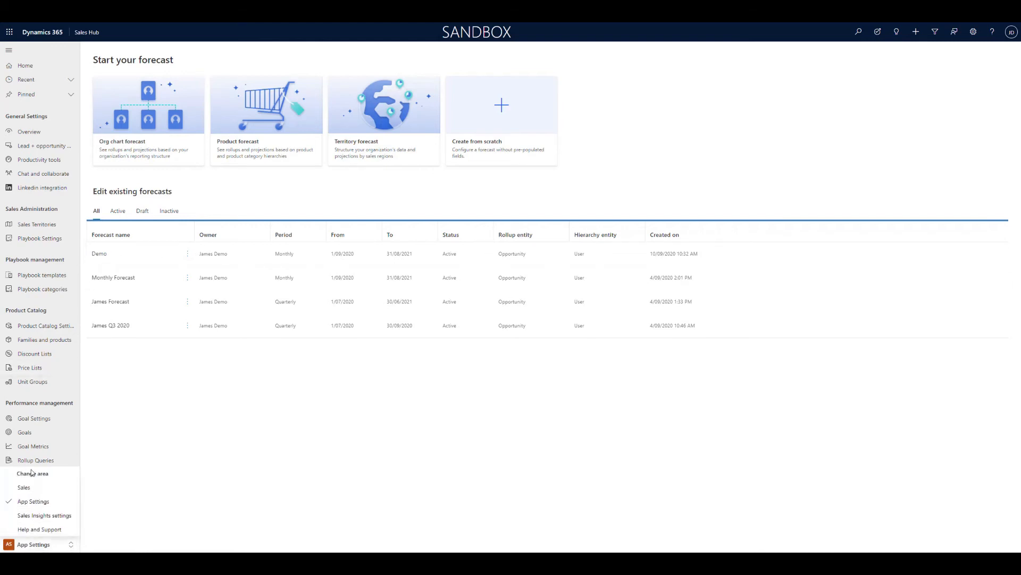
{"action": "left_click", "coordinate": [24, 486]}
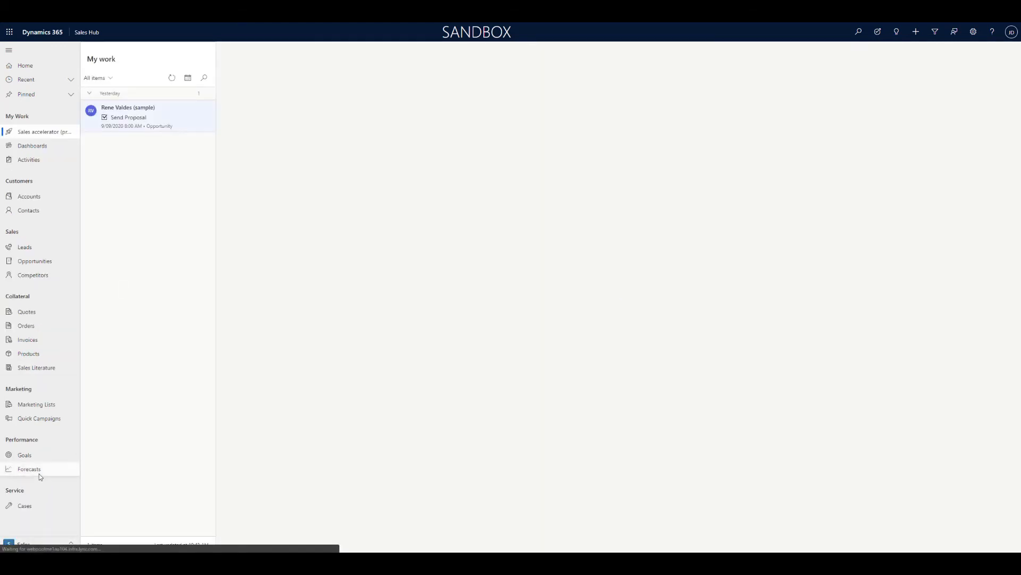
- Show James Forecast (quarterly Cold/Hot/Warm) for FY2020 Q3 and its trend chart
{"action": "left_click", "coordinate": [29, 468]}
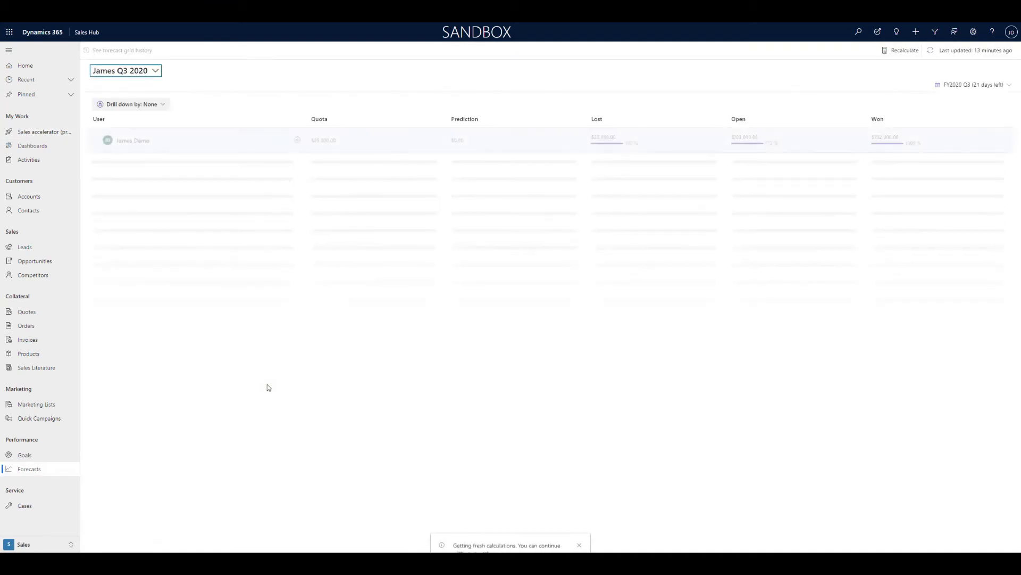
{"action": "left_click", "coordinate": [133, 140]}
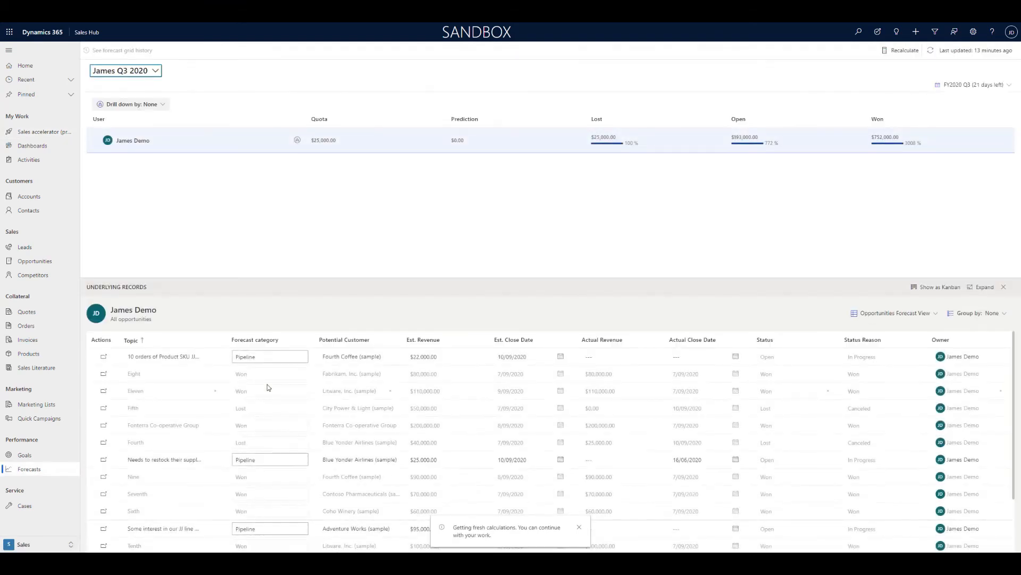
{"action": "mouse_move", "coordinate": [302, 230]}
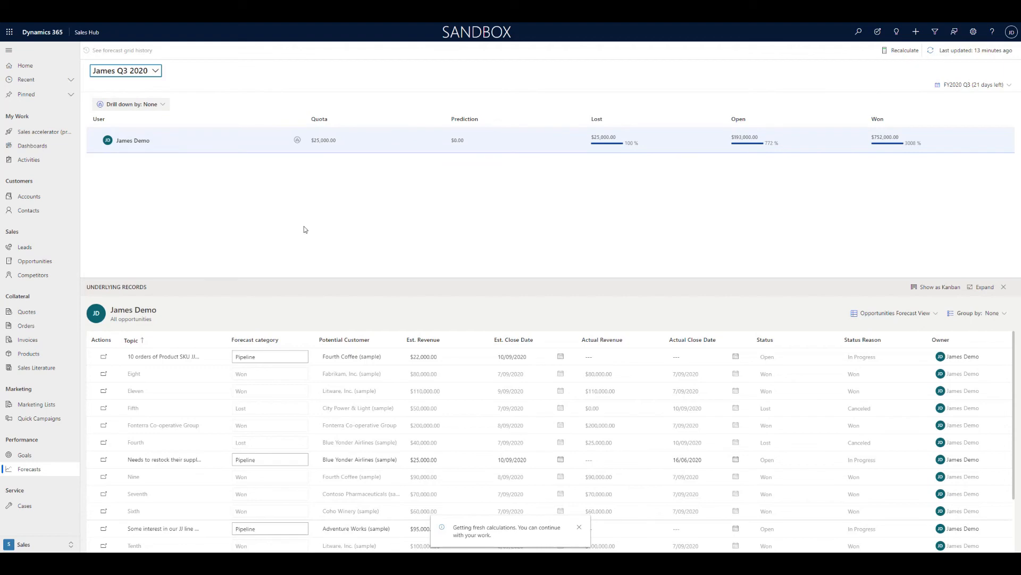
{"action": "mouse_move", "coordinate": [851, 140]}
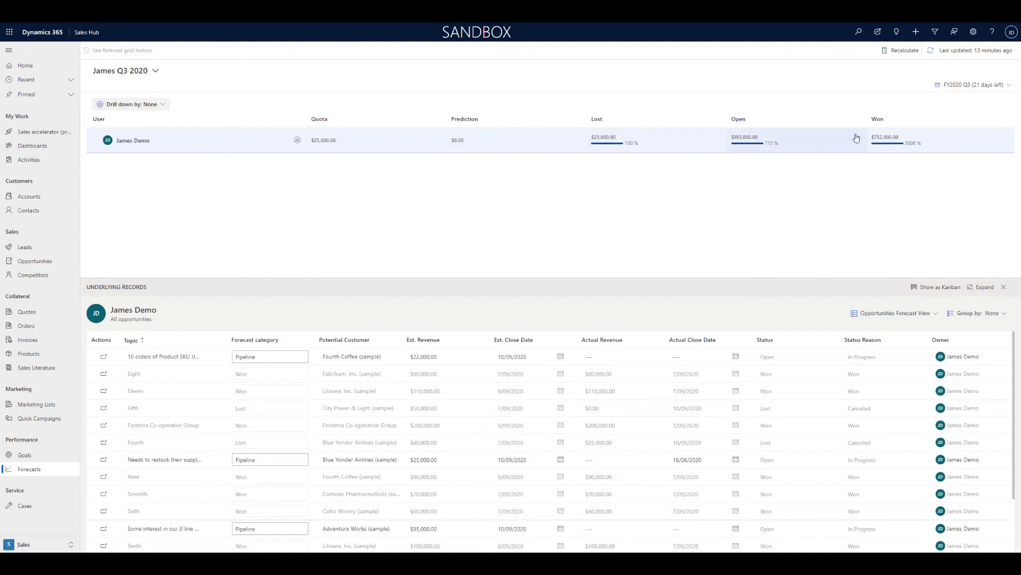
{"action": "mouse_move", "coordinate": [721, 156]}
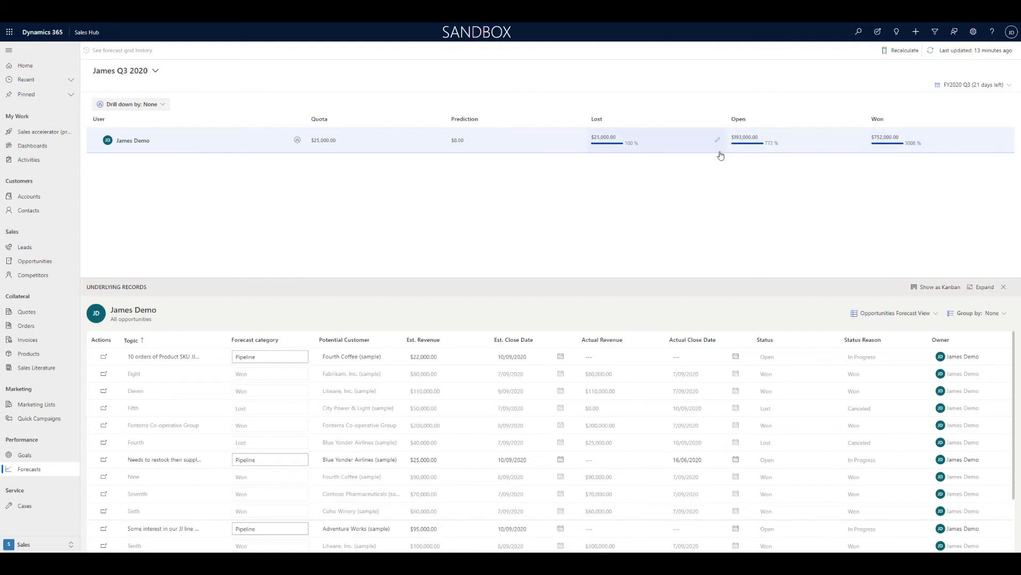
{"action": "mouse_move", "coordinate": [134, 72]}
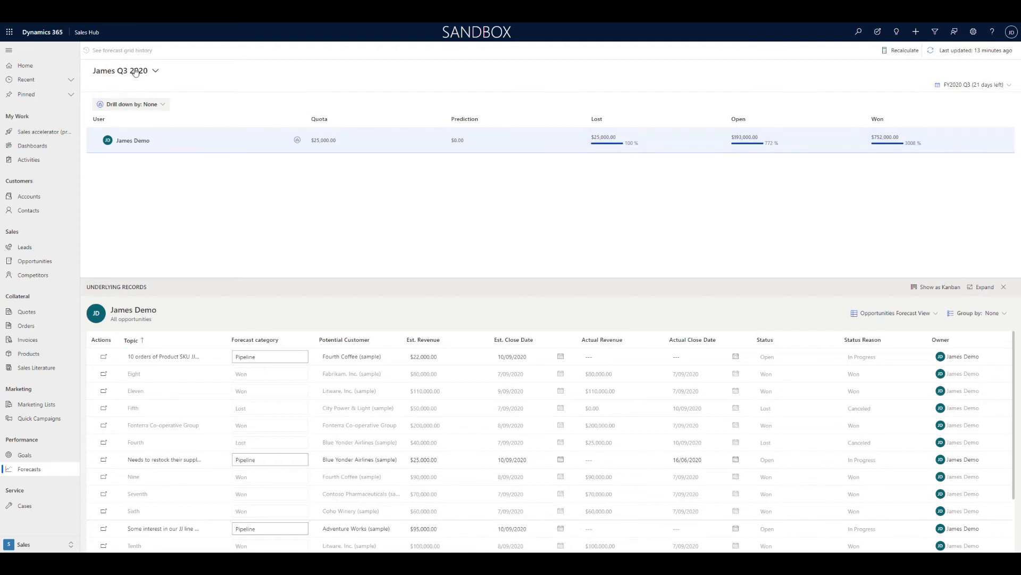
{"action": "left_click", "coordinate": [125, 70]}
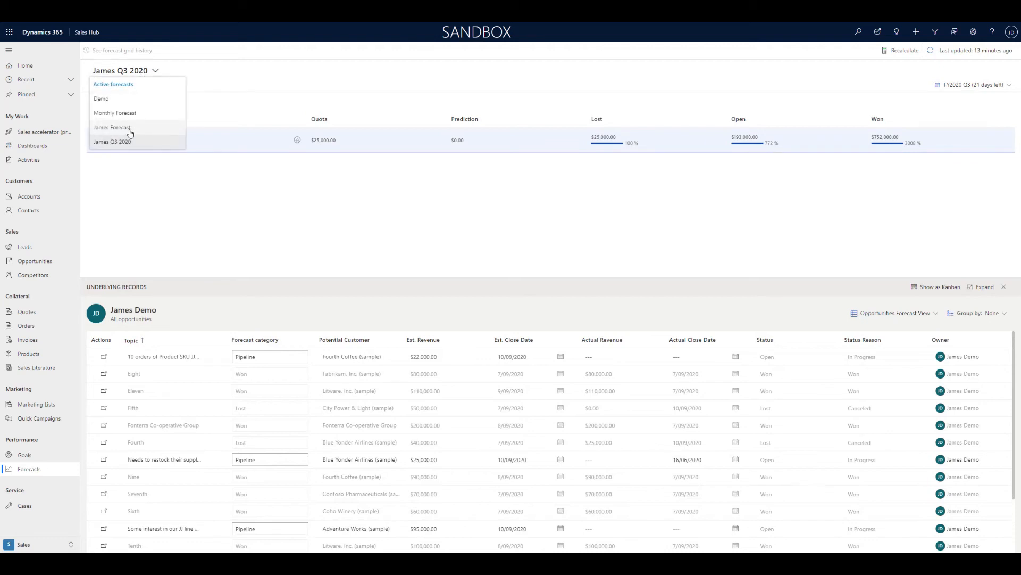
{"action": "left_click", "coordinate": [112, 127]}
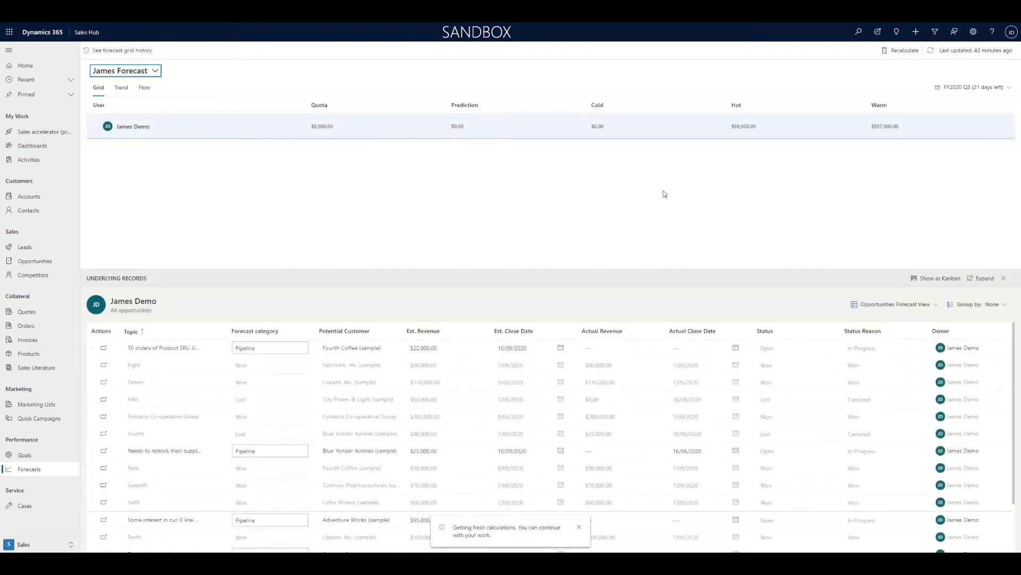
{"action": "left_click", "coordinate": [970, 87]}
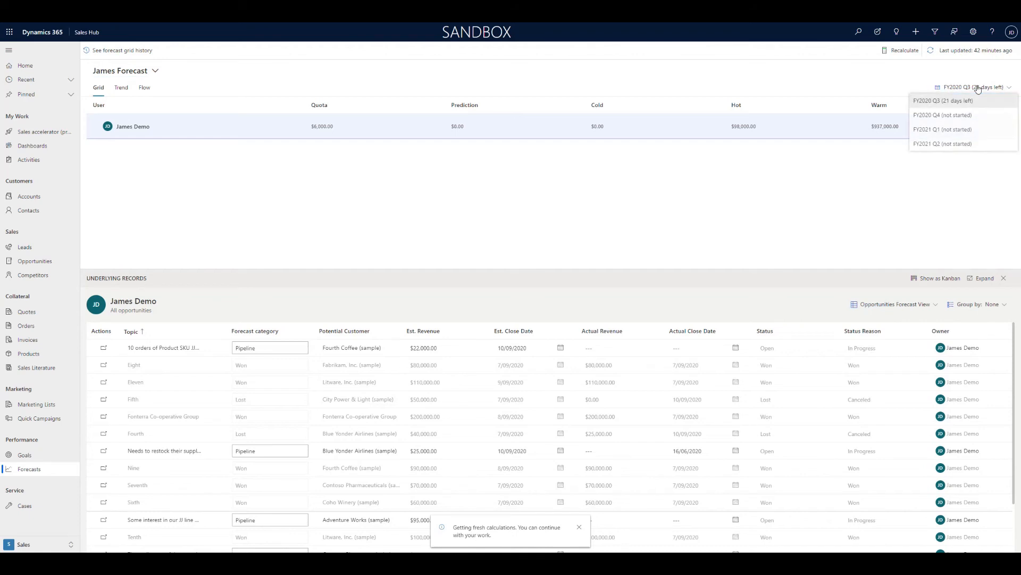
{"action": "mouse_move", "coordinate": [943, 116]}
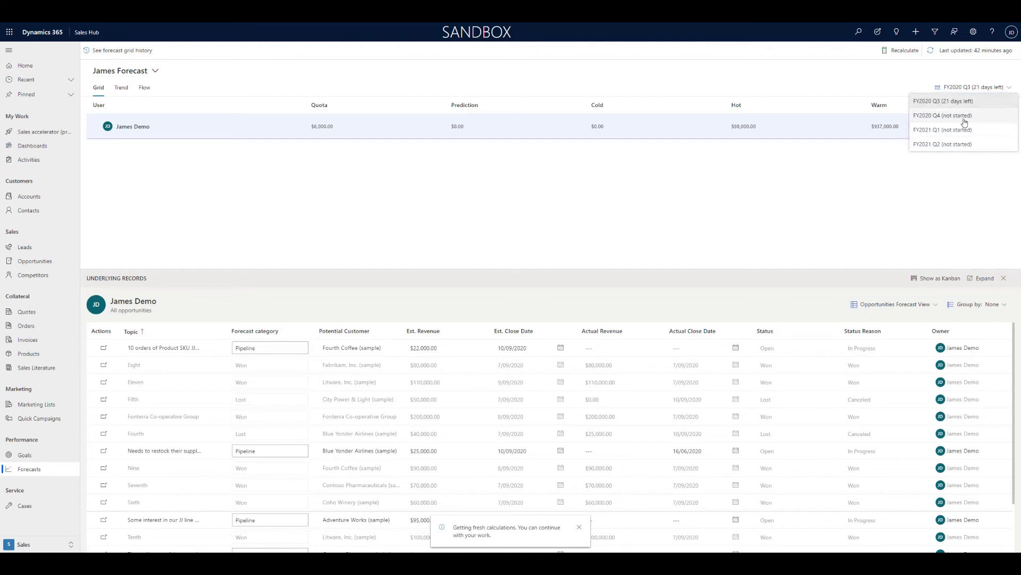
{"action": "left_click", "coordinate": [737, 209]}
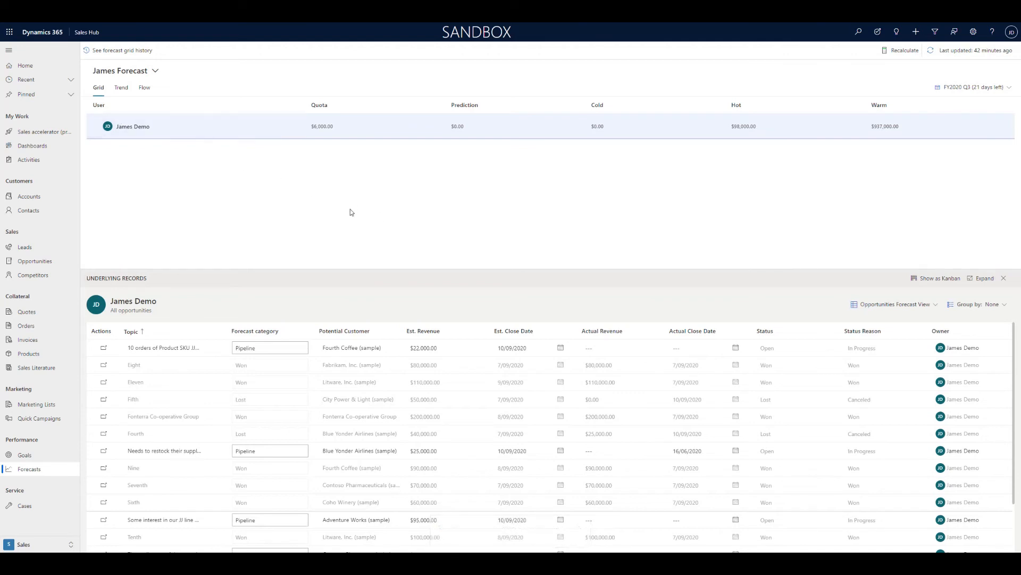
{"action": "mouse_move", "coordinate": [99, 109]}
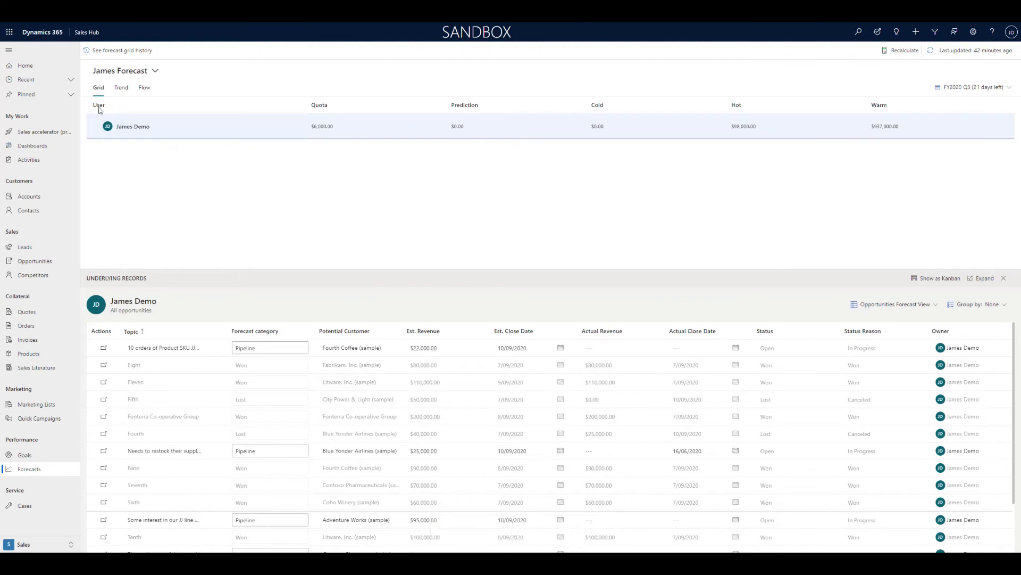
{"action": "left_click", "coordinate": [121, 88]}
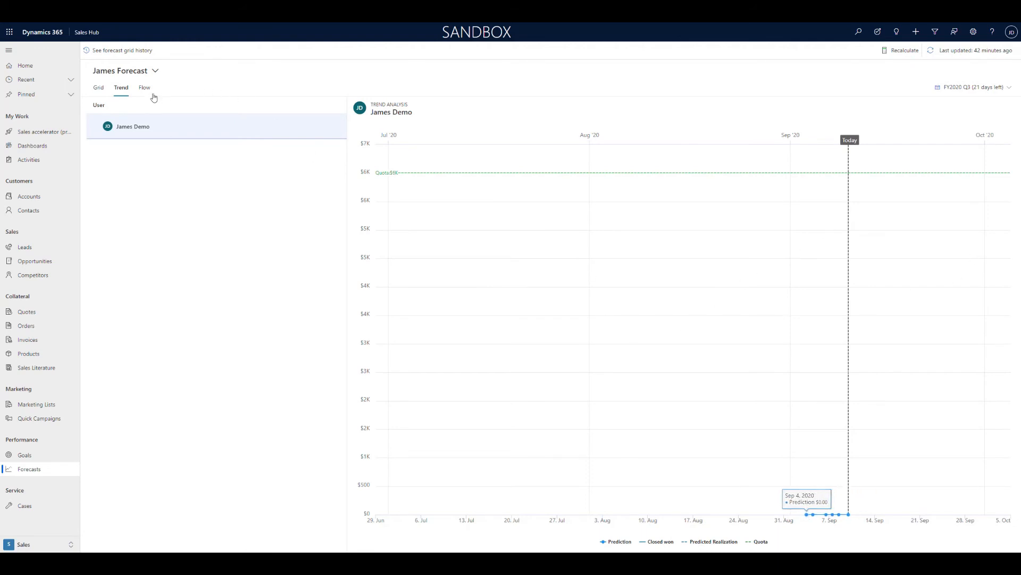
- View the flow chart across FY2020 Q4 and FY2021 Q1, then return to the grid
{"action": "left_click", "coordinate": [144, 87]}
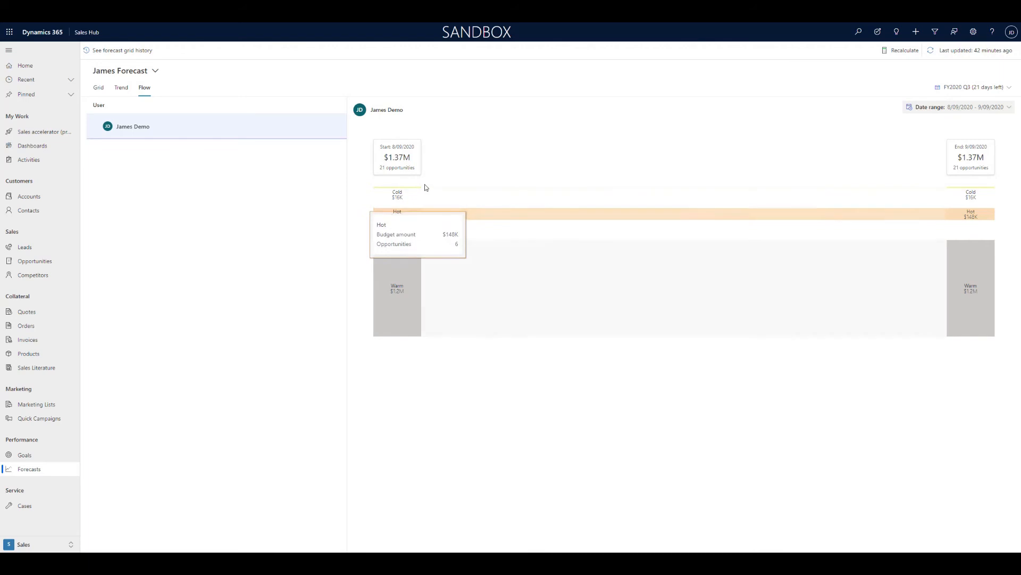
{"action": "mouse_move", "coordinate": [952, 108]}
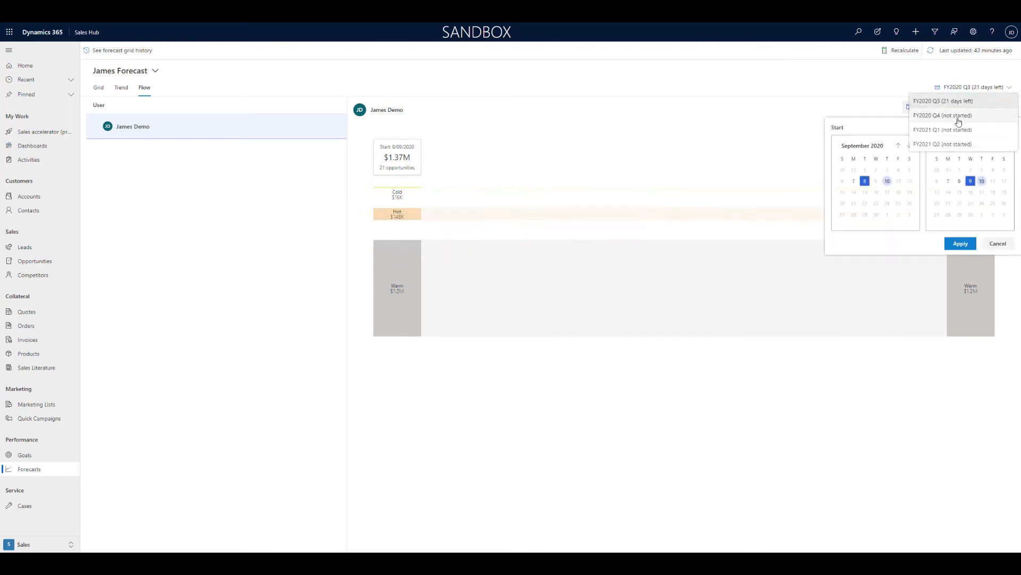
{"action": "left_click", "coordinate": [943, 115]}
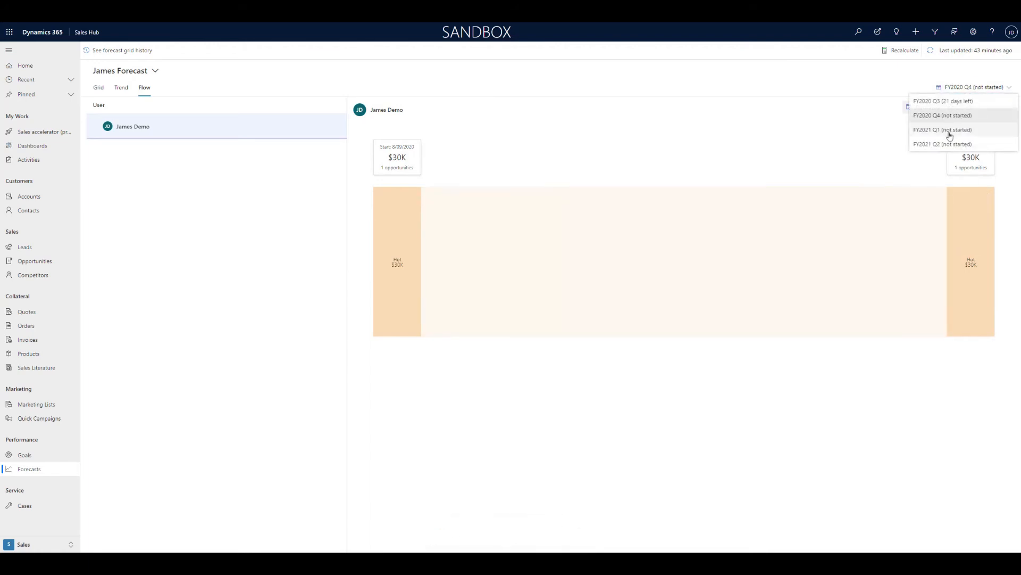
{"action": "left_click", "coordinate": [937, 129]}
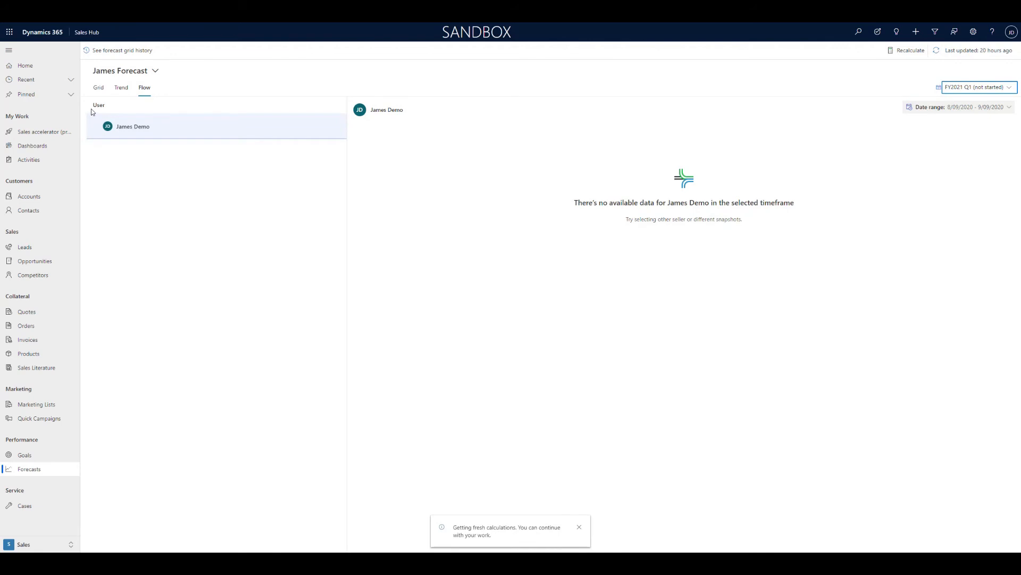
{"action": "left_click", "coordinate": [99, 88]}
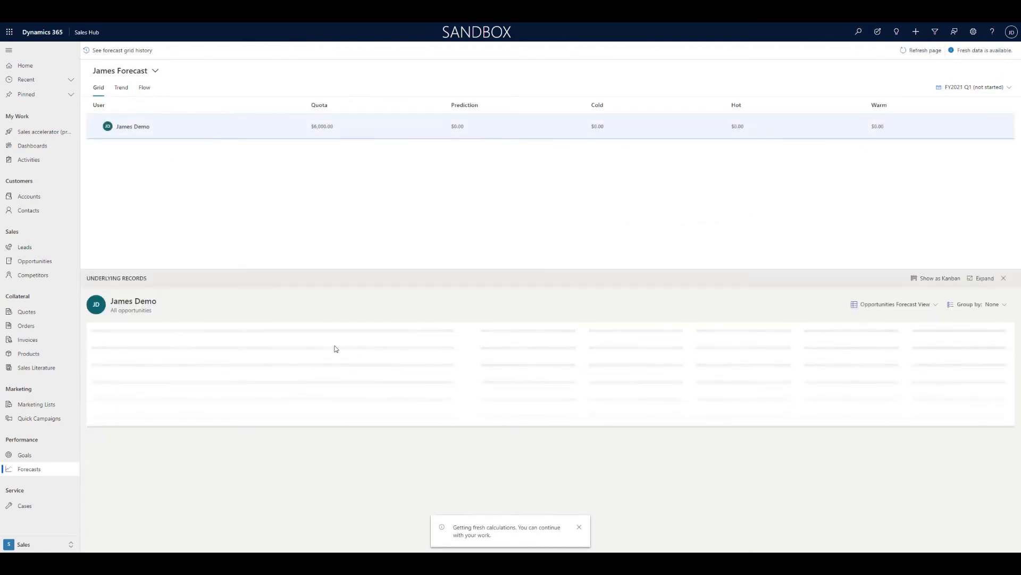
- Switch to the Monthly Forecast, check FY2020 November, then settle on FY2020 October
{"action": "left_click", "coordinate": [155, 70]}
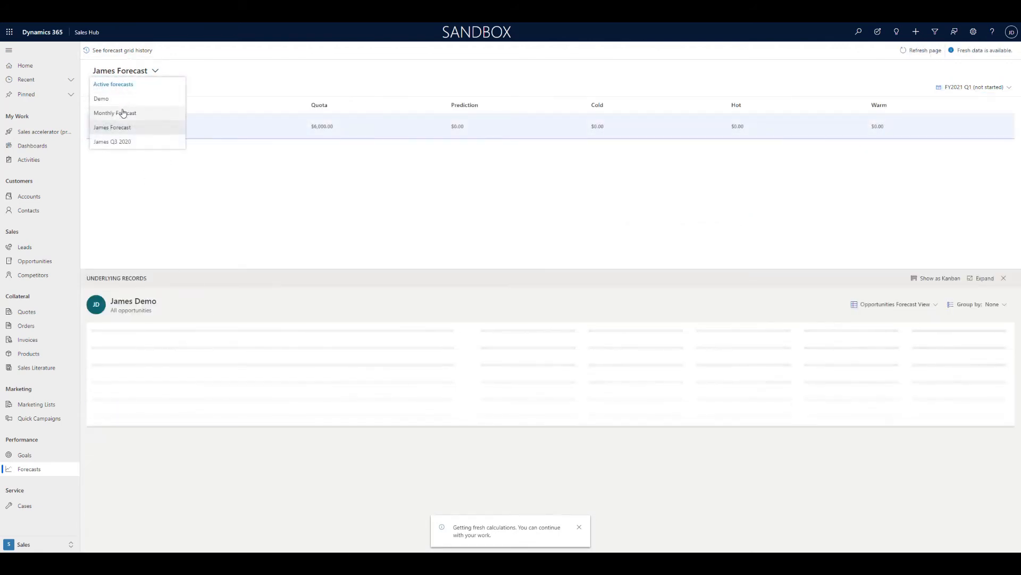
{"action": "left_click", "coordinate": [115, 113]}
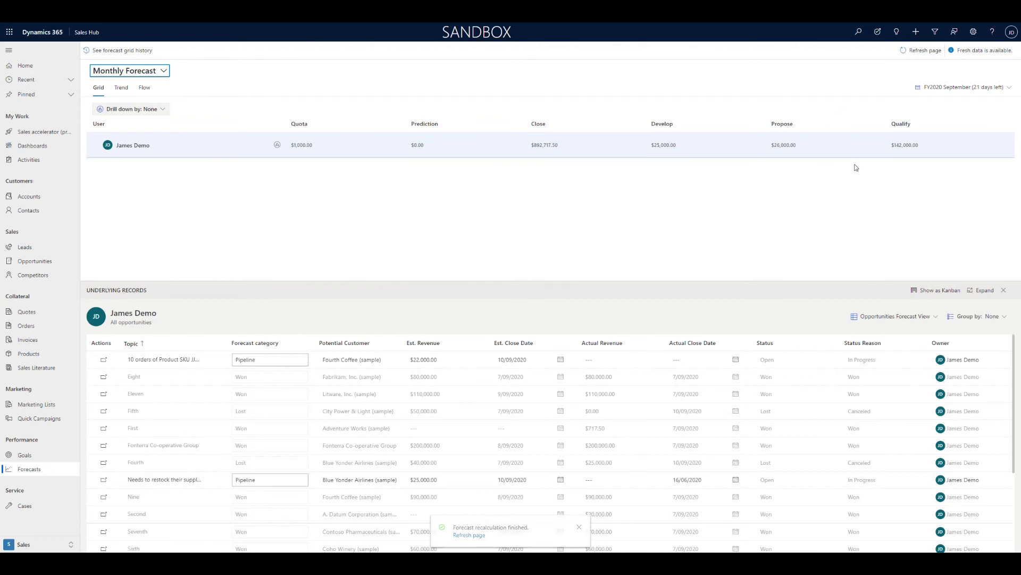
{"action": "mouse_move", "coordinate": [622, 130]}
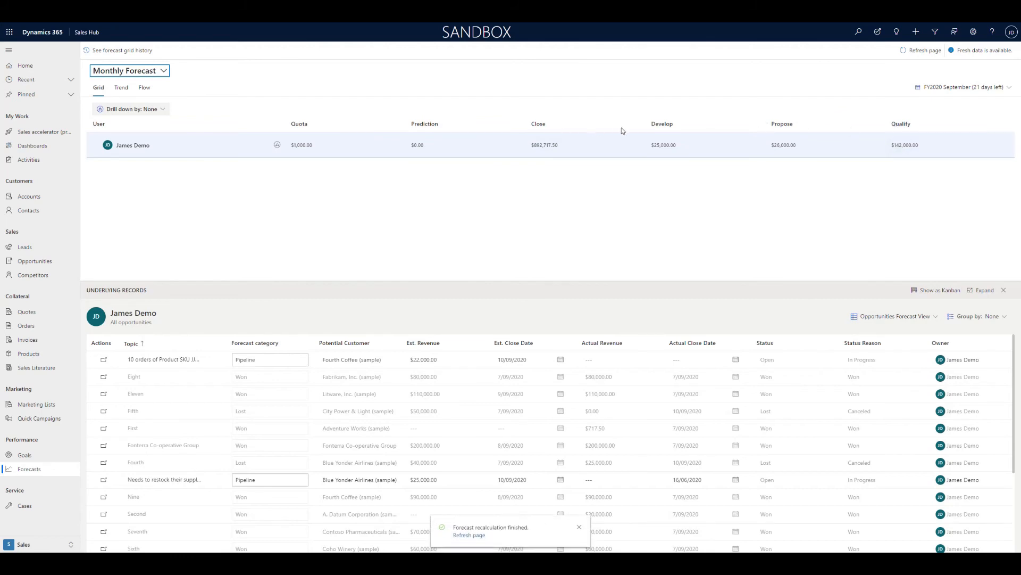
{"action": "mouse_move", "coordinate": [540, 145]}
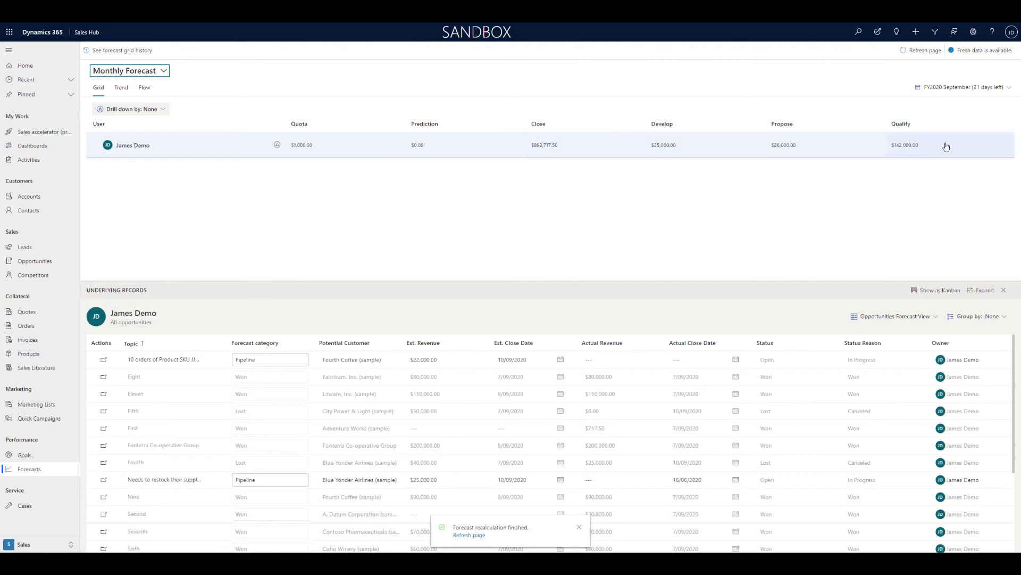
{"action": "mouse_move", "coordinate": [311, 197]}
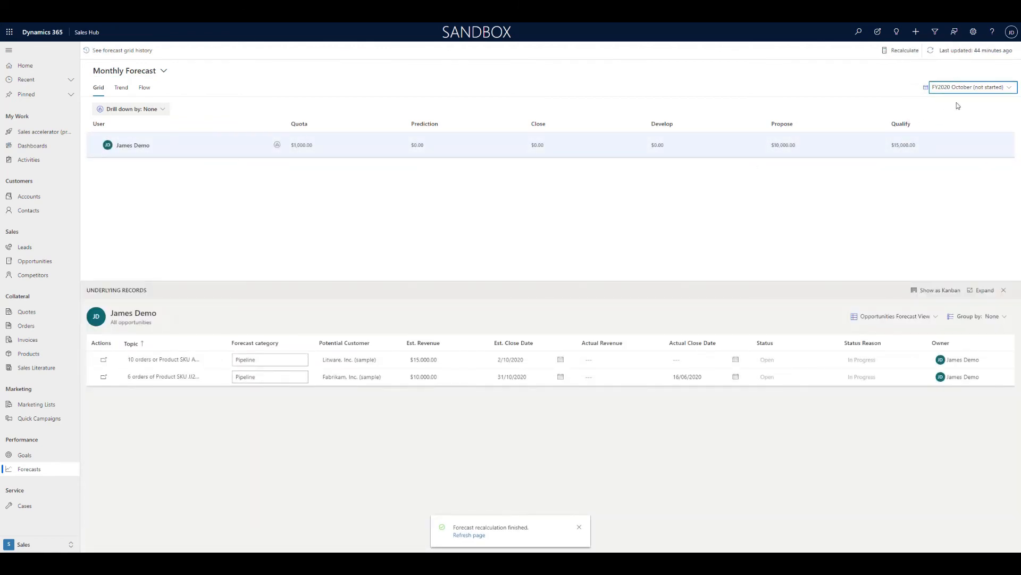
{"action": "left_click", "coordinate": [971, 87]}
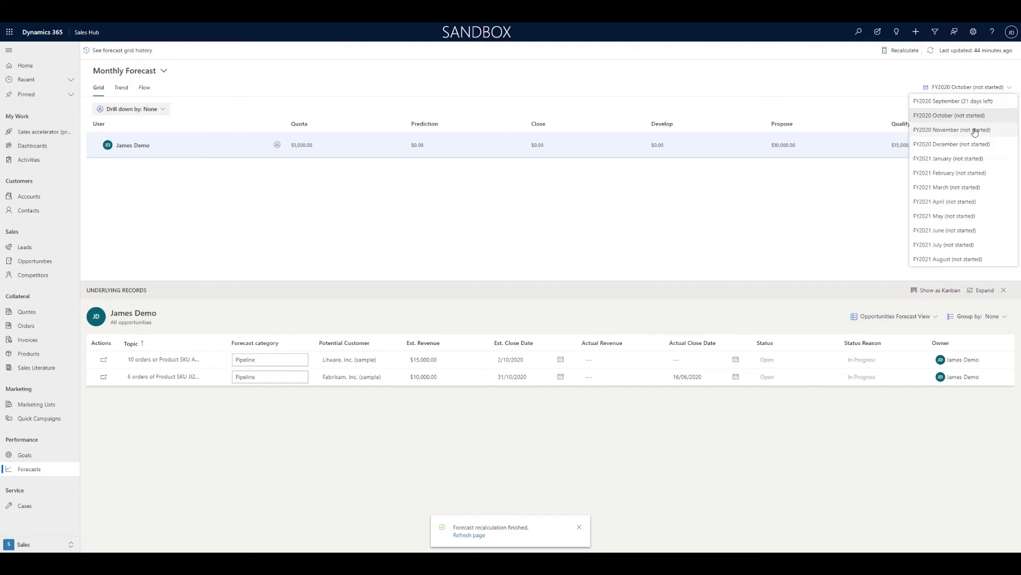
{"action": "left_click", "coordinate": [951, 129]}
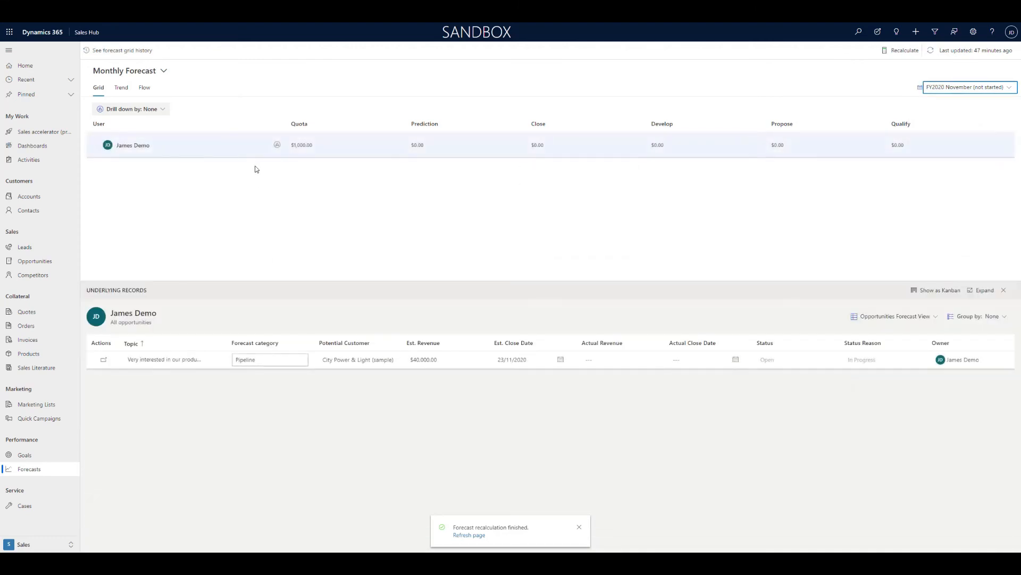
{"action": "mouse_move", "coordinate": [276, 145]}
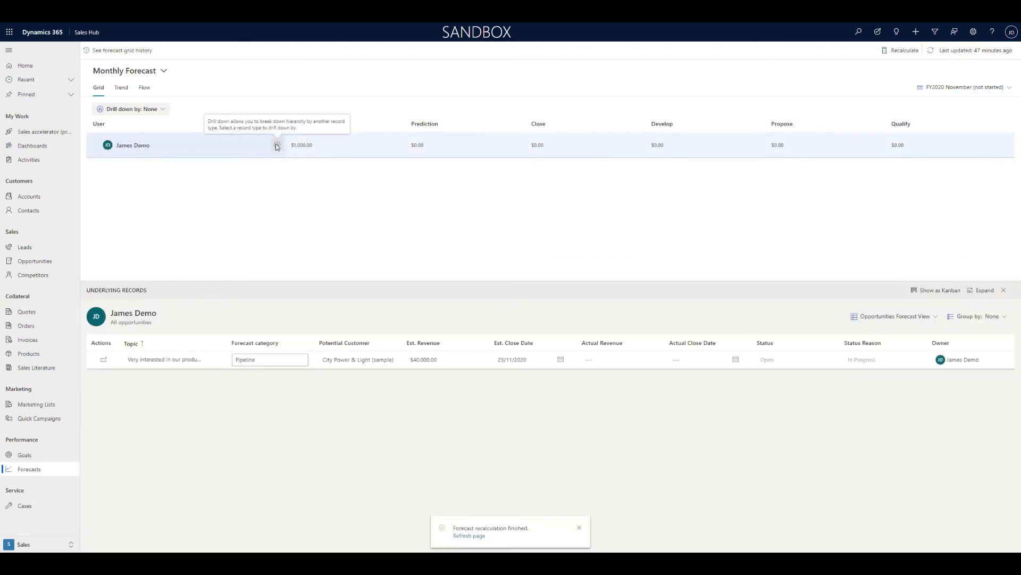
{"action": "left_click", "coordinate": [963, 86]}
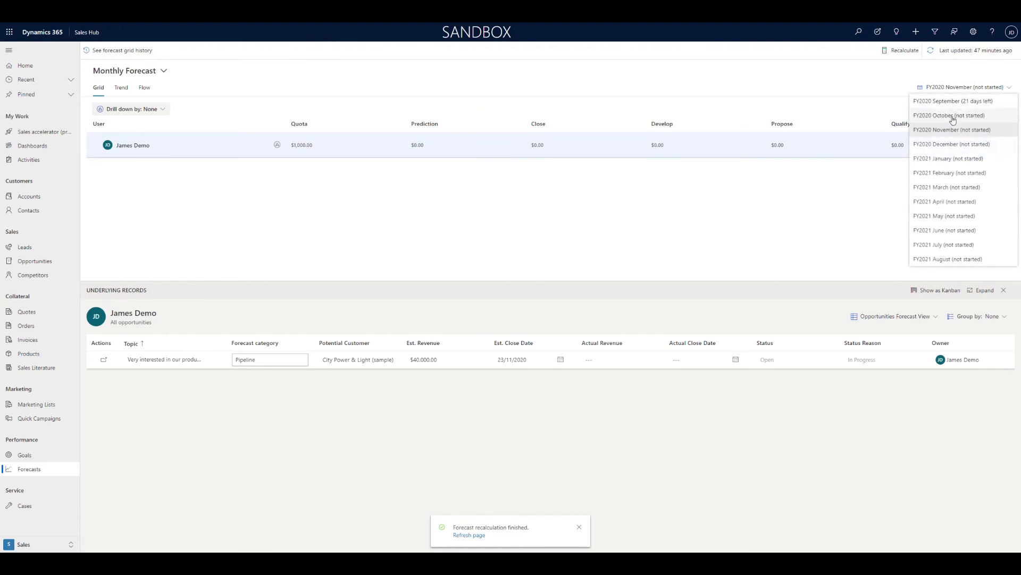
{"action": "left_click", "coordinate": [949, 115]}
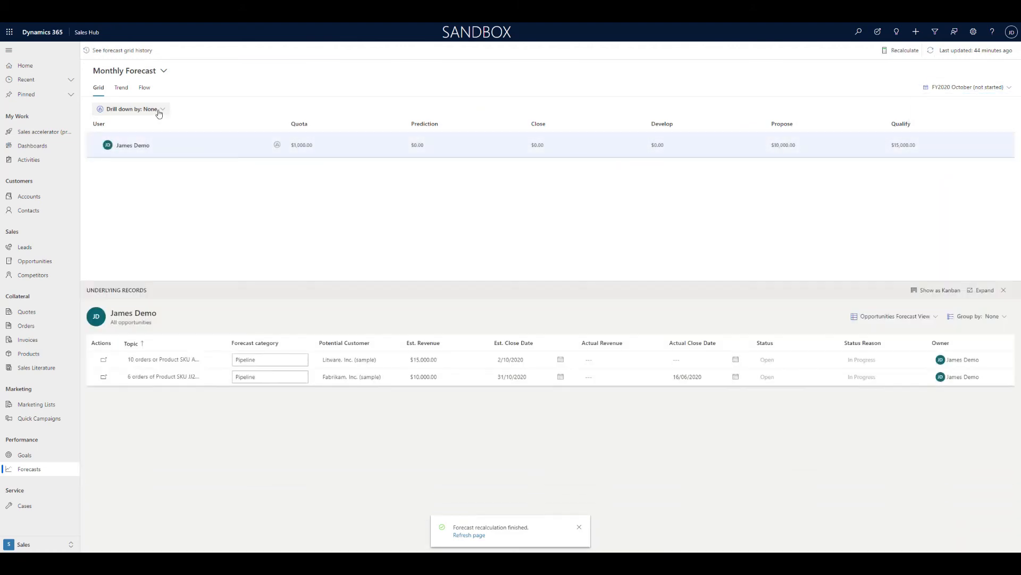
{"action": "left_click", "coordinate": [135, 108]}
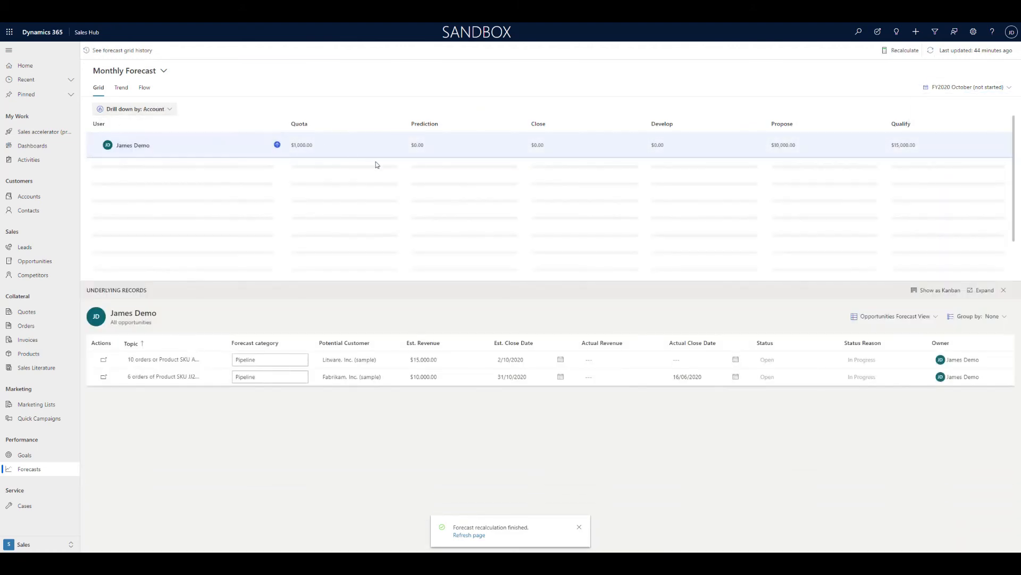
- Drill the October forecast down by Account into Fabrikam and Litware rows
{"action": "left_click", "coordinate": [578, 526]}
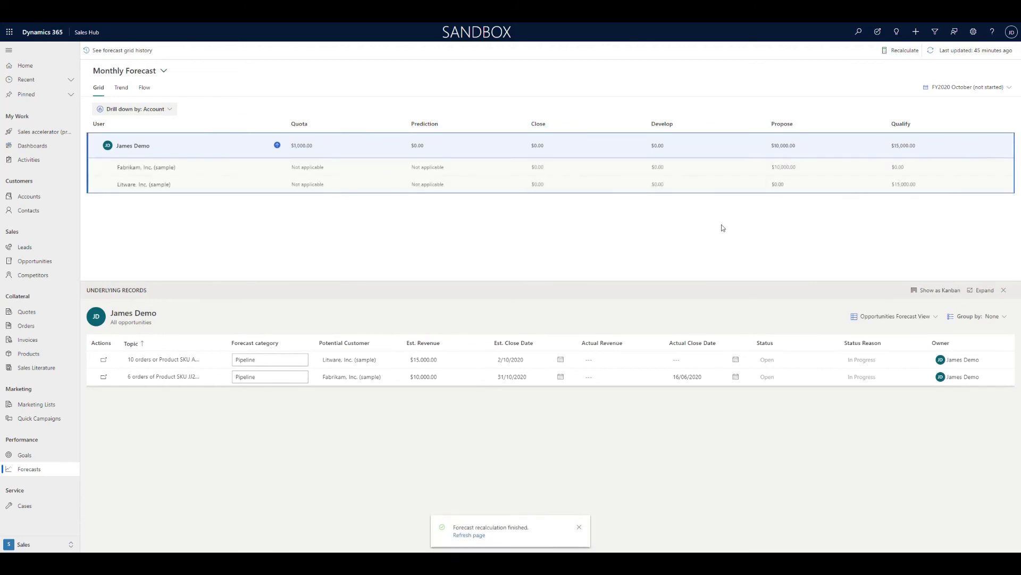
{"action": "mouse_move", "coordinate": [202, 300]}
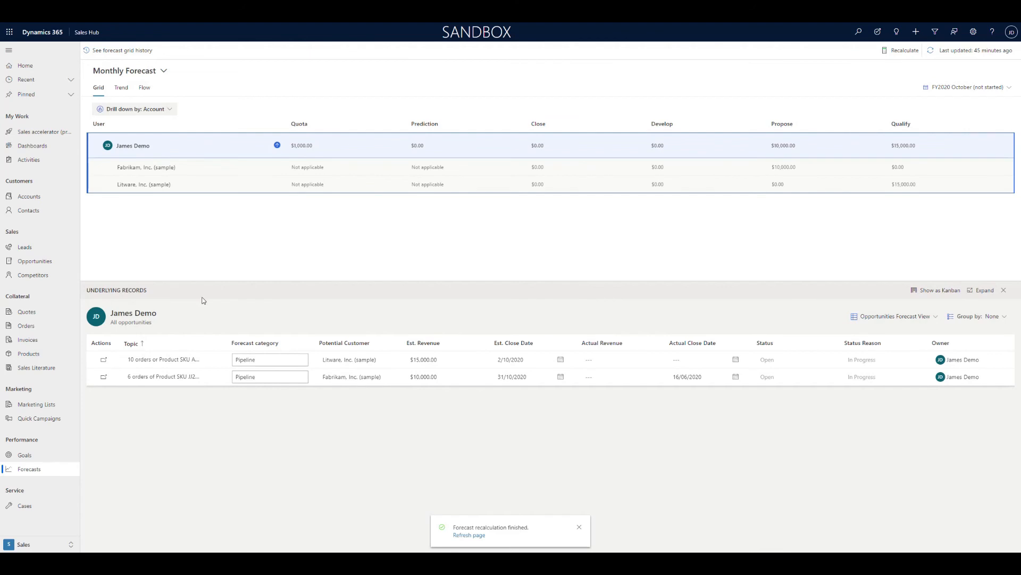
{"action": "left_click", "coordinate": [44, 132]}
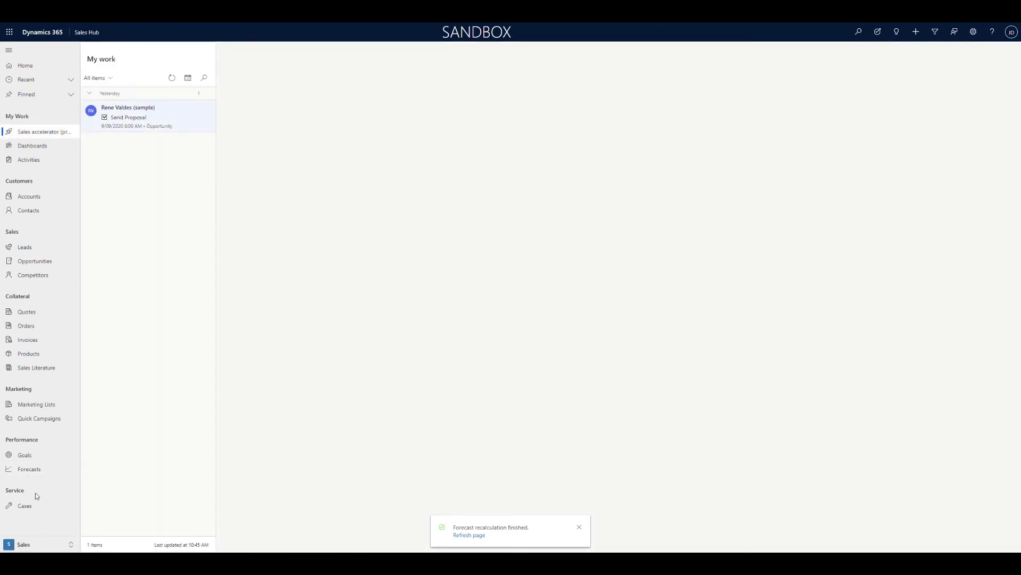
- Show the Demo forecast for FY2020 October: 150,000 quota, Hot 40,000, Warm 15,000
{"action": "left_click", "coordinate": [29, 468]}
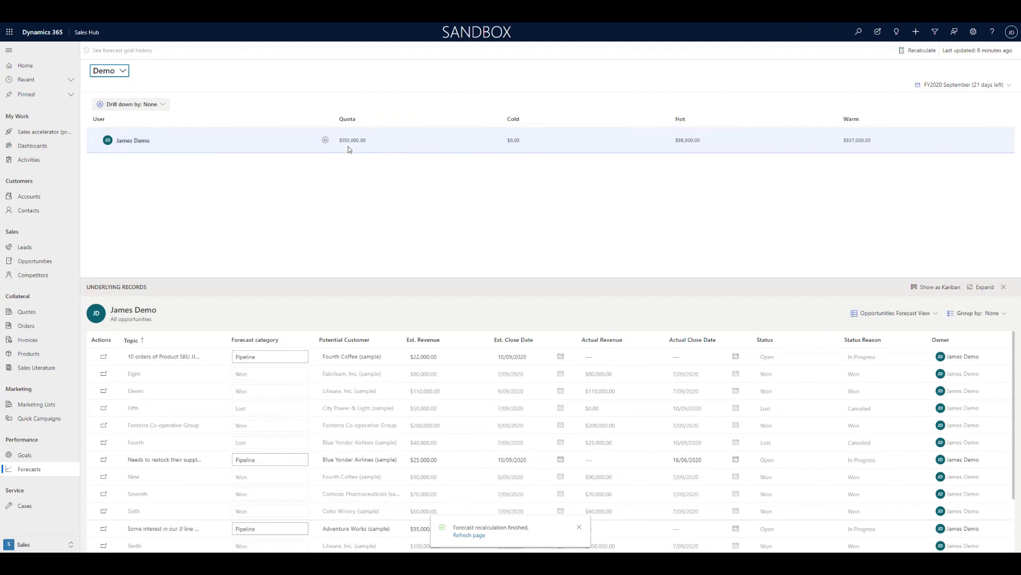
{"action": "mouse_move", "coordinate": [522, 145]}
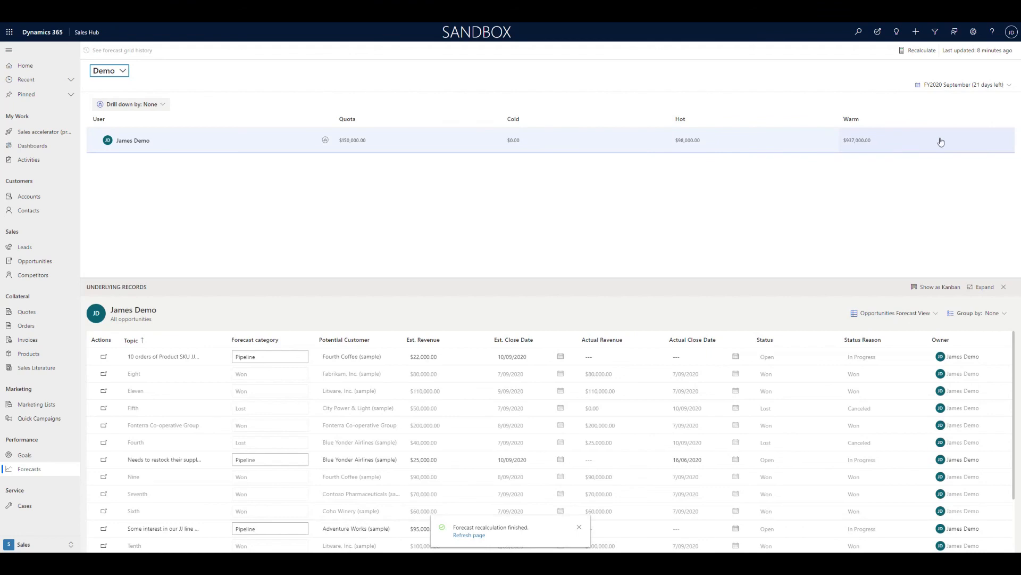
{"action": "left_click", "coordinate": [151, 105]}
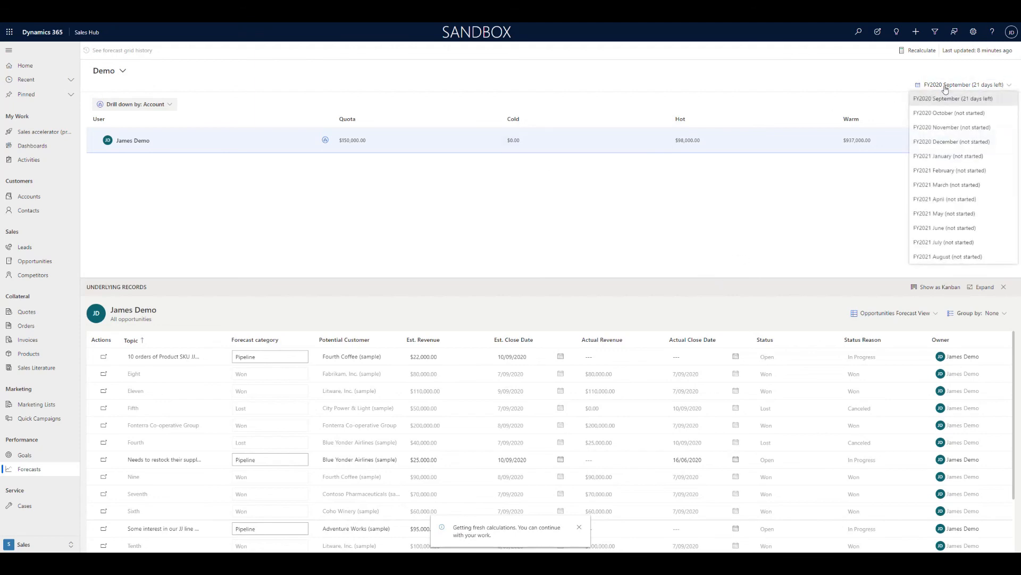
{"action": "left_click", "coordinate": [949, 112]}
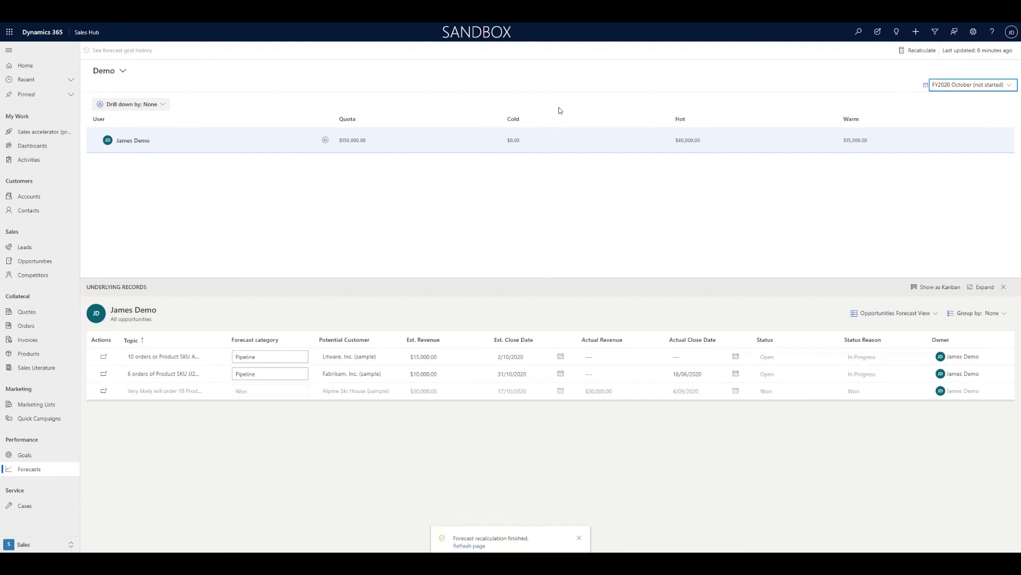
{"action": "mouse_move", "coordinate": [519, 129]}
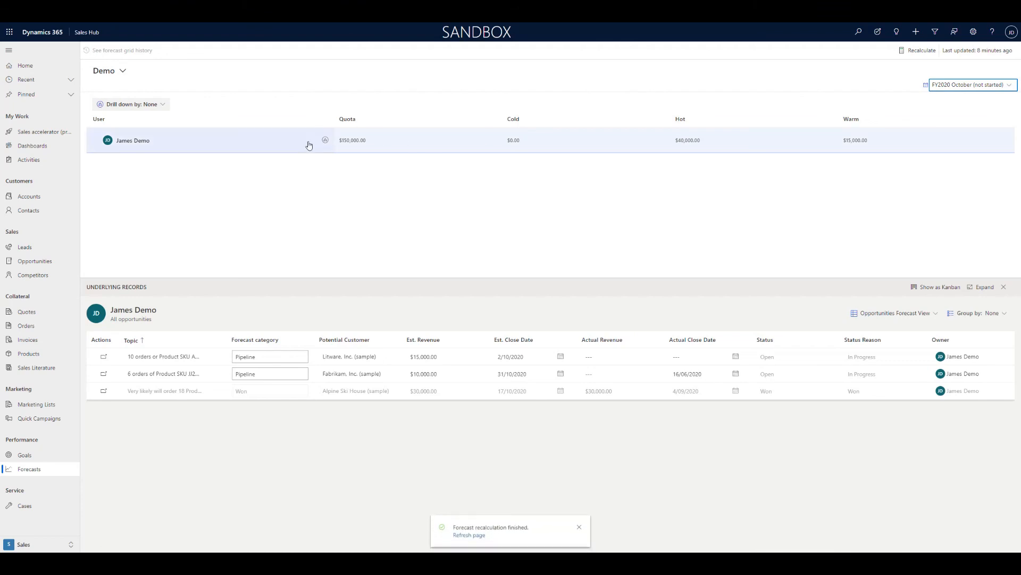
{"action": "mouse_move", "coordinate": [147, 140]}
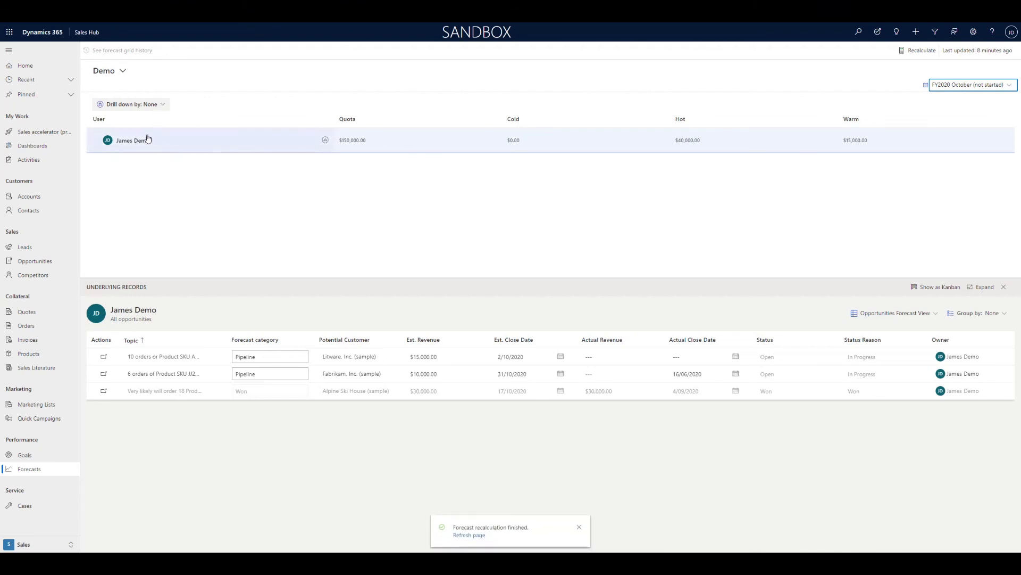
{"action": "mouse_move", "coordinate": [132, 136]}
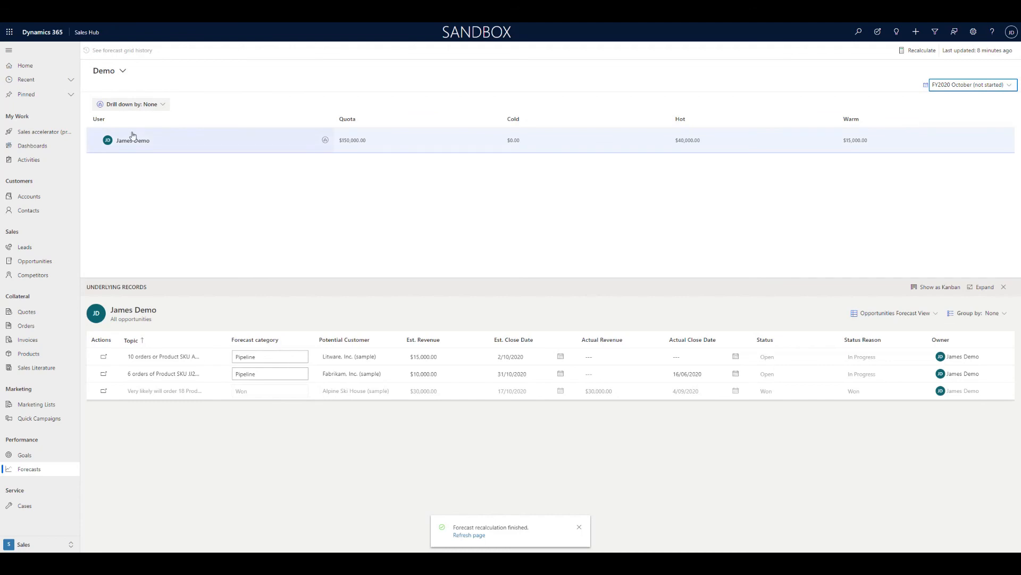
{"action": "left_click", "coordinate": [132, 104]}
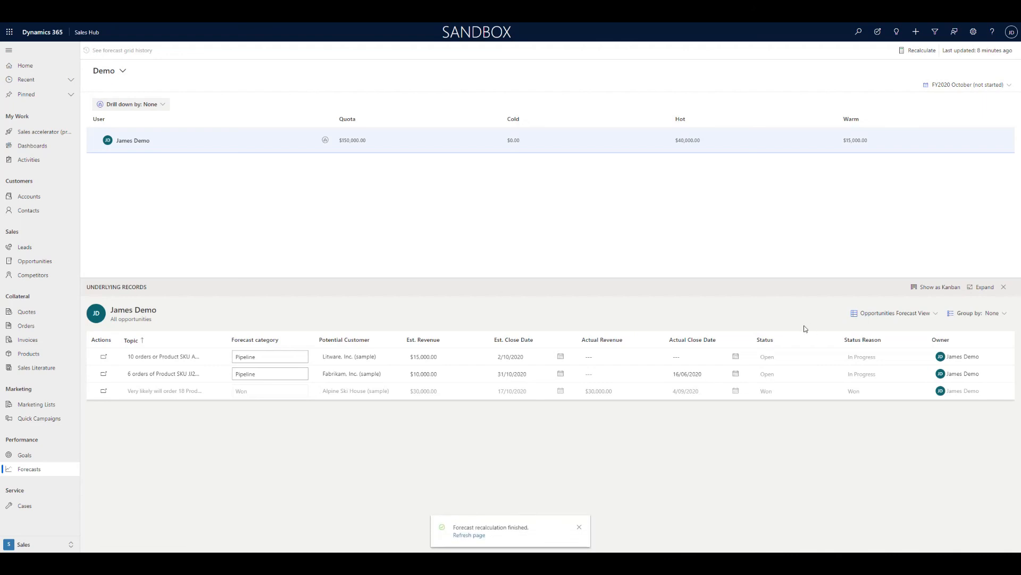
- View Demo's October opportunities as a Hot/Warm/Cold Kanban, then return to September Monthly Forecast
{"action": "left_click", "coordinate": [938, 287]}
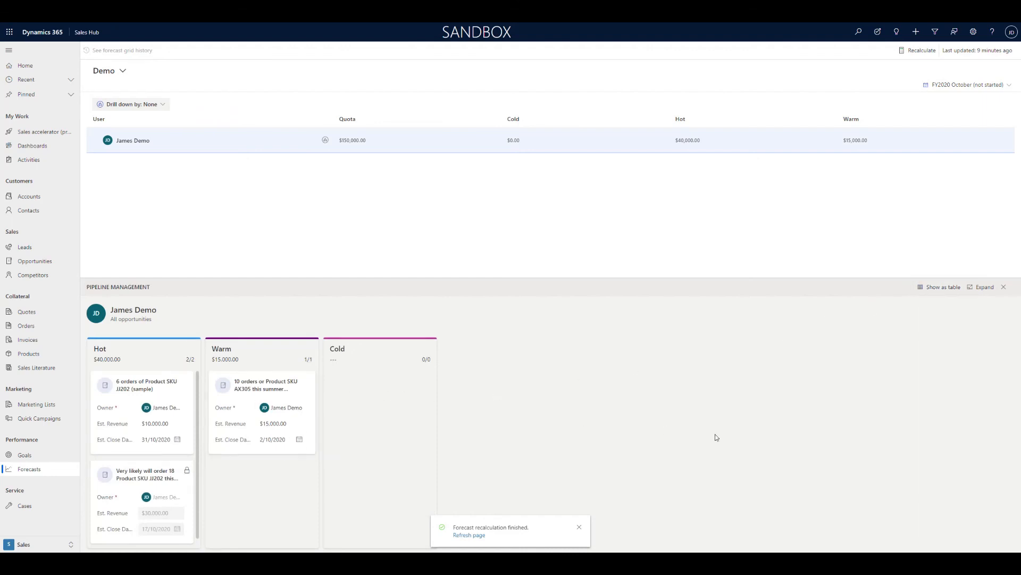
{"action": "left_click", "coordinate": [469, 534]}
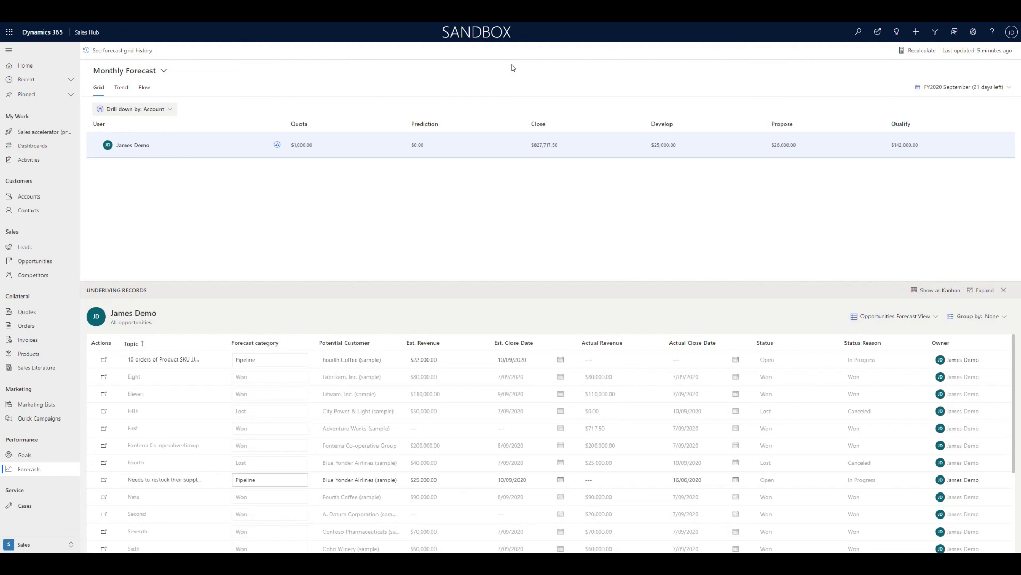
{"action": "mouse_move", "coordinate": [523, 76]}
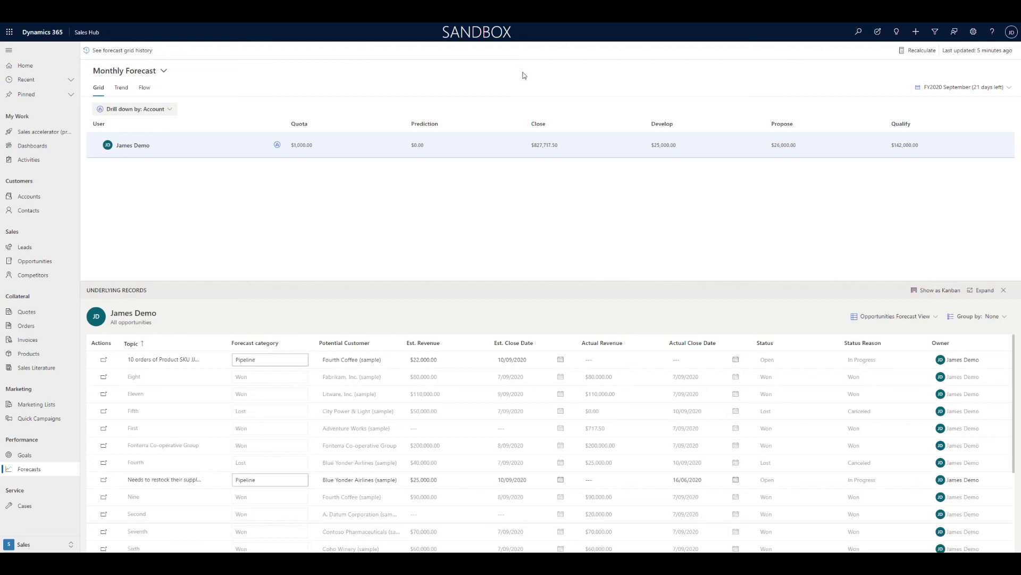
{"action": "mouse_move", "coordinate": [995, 25]}
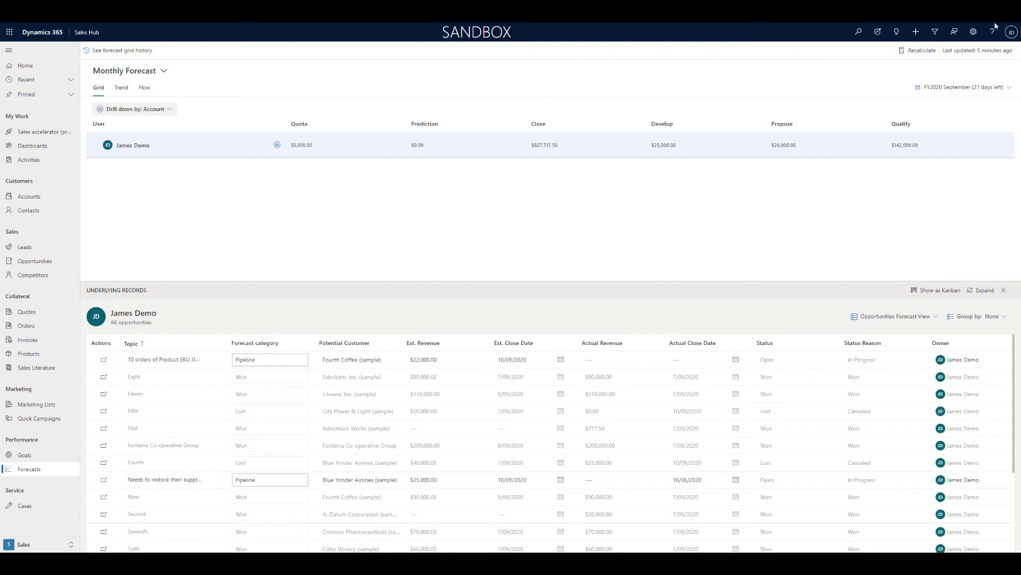